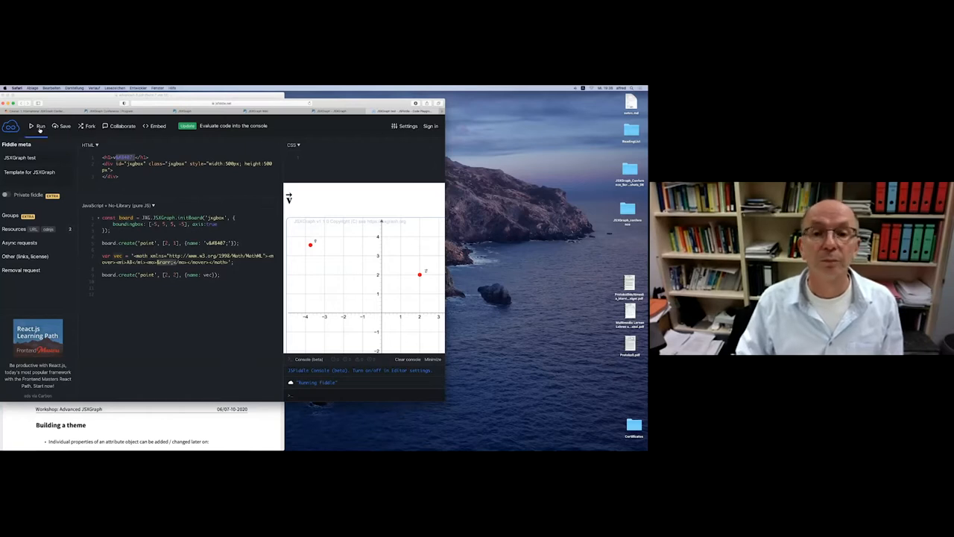
Bring the workshop slides PDF back in front of the vector symbols fiddle.
{"action": "left_click", "coordinate": [38, 126]}
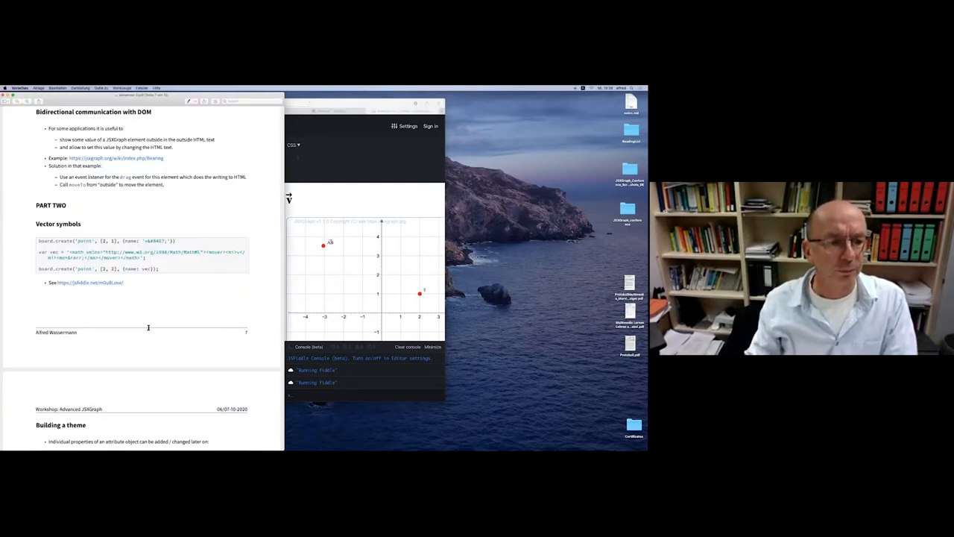
Scroll the slides down to the 'Building a theme' page with its fiddle link.
{"action": "scroll", "scroll_direction": "down", "scroll_amount": 3}
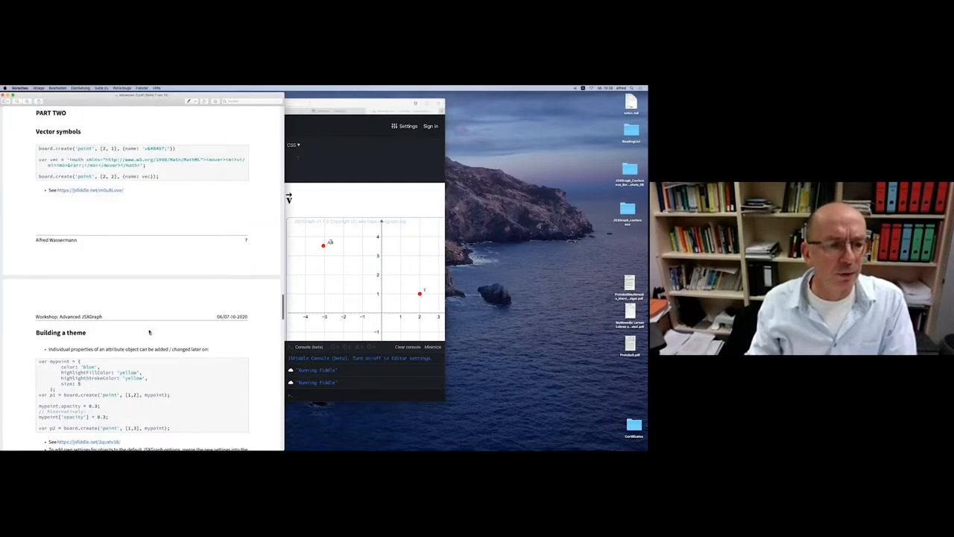
{"action": "scroll", "scroll_direction": "down", "scroll_amount": 3}
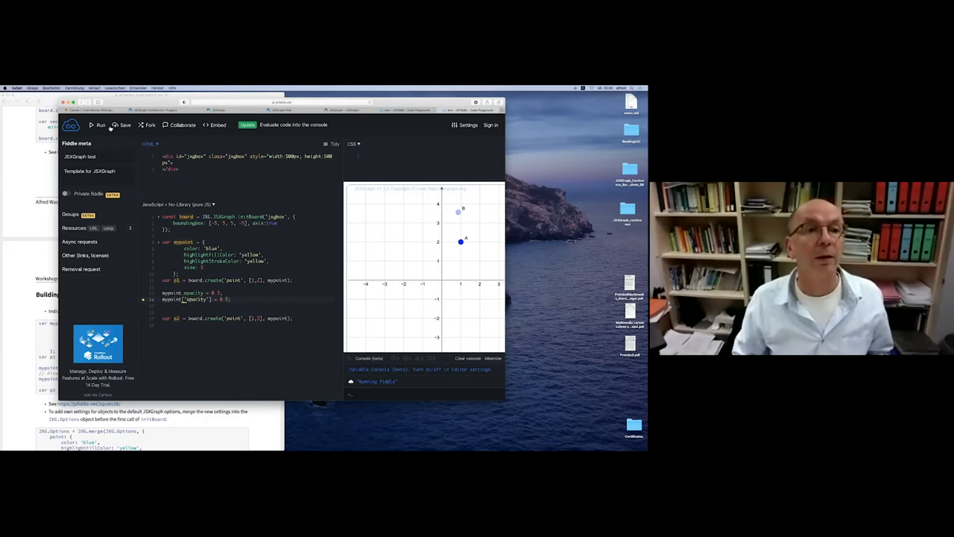
Switch back to the Preview window showing the merging-defaults slide.
{"action": "left_click", "coordinate": [98, 126]}
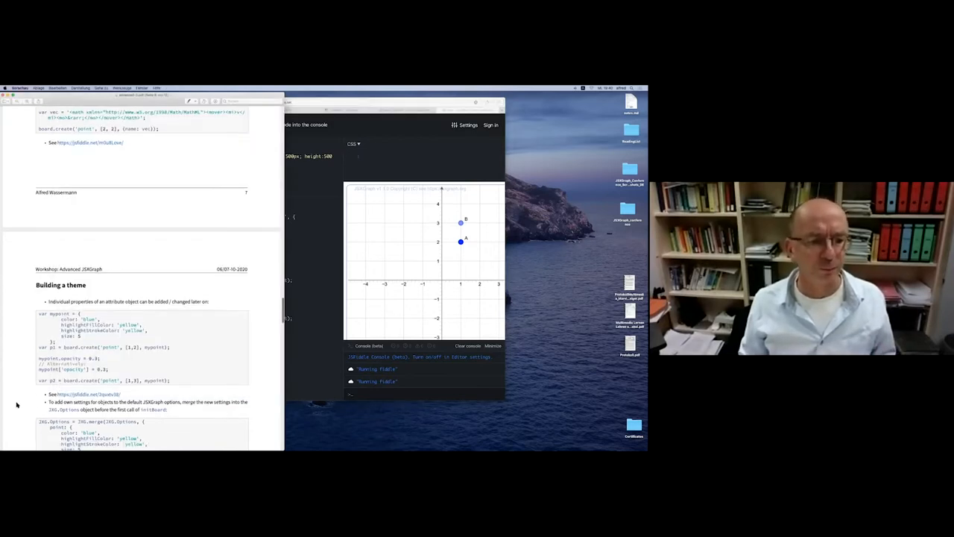
{"action": "scroll", "scroll_direction": "down", "scroll_amount": 3}
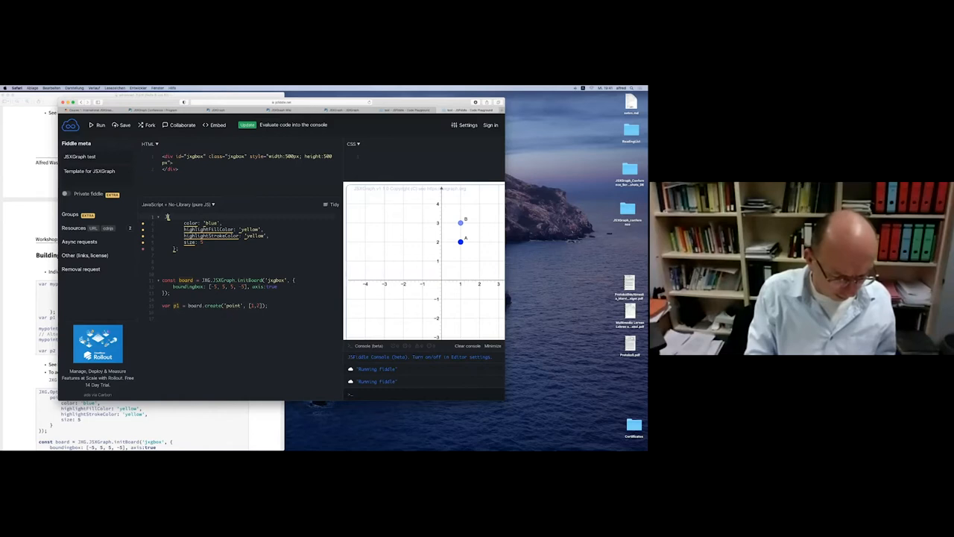
Prefix the attribute object with 'JXG.Options' above initBoard.
{"action": "type", "text": "JXG."}
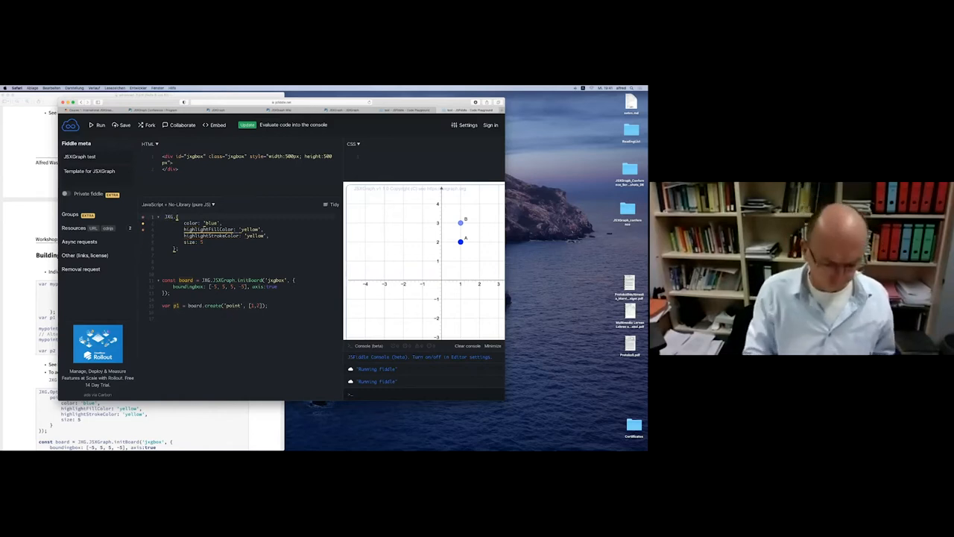
{"action": "type", "text": "Options ="}
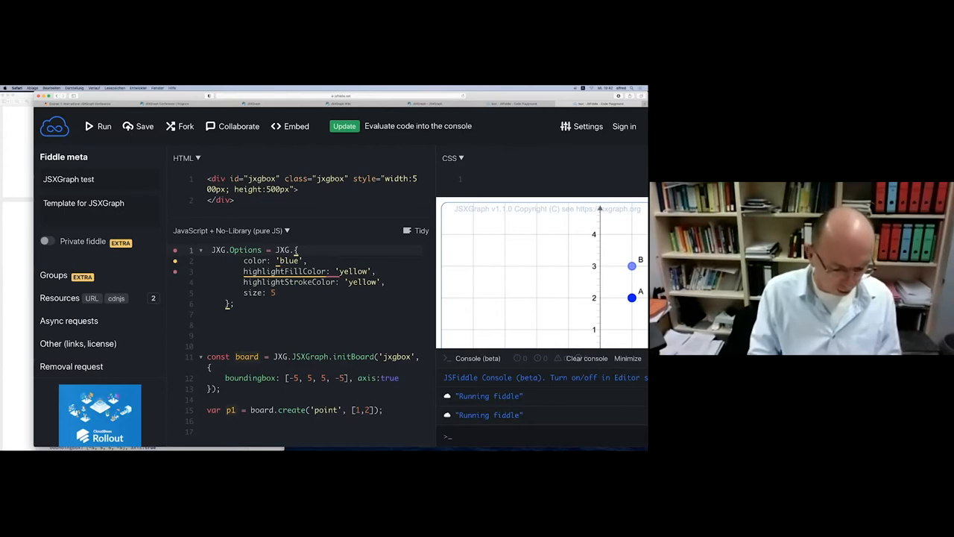
Change the assignment to 'JXG.Options = JXG.merge(JXG.Options, {'.
{"action": "type", "text": "merge(JXG.Options,"}
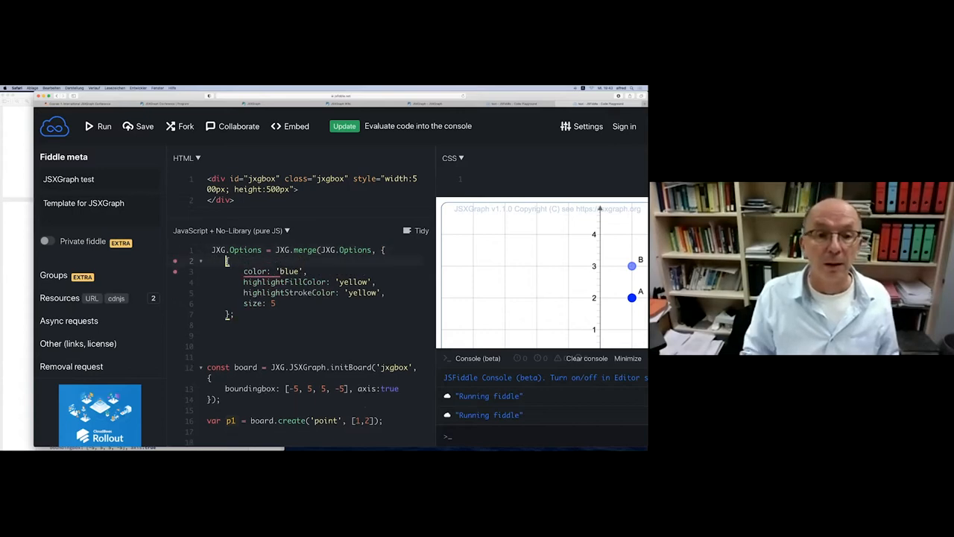
Nest the settings under a 'point' key and rerun to draw blue point A.
{"action": "type", "text": "po"}
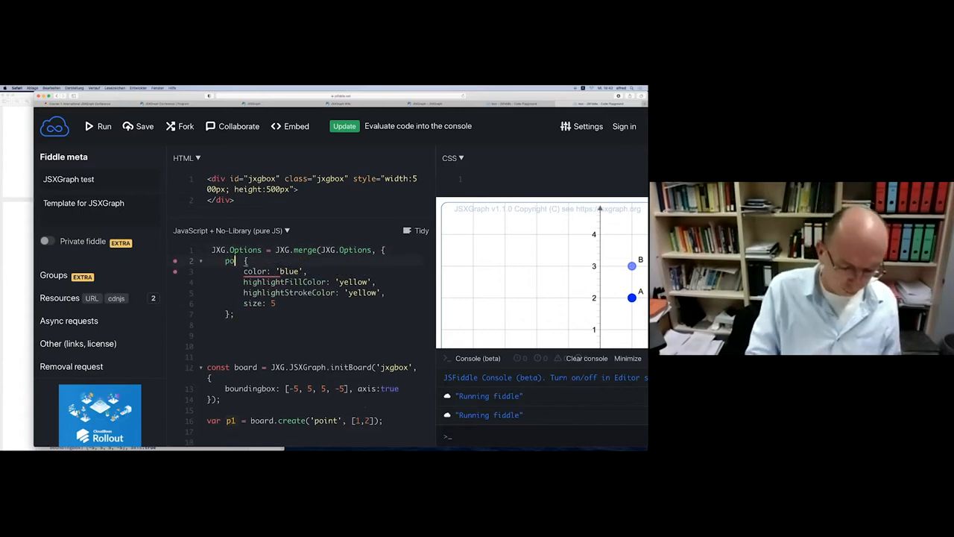
{"action": "type", "text": "int:"}
{"action": "left_click", "coordinate": [319, 325]}
{"action": "type", "text": "});"}
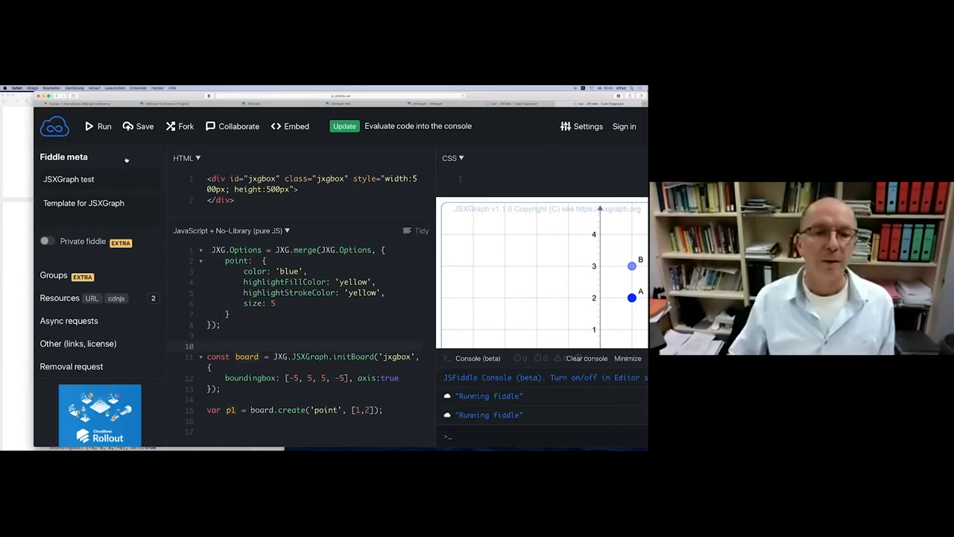
{"action": "left_click", "coordinate": [209, 346]}
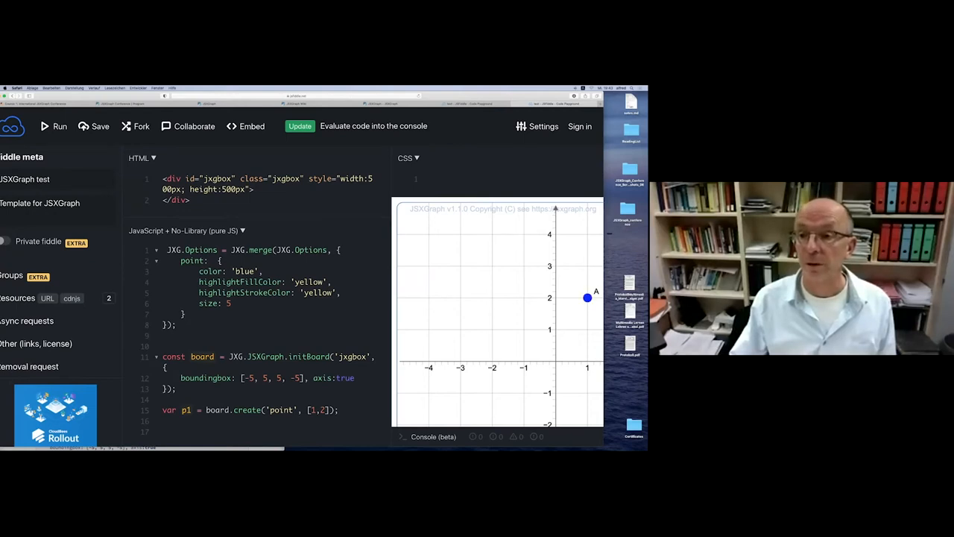
Bring the Preview window with the theme slides back in front.
{"action": "left_click_drag", "start_coordinate": [587, 298], "coordinate": [486, 292]}
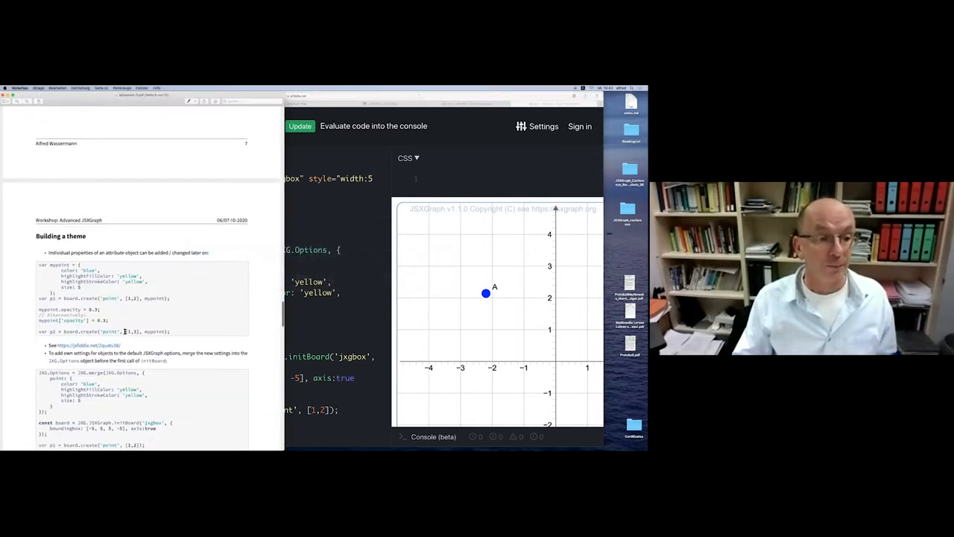
Scroll to the default-attributes and example-theme links under 'Building a theme'.
{"action": "scroll", "scroll_direction": "down", "scroll_amount": 3}
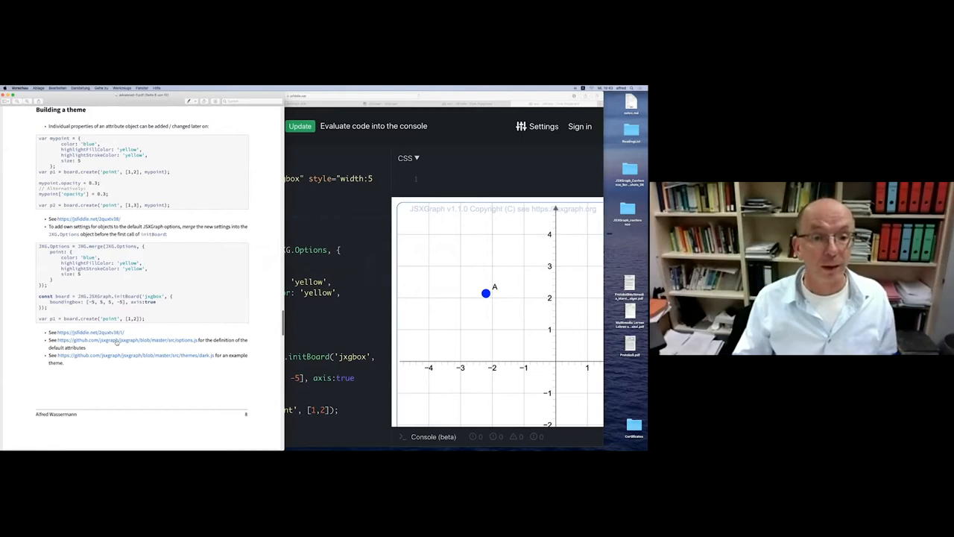
{"action": "mouse_move", "coordinate": [142, 347]}
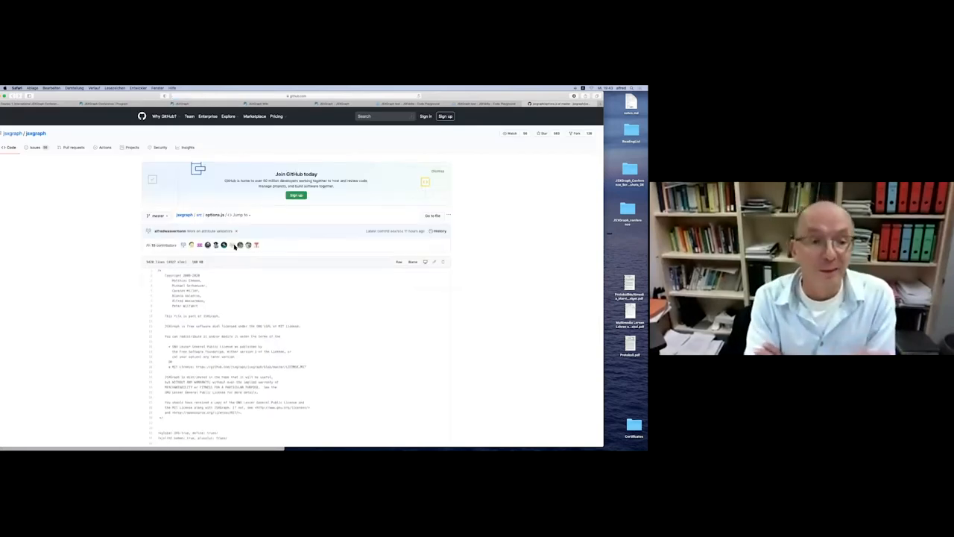
Scroll through options.js default attributes on GitHub, then return to the slides.
{"action": "scroll", "scroll_direction": "down", "scroll_amount": 3}
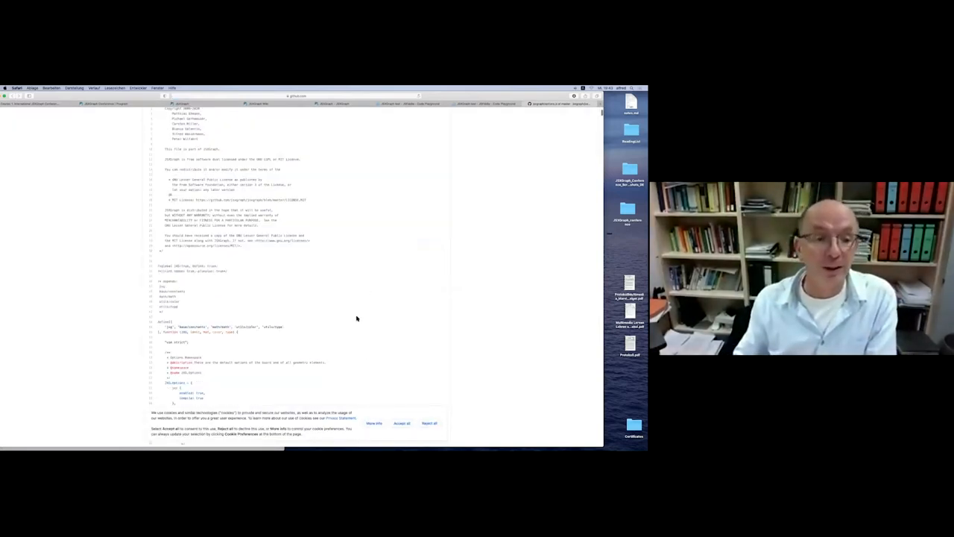
{"action": "scroll", "scroll_direction": "down", "scroll_amount": 3}
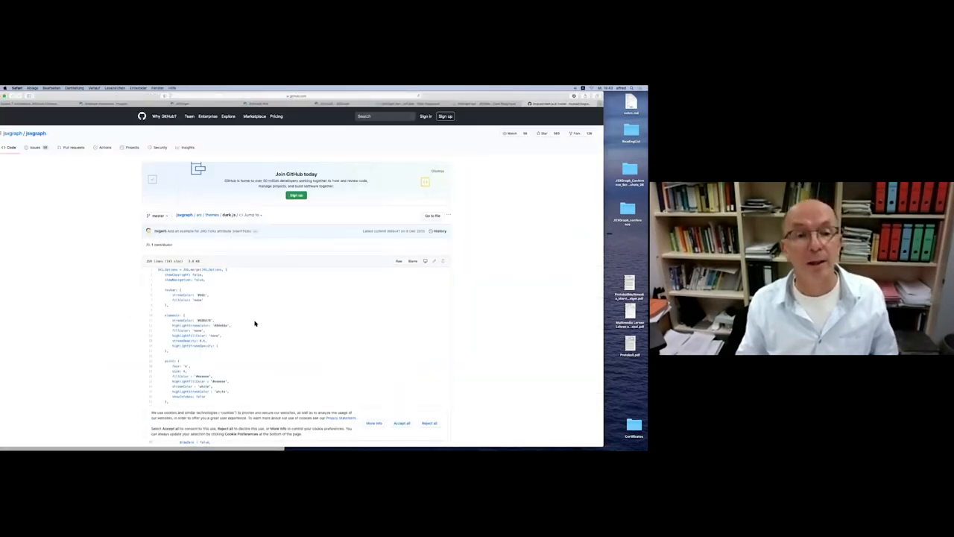
{"action": "scroll", "scroll_direction": "down", "scroll_amount": 3}
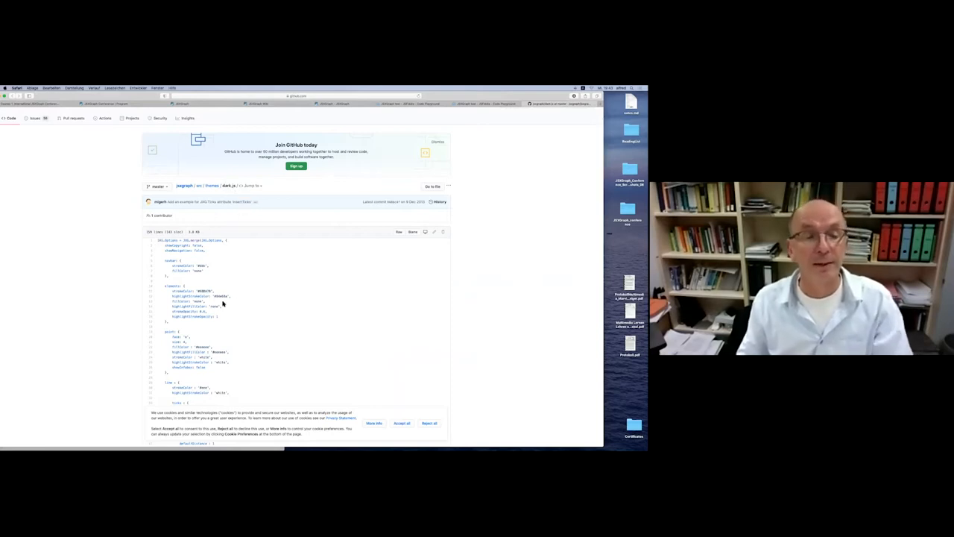
{"action": "scroll", "scroll_direction": "down", "scroll_amount": 3}
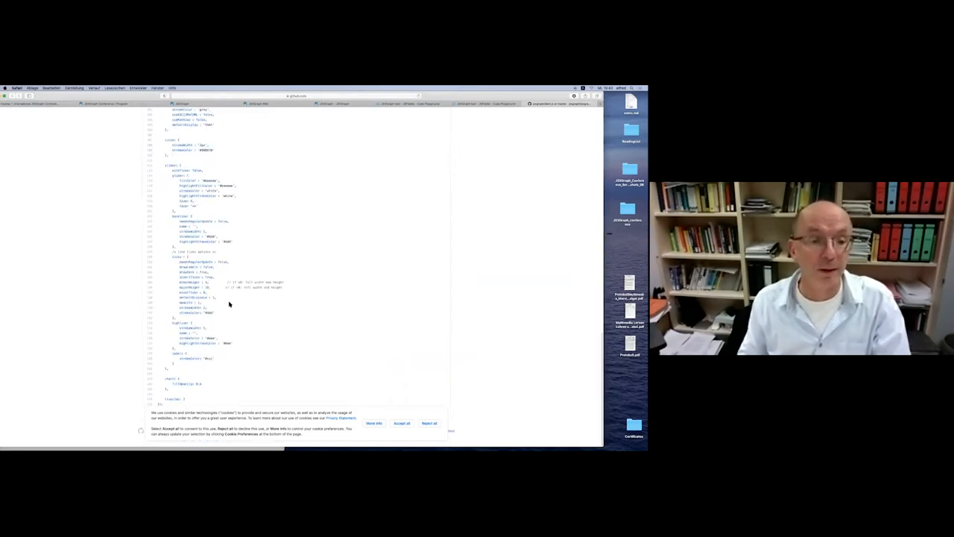
{"action": "scroll", "scroll_direction": "up", "scroll_amount": 3}
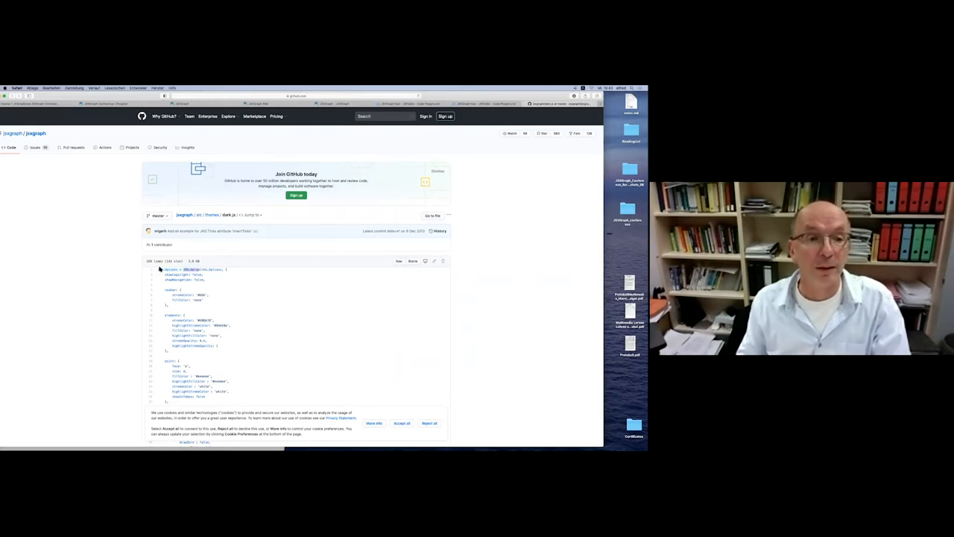
{"action": "left_click_drag", "start_coordinate": [161, 268], "coordinate": [209, 300]}
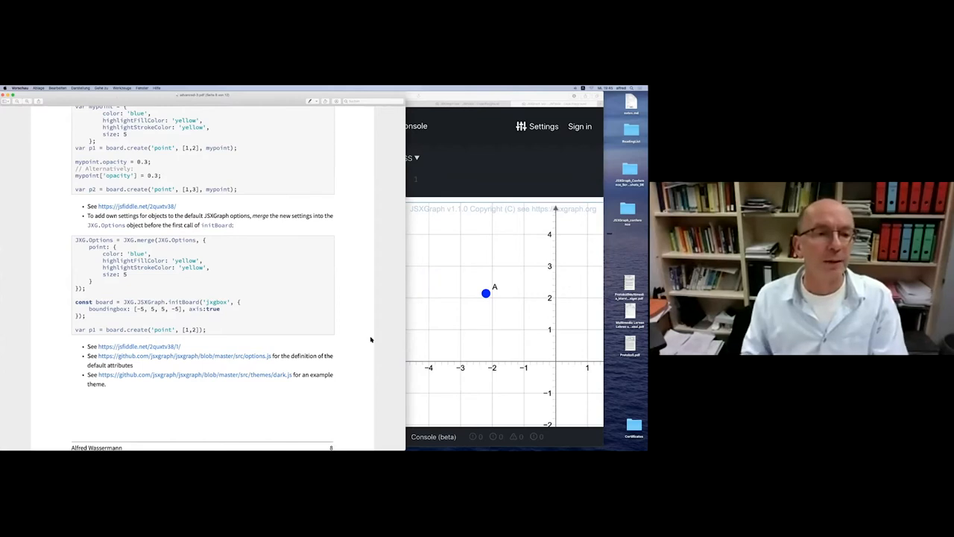
Scroll the slides down to the 'Iterate over all objects' page.
{"action": "scroll", "scroll_direction": "down", "scroll_amount": 3}
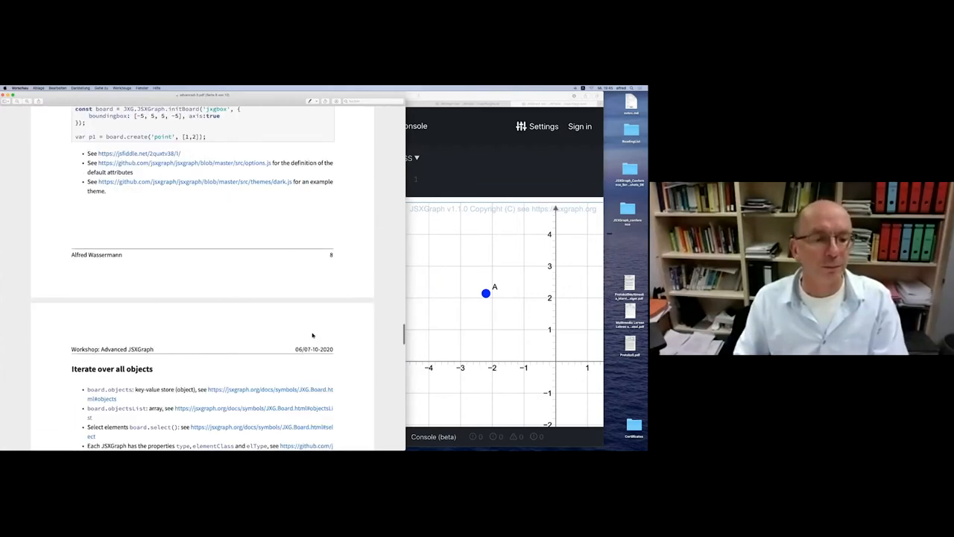
{"action": "scroll", "scroll_direction": "down", "scroll_amount": 3}
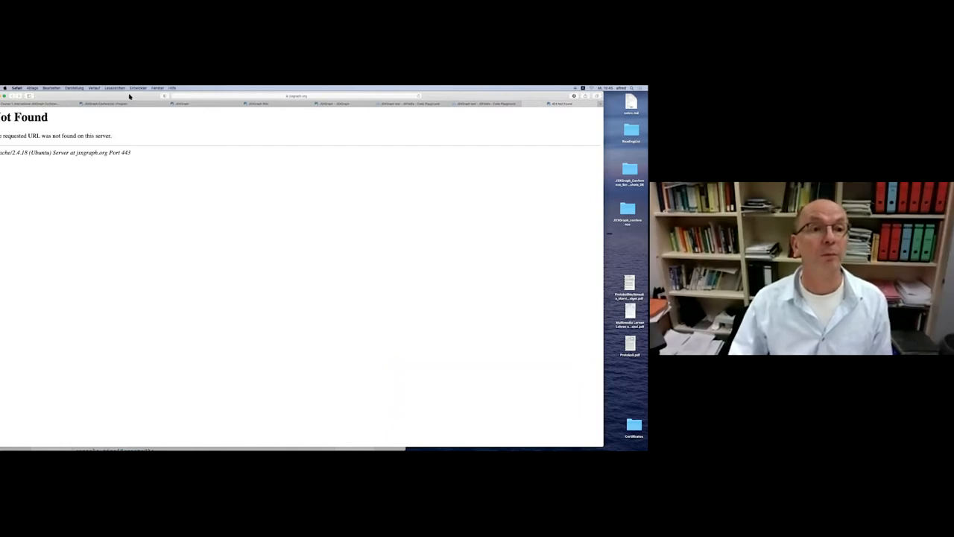
Correct the Safari URL to load the JSXGraph API reference element list.
{"action": "left_click", "coordinate": [328, 95]}
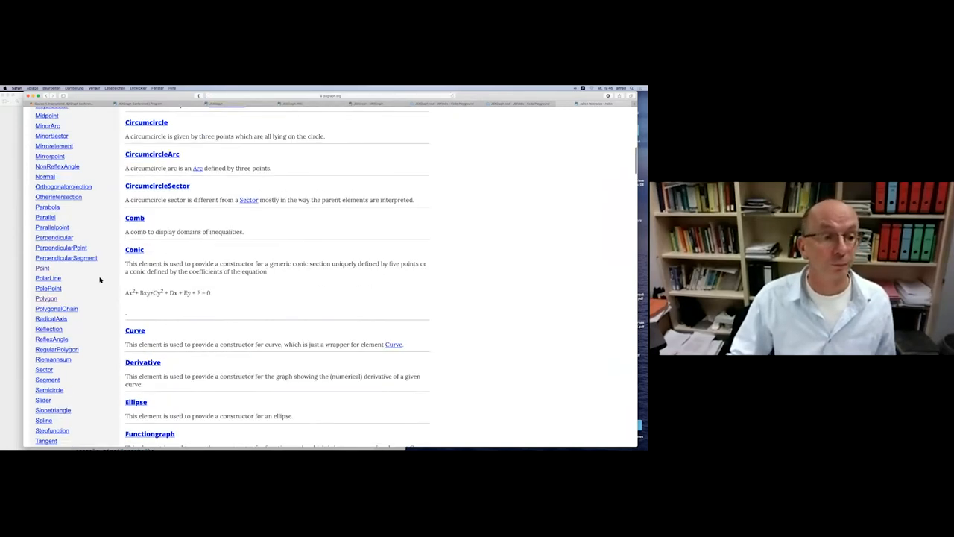
Go to the JXG.Board class page and scroll past its attributes to select() in the Method Summary.
{"action": "scroll", "scroll_direction": "down", "scroll_amount": 3}
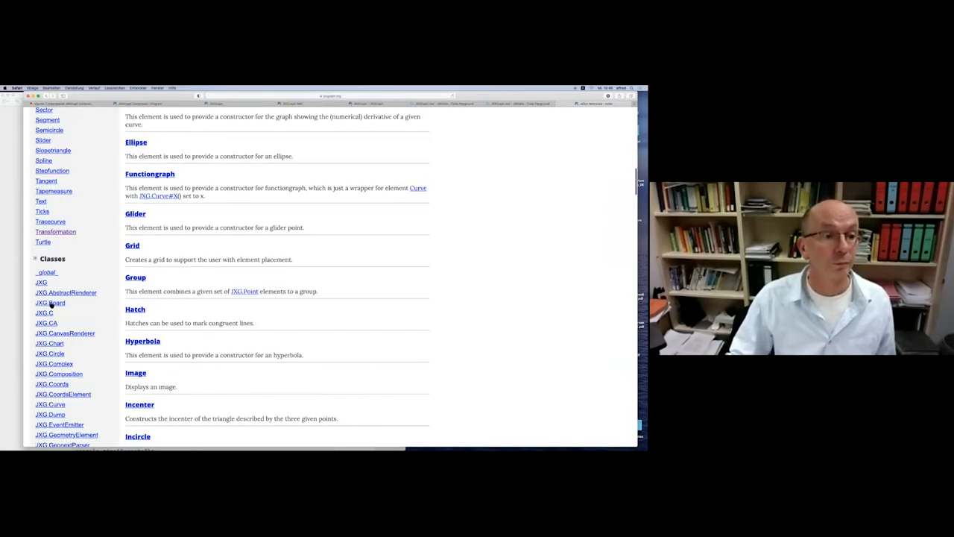
{"action": "left_click", "coordinate": [51, 302]}
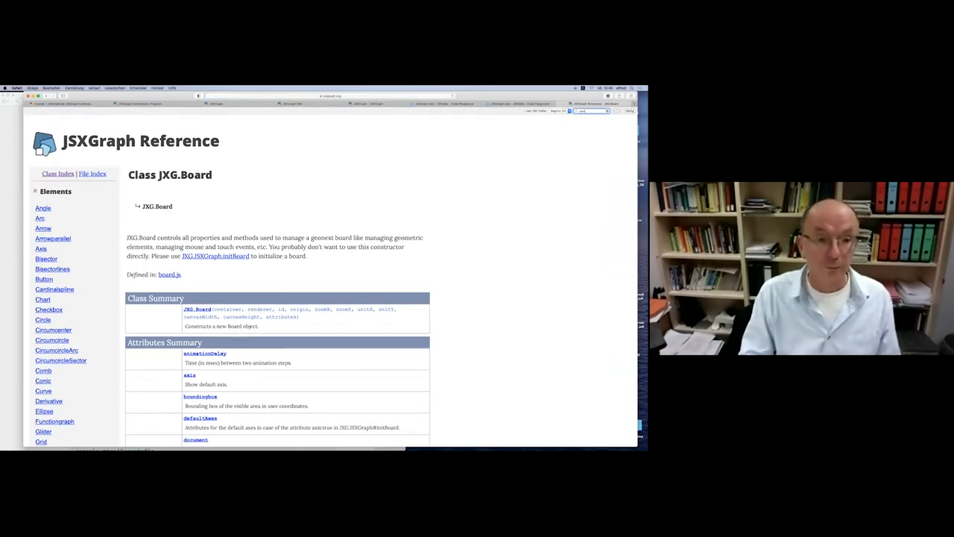
{"action": "scroll", "scroll_direction": "down", "scroll_amount": 3}
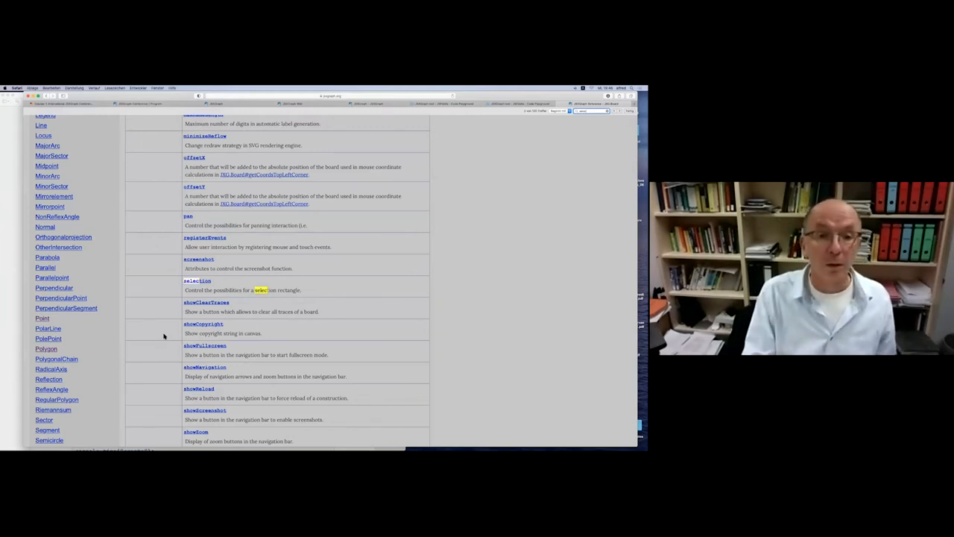
{"action": "scroll", "scroll_direction": "down", "scroll_amount": 3}
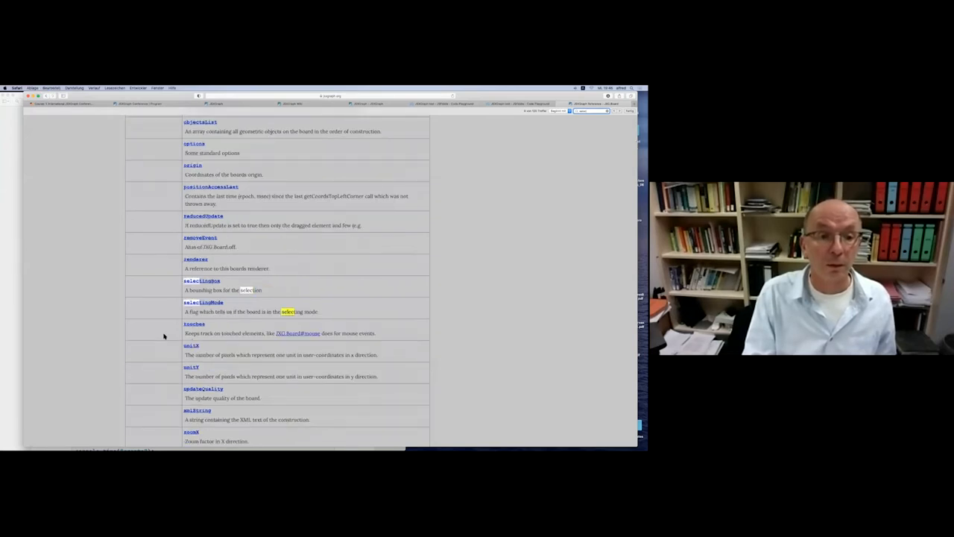
{"action": "scroll", "scroll_direction": "down", "scroll_amount": 3}
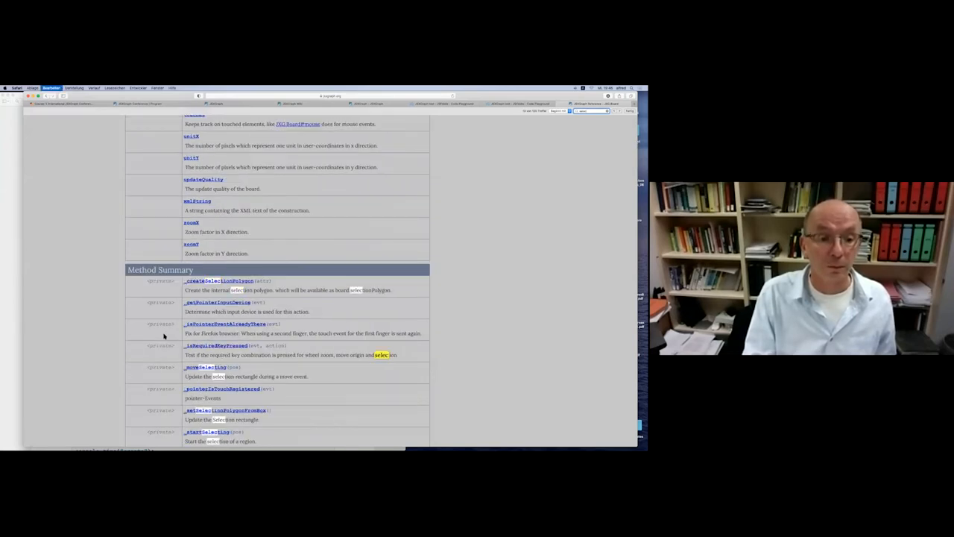
{"action": "scroll", "scroll_direction": "down", "scroll_amount": 3}
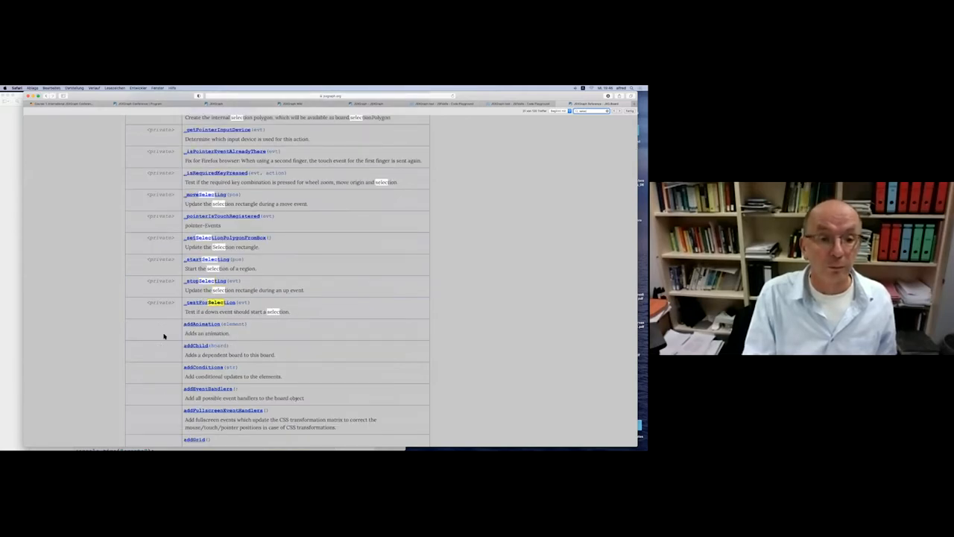
{"action": "scroll", "scroll_direction": "down", "scroll_amount": 3}
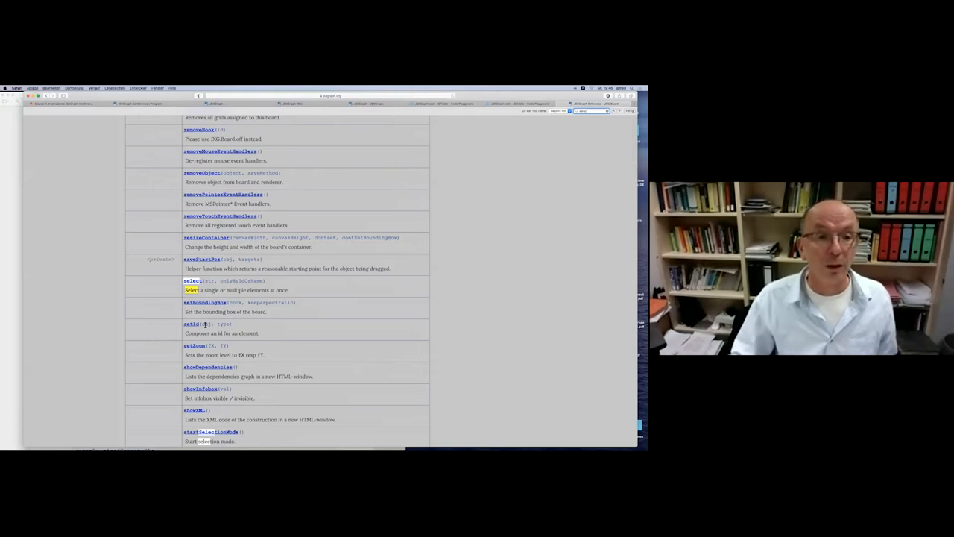
Jump to the select method's detailed documentation with parameters and examples.
{"action": "left_click", "coordinate": [191, 280]}
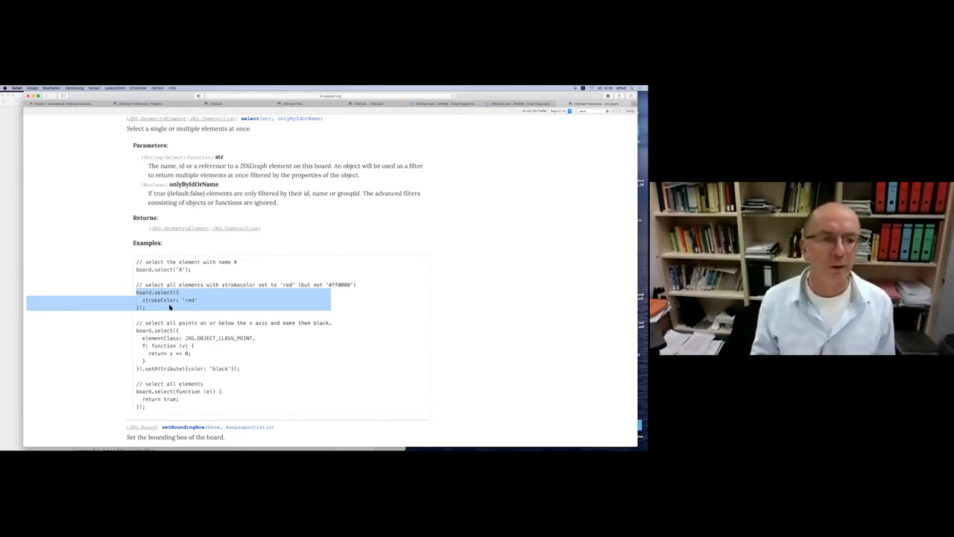
Mark the elementClass filter in the select example before following it to constants.js.
{"action": "double_click", "coordinate": [161, 337]}
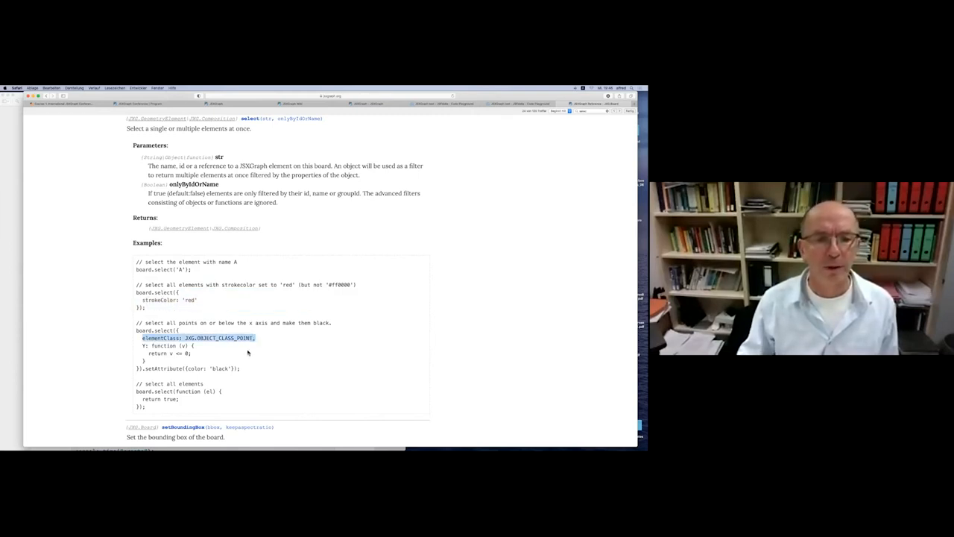
{"action": "mouse_move", "coordinate": [156, 353]}
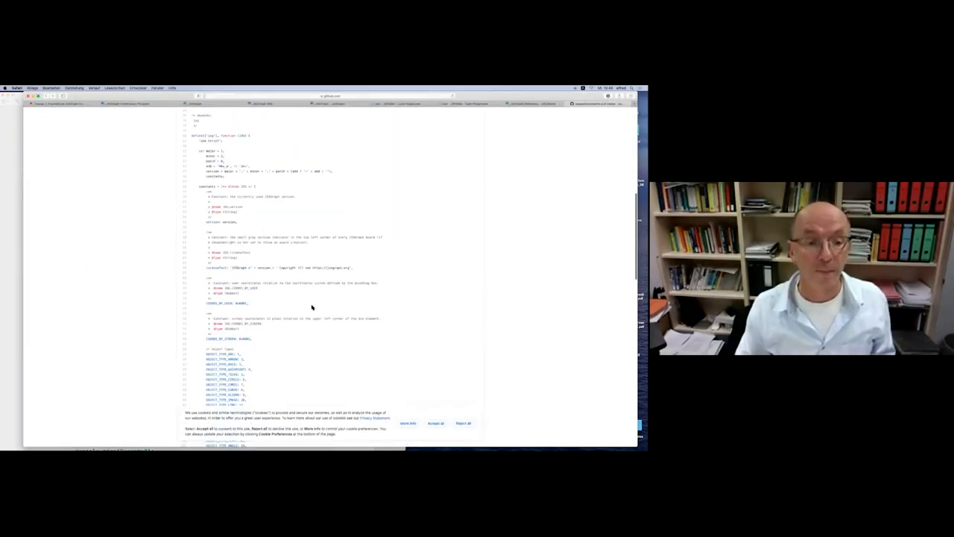
Browse constants.js for object types, object classes and generator types, then return to the workshop PDF.
{"action": "scroll", "scroll_direction": "down", "scroll_amount": 3}
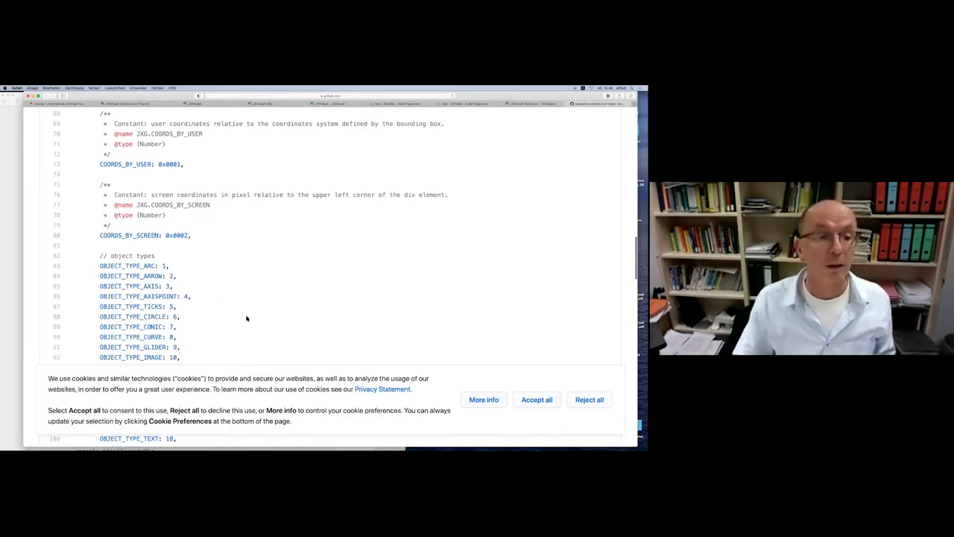
{"action": "scroll", "scroll_direction": "down", "scroll_amount": 3}
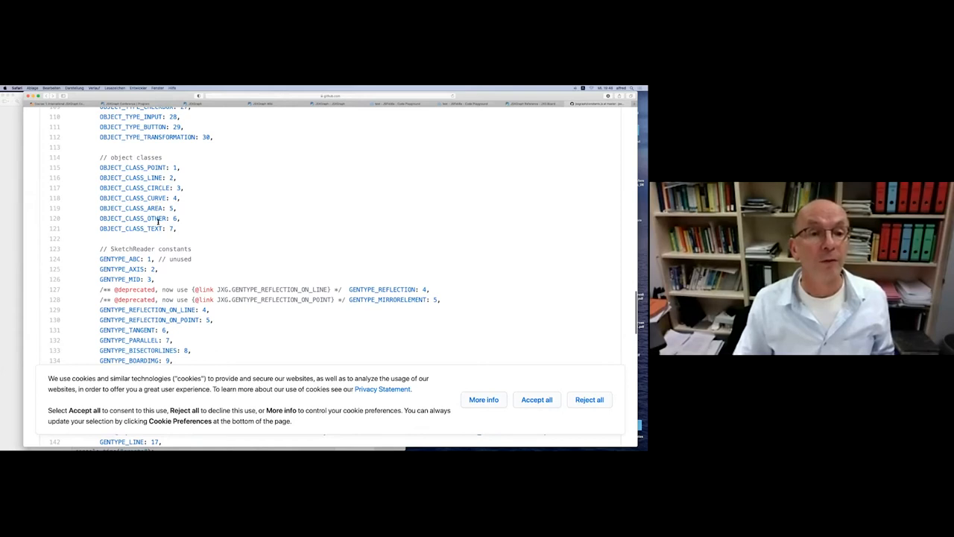
{"action": "scroll", "scroll_direction": "up", "scroll_amount": 3}
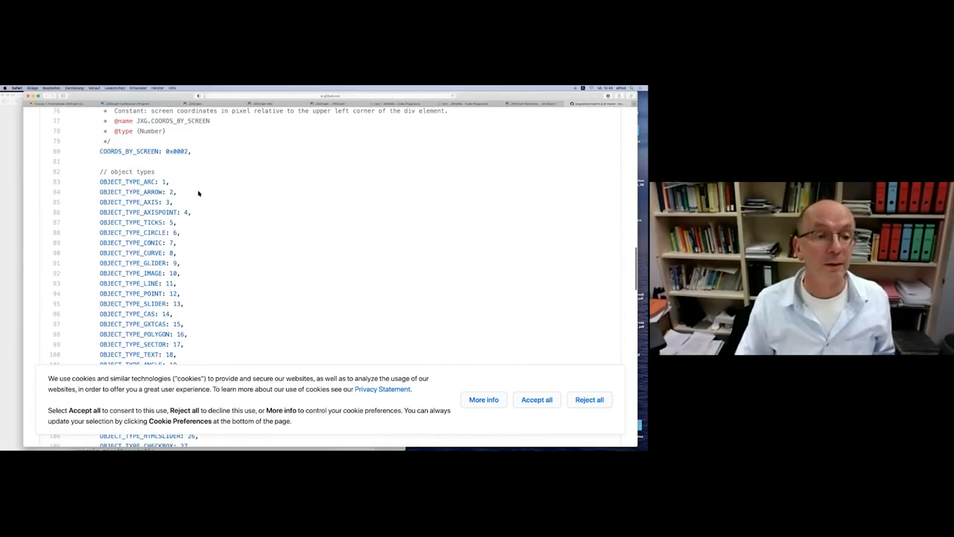
{"action": "scroll", "scroll_direction": "down", "scroll_amount": 3}
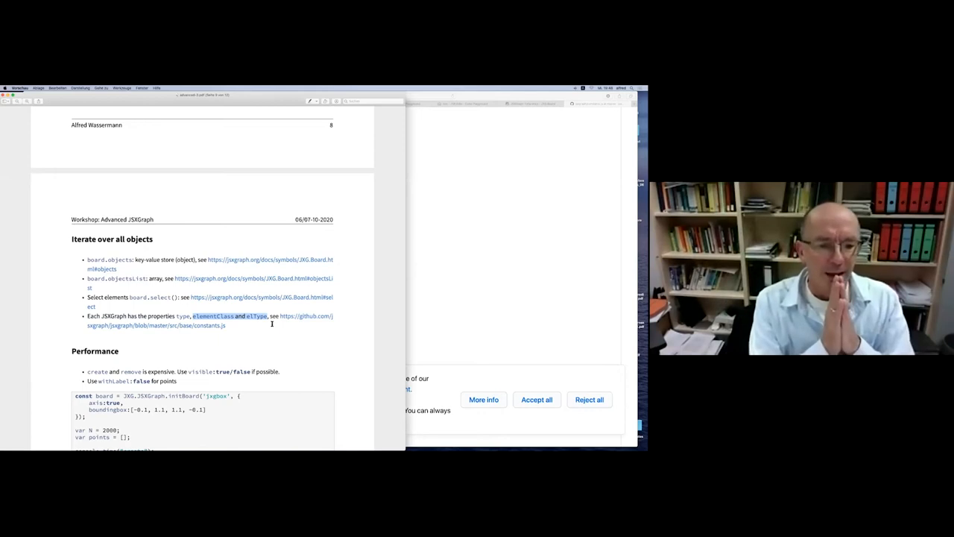
{"action": "mouse_move", "coordinate": [194, 349]}
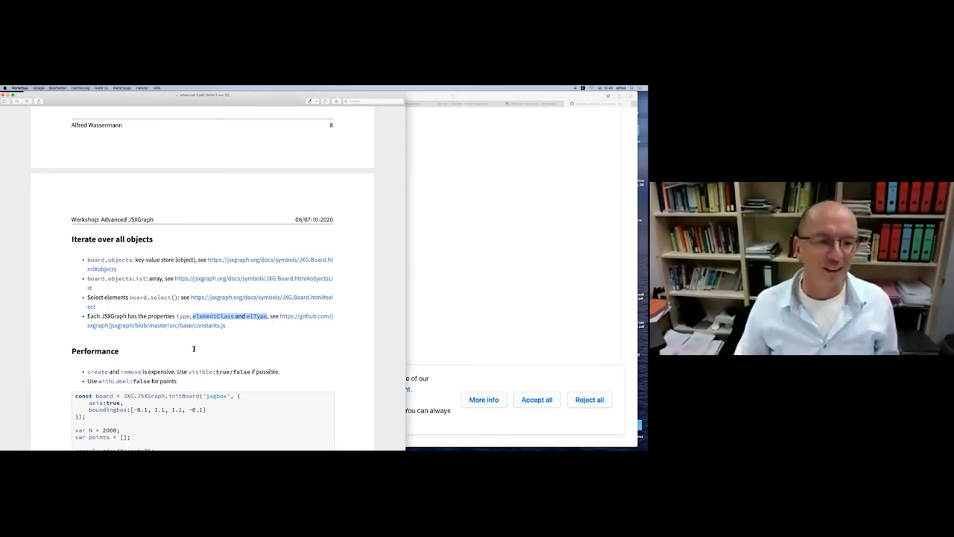
Scroll the workshop PDF to the Performance section before switching to JSFiddle.
{"action": "scroll", "scroll_direction": "down", "scroll_amount": 3}
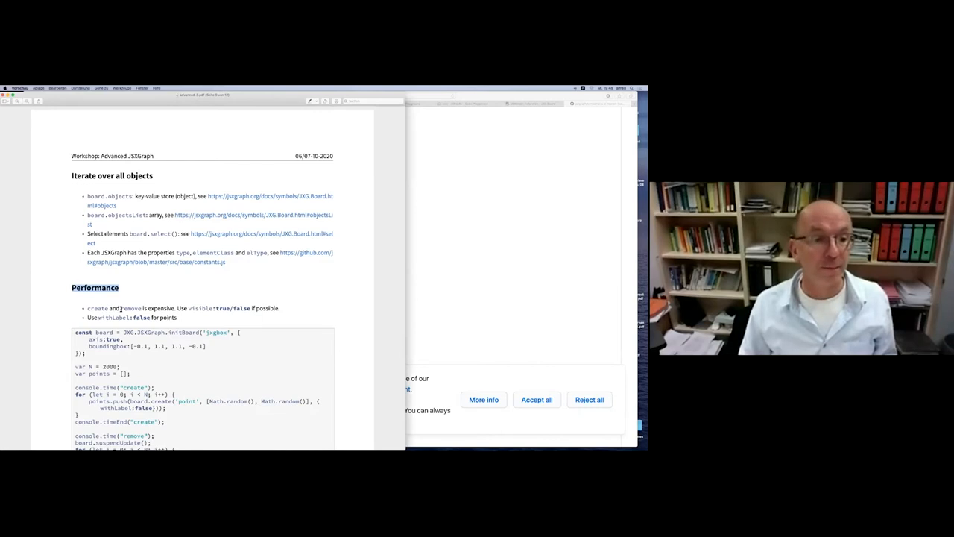
{"action": "scroll", "scroll_direction": "down", "scroll_amount": 3}
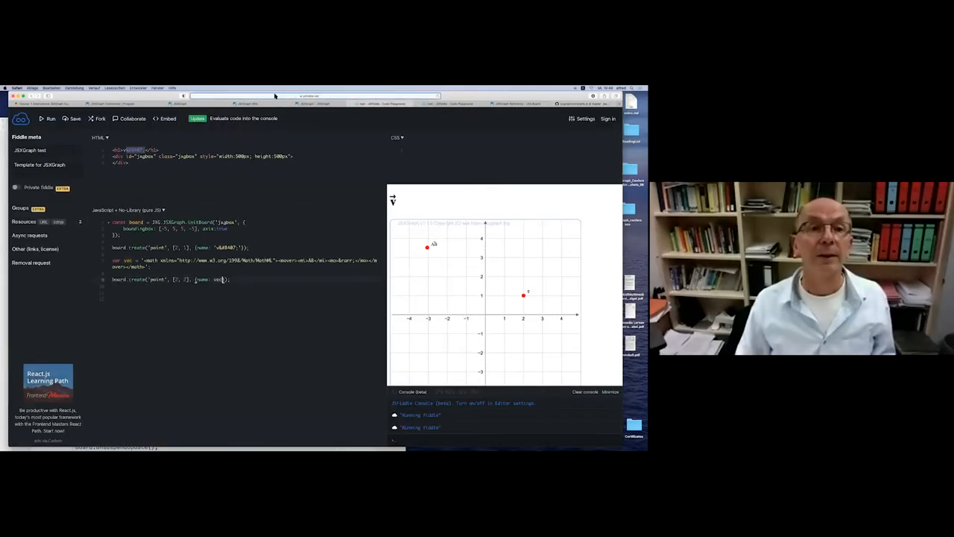
Leave the fiddle and bring the Performance notes beside Safari's Web Inspector console.
{"action": "left_click", "coordinate": [313, 95]}
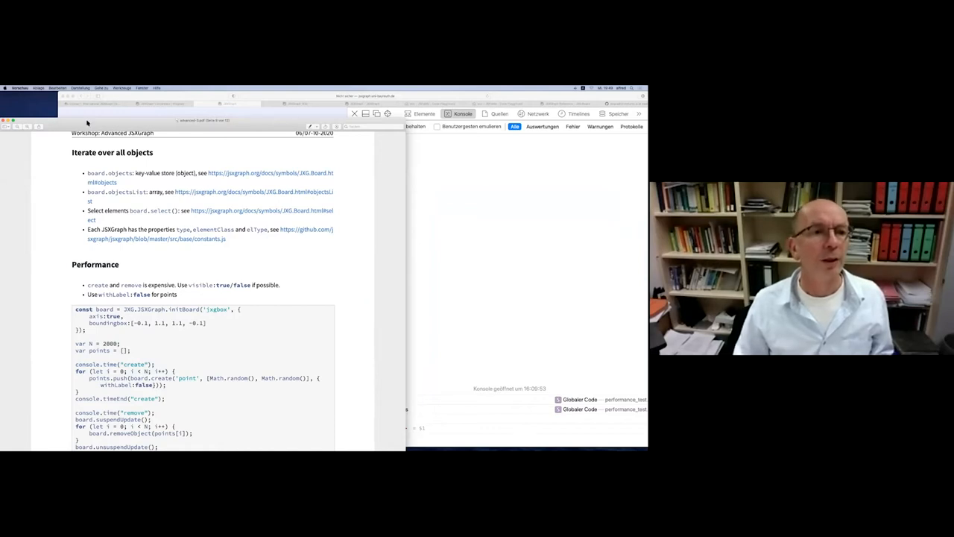
{"action": "mouse_move", "coordinate": [67, 148]}
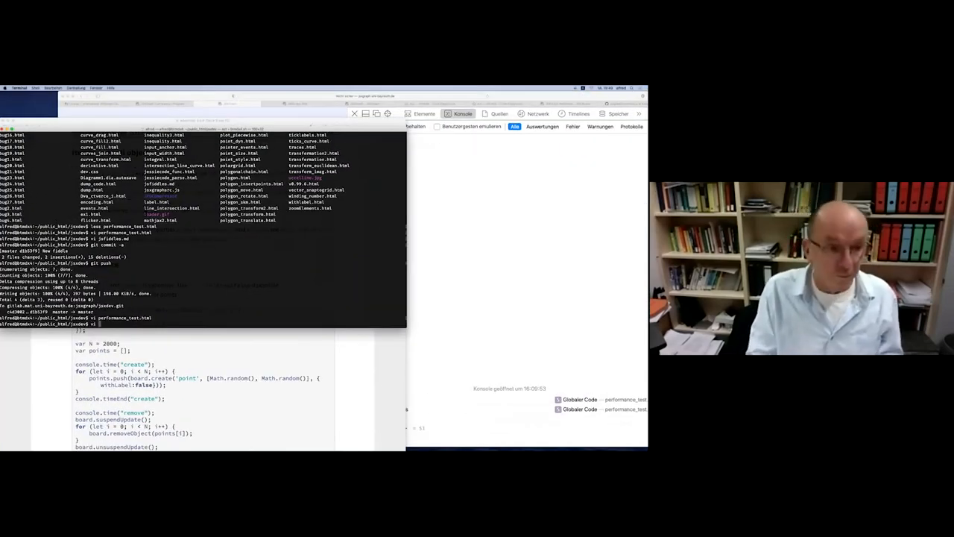
Run vi performance_test.html in Terminal to edit the performance test page.
{"action": "type", "text": "performance_te"}
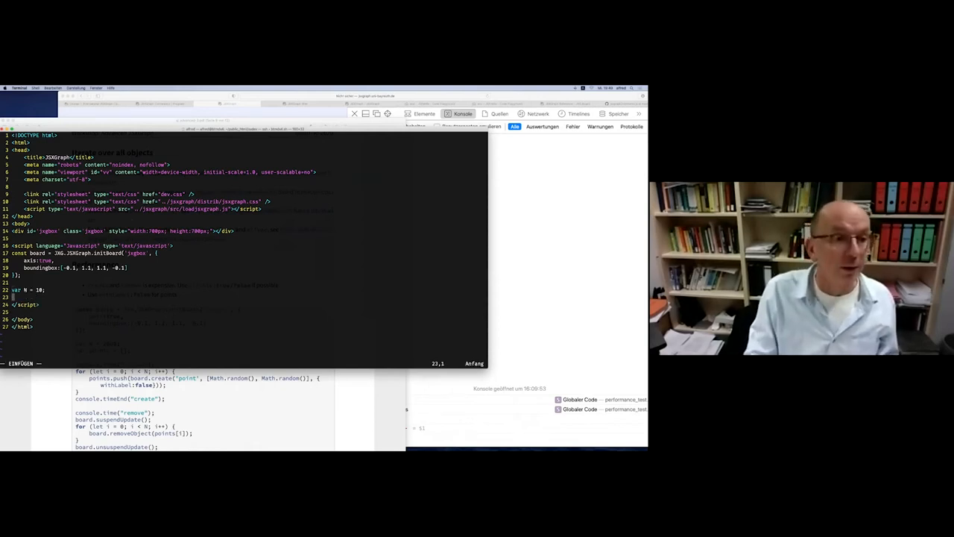
Write the loop header for (let i = 0; i < N; i++) { and start its body.
{"action": "type", "text": "for ("}
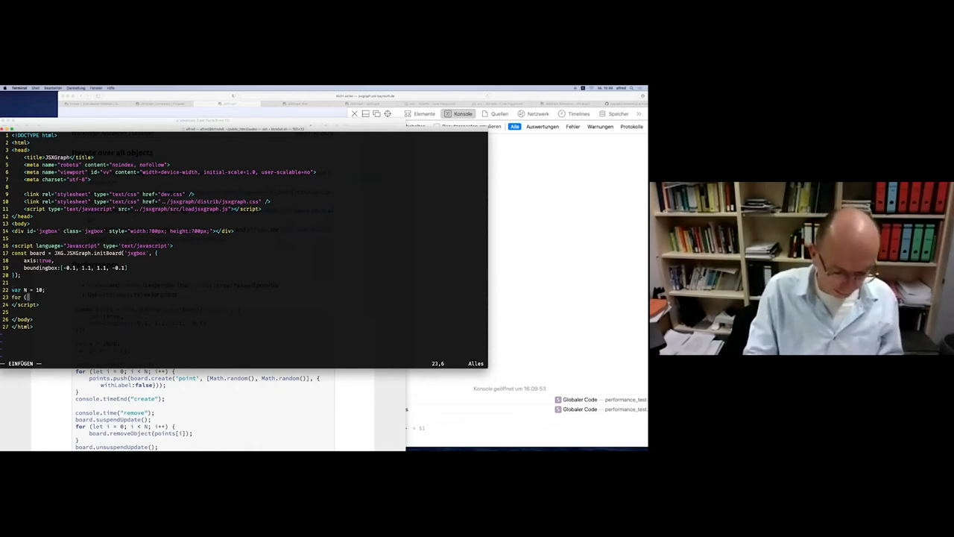
{"action": "type", "text": "let i ="}
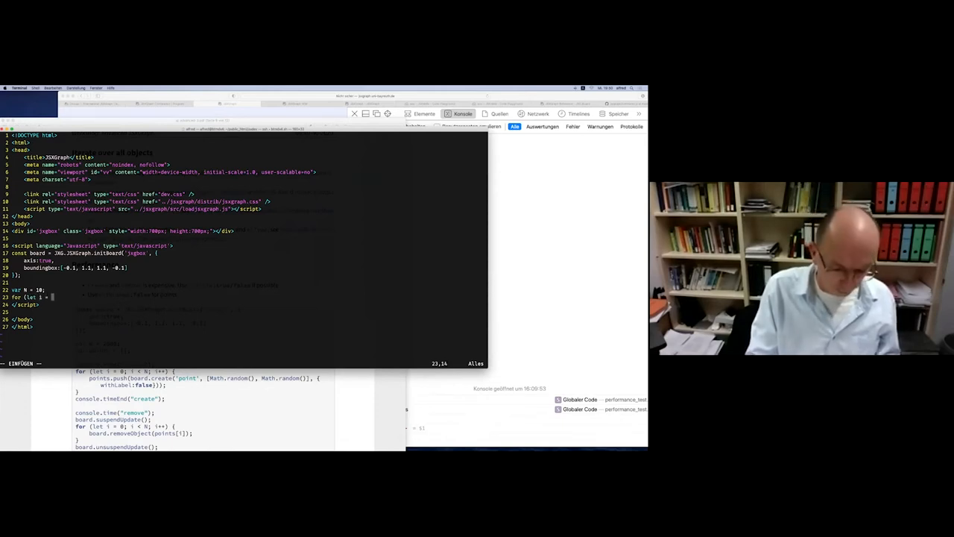
{"action": "type", "text": "0; i <"}
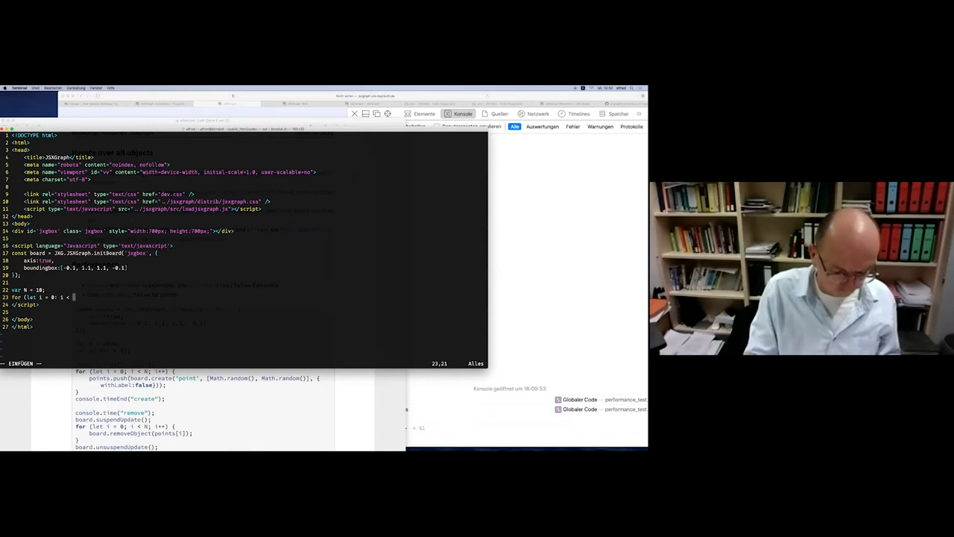
{"action": "type", "text": "N; i++) {"}
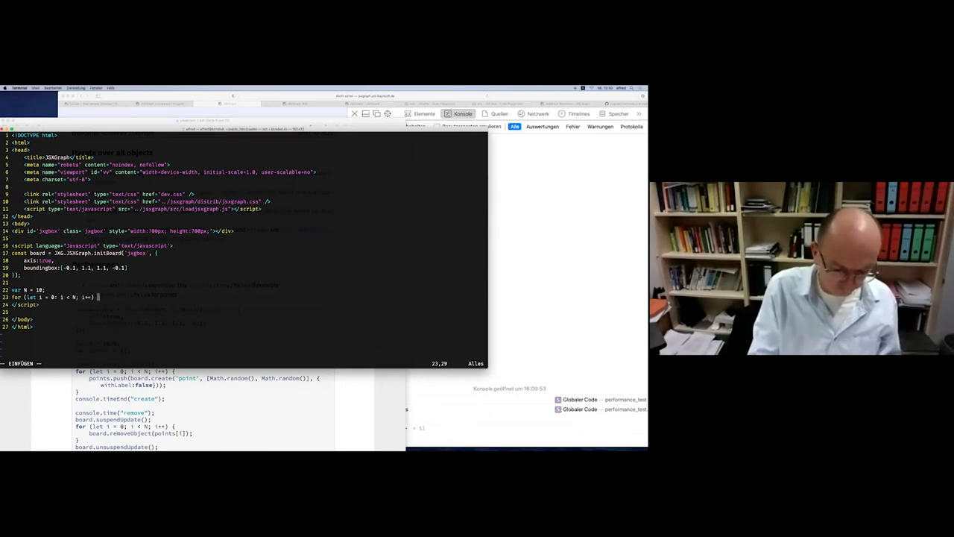
{"action": "key", "text": "Return"}
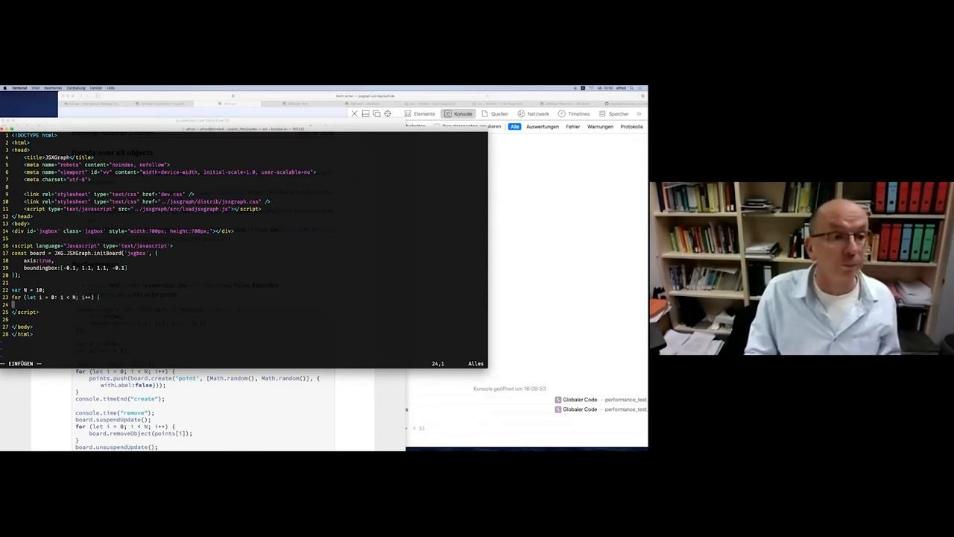
Fill the loop body with board.create('point', [Math.random(), Math.random()]);.
{"action": "type", "text": "board.create('point', ["}
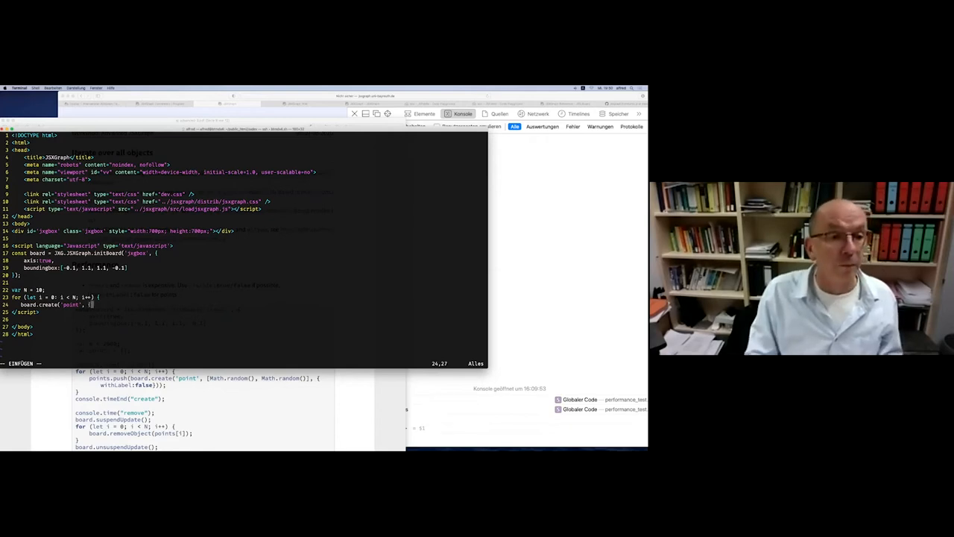
{"action": "key", "text": "Left"}
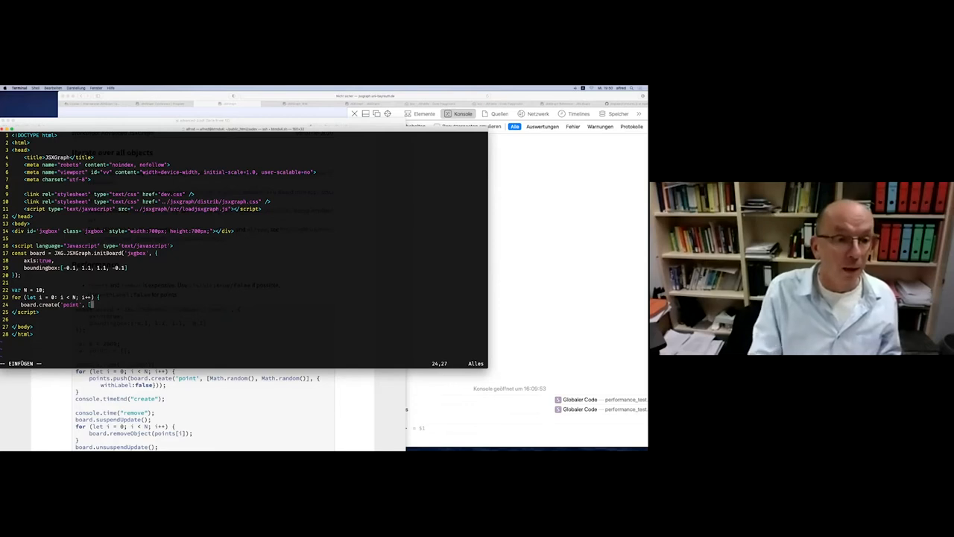
{"action": "type", "text": "Math.random(), M"}
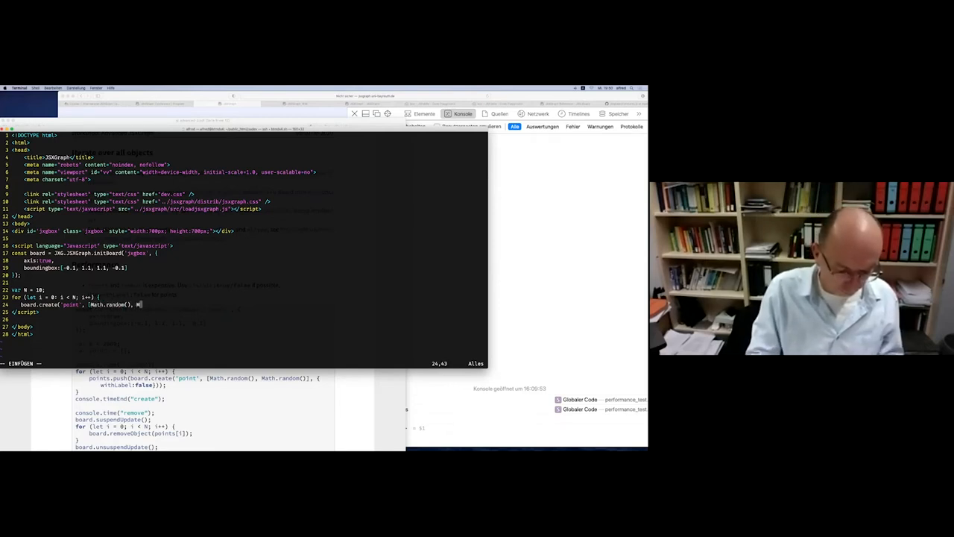
{"action": "type", "text": "ath.random()]);"}
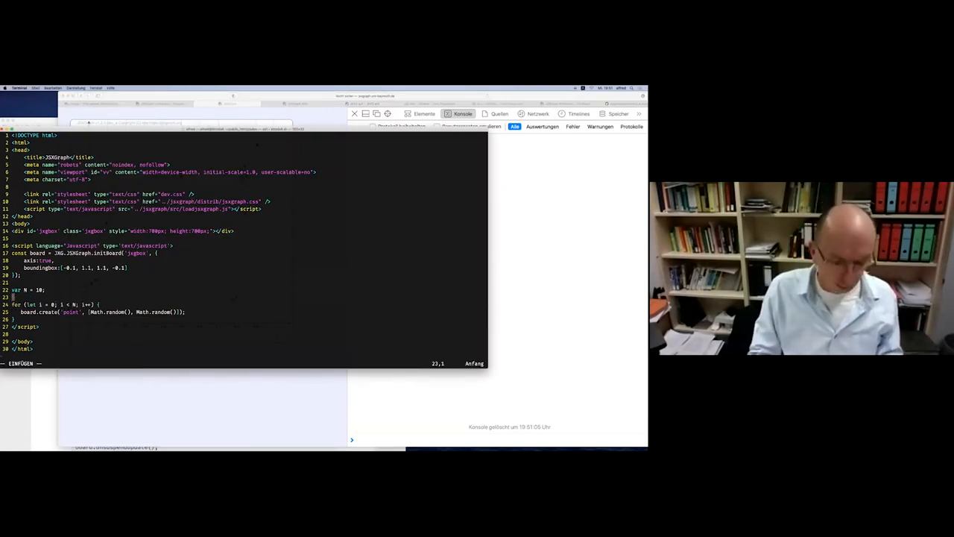
Wrap the loop with console.time('test'); before it and console.timeEnd('test'); after it.
{"action": "type", "text": "console.ti"}
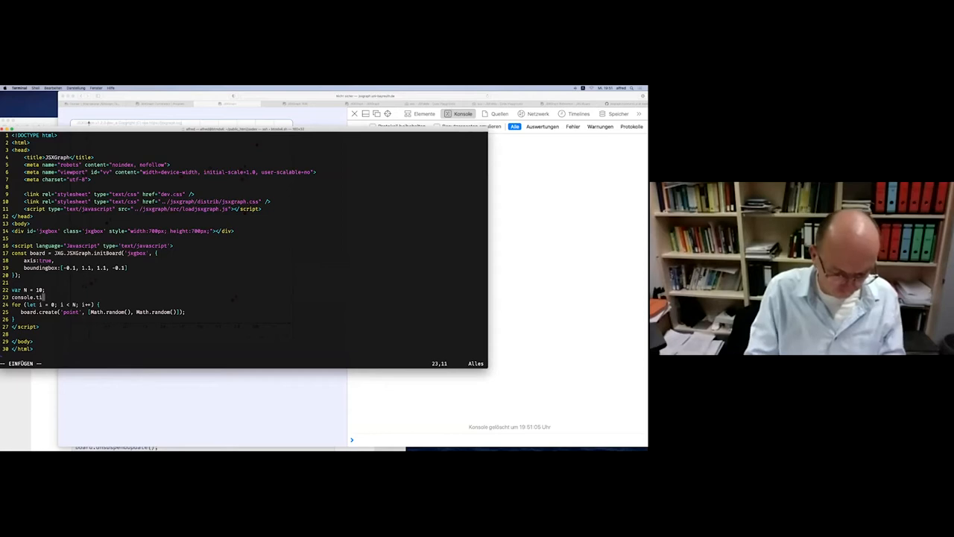
{"action": "type", "text": "me('test');"}
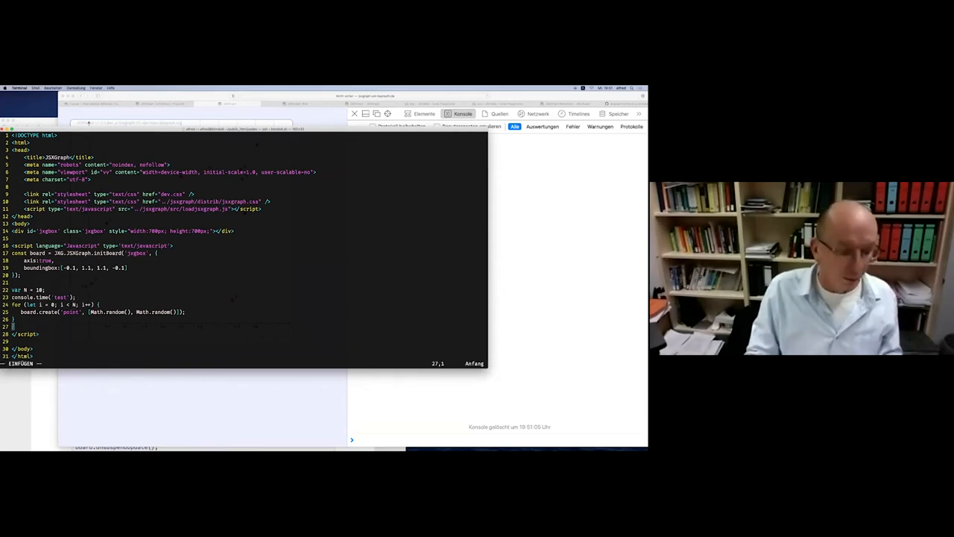
{"action": "type", "text": "console"}
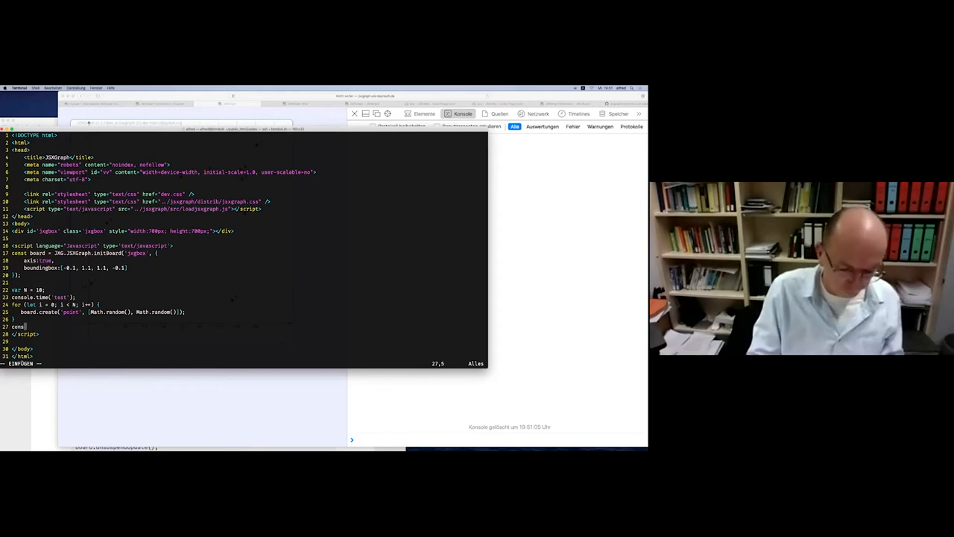
{"action": "type", "text": "ole."}
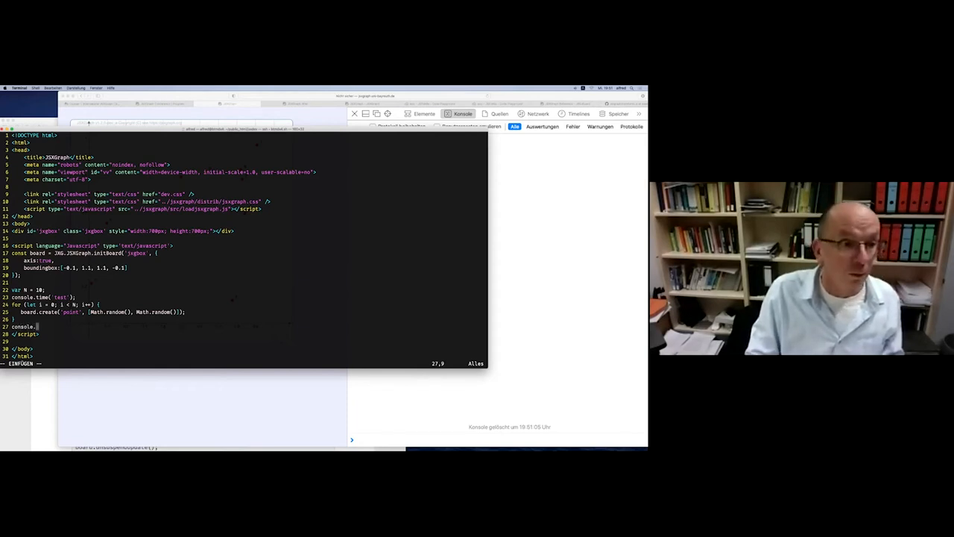
{"action": "type", "text": "timeEnd"}
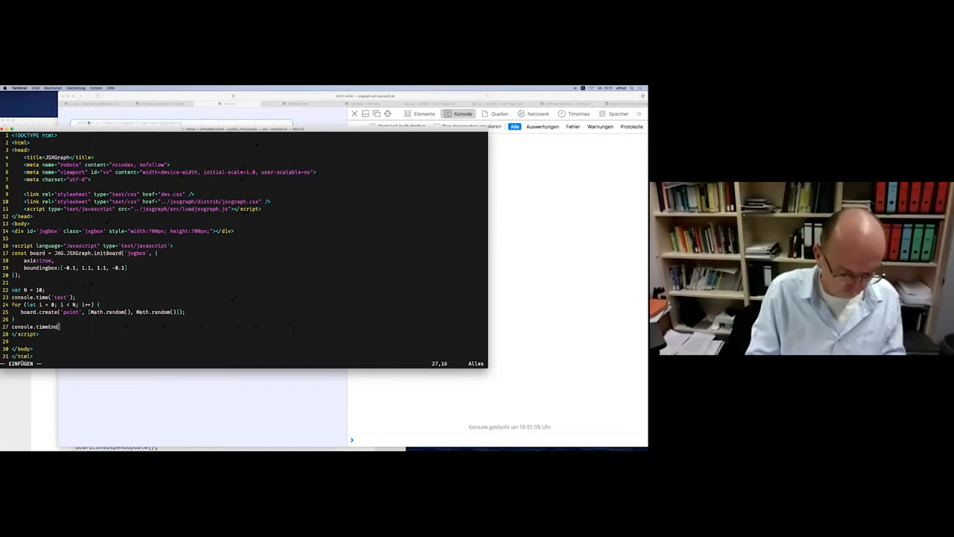
{"action": "type", "text": "'test');"}
{"action": "left_click", "coordinate": [243, 312]}
{"action": "type", "text": ", {"}
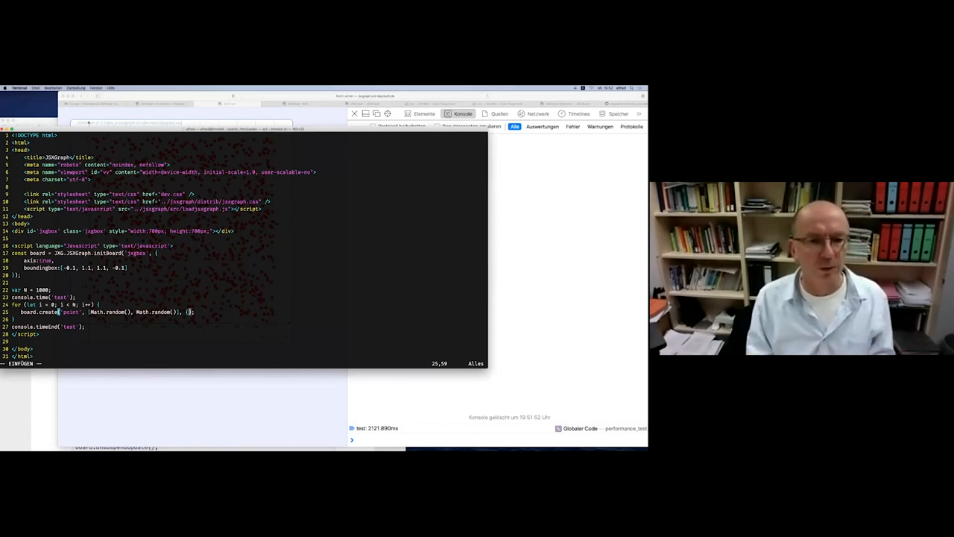
Pass {withLabel:true} as the third argument of board.create inside the loop.
{"action": "type", "text": "withLabel"}
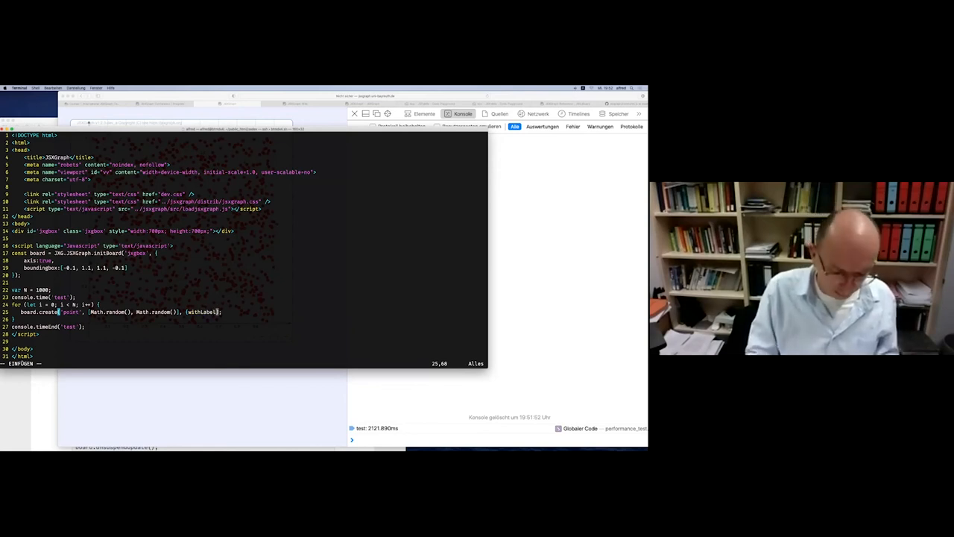
{"action": "type", "text": ":true"}
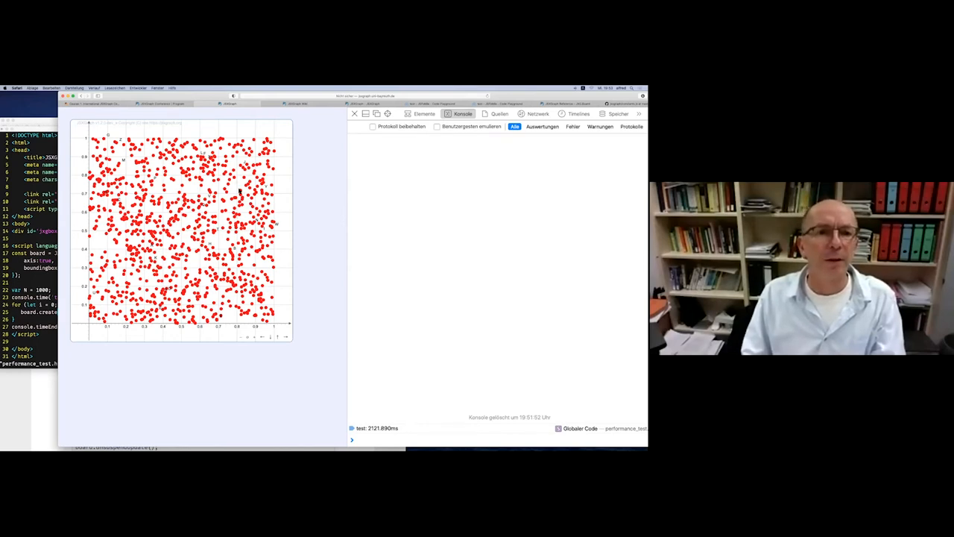
{"action": "mouse_move", "coordinate": [232, 113]}
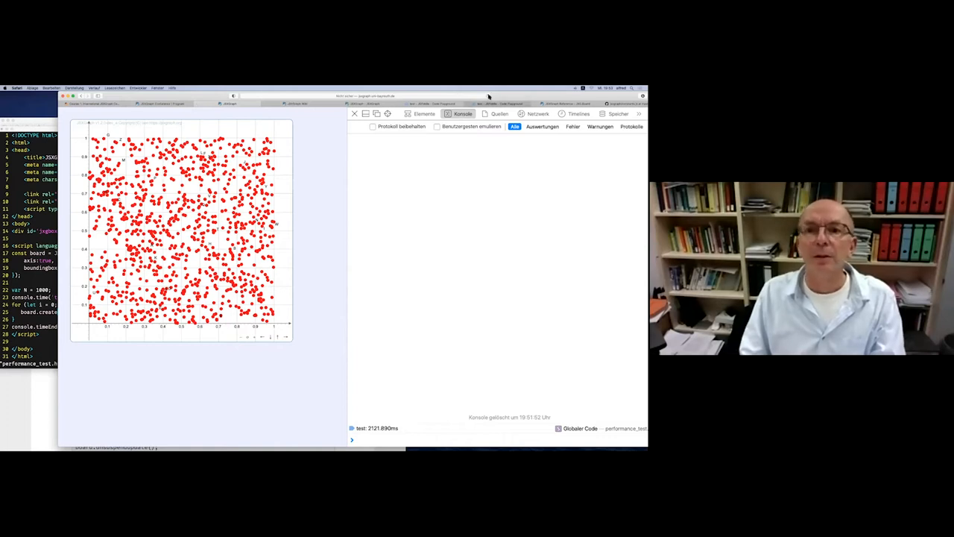
Reload the test page, switch withLabel to false, and reload again to compare timings.
{"action": "left_click", "coordinate": [354, 114]}
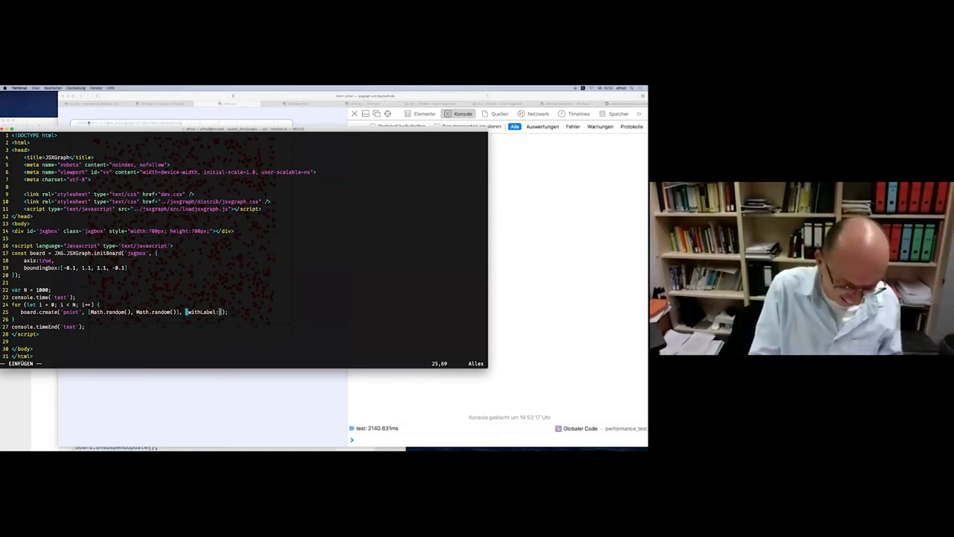
{"action": "type", "text": "fas"}
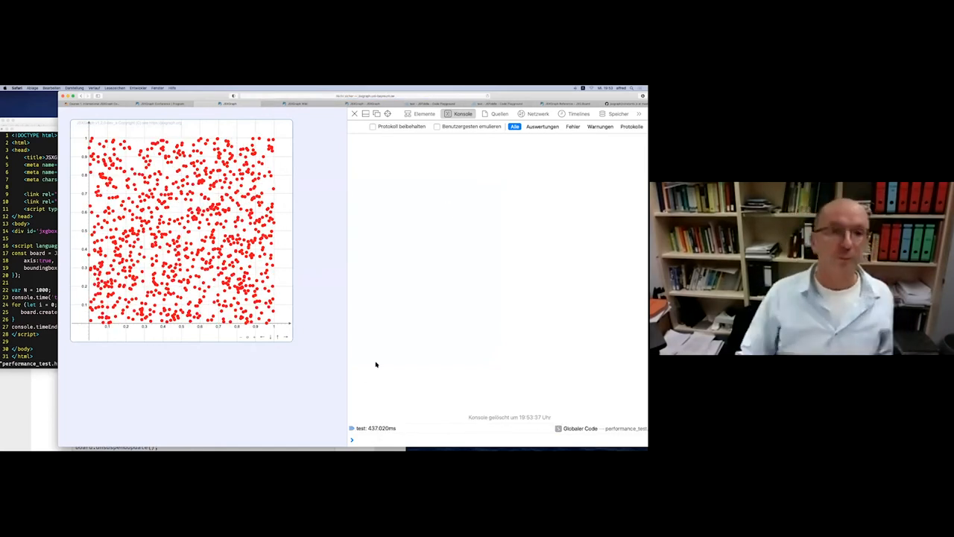
{"action": "left_click", "coordinate": [355, 113]}
{"action": "type", "text": "var"}
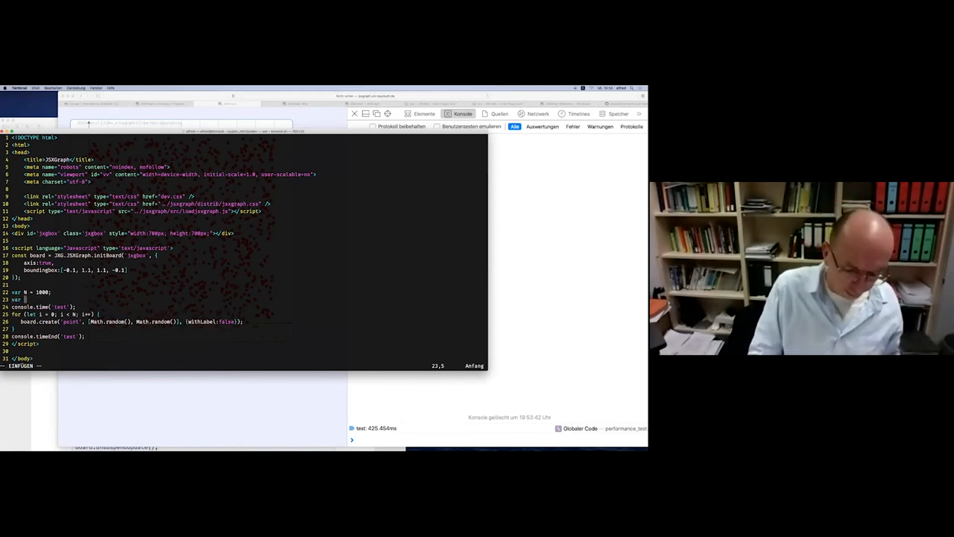
Declare var points = [] and wrap board.create in points.push(...), then save the file.
{"action": "type", "text": "points = [];"}
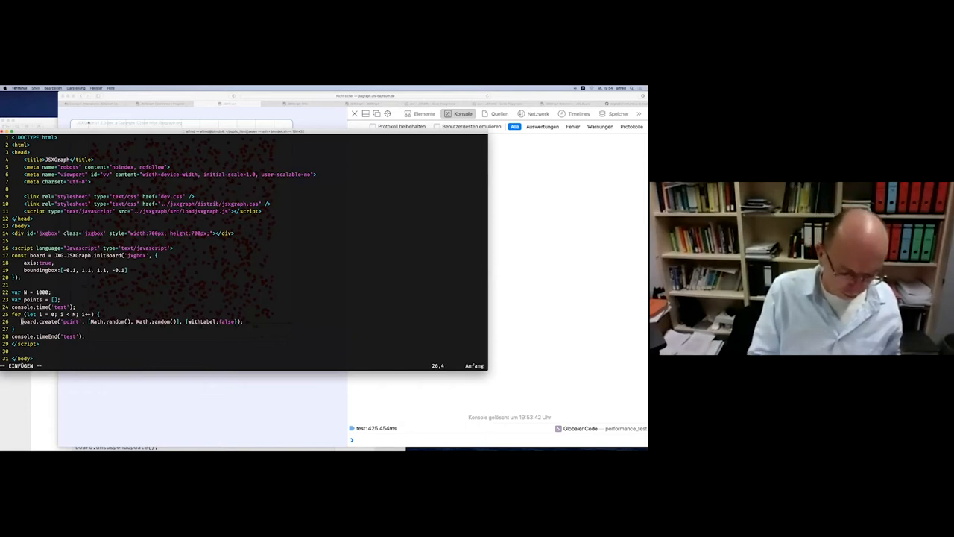
{"action": "type", "text": "points.push"}
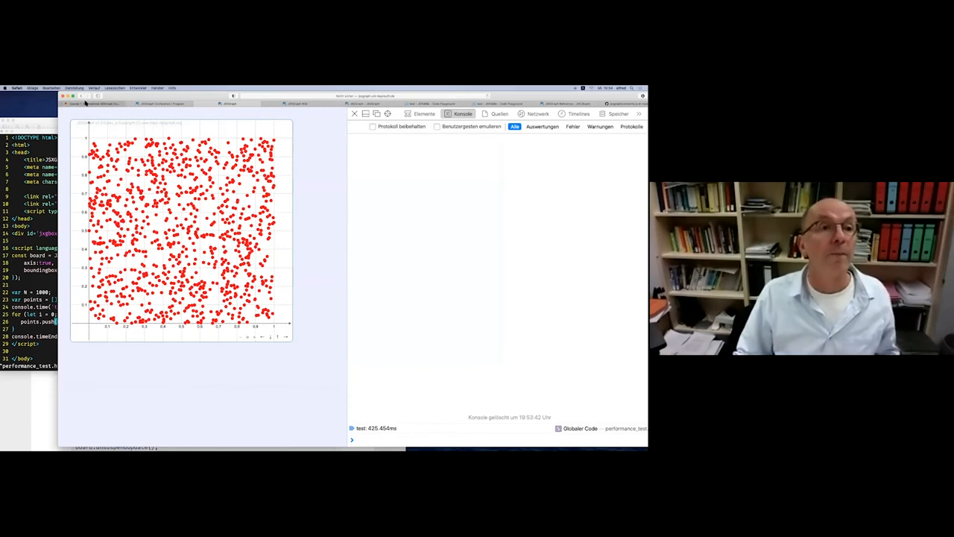
{"action": "left_click", "coordinate": [354, 113]}
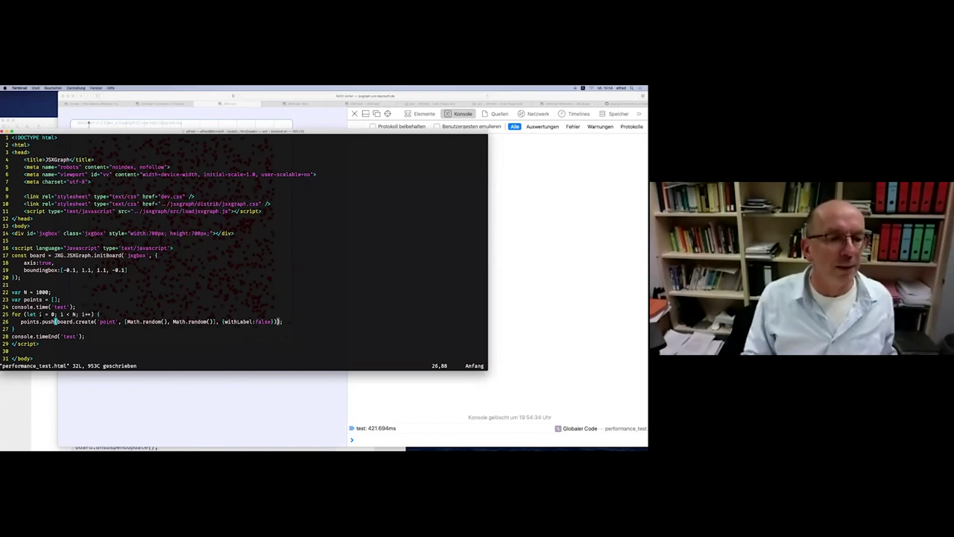
{"action": "left_click", "coordinate": [83, 335]}
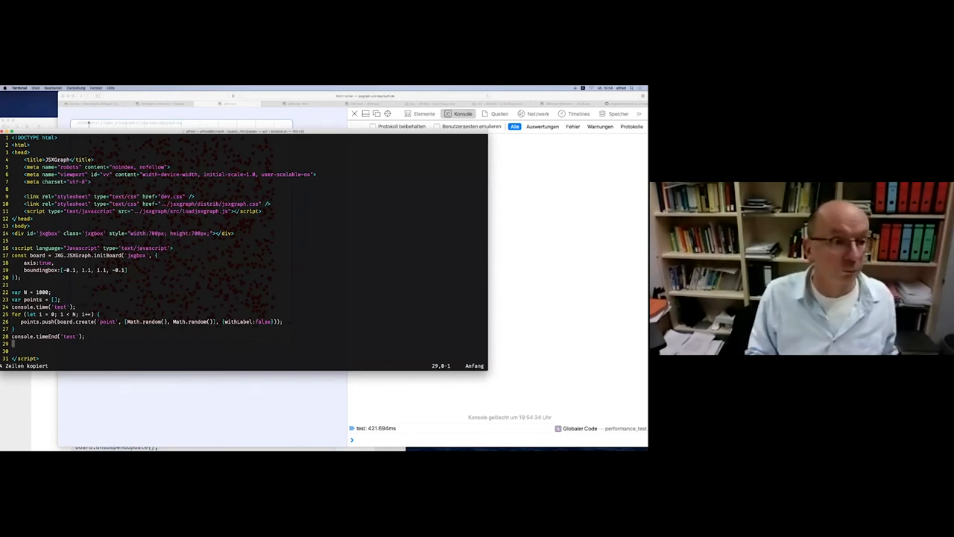
Duplicate the timed loop and rewrite its body as board.removeObject(points[i]).
{"action": "type", "text": "console.time('test');"}
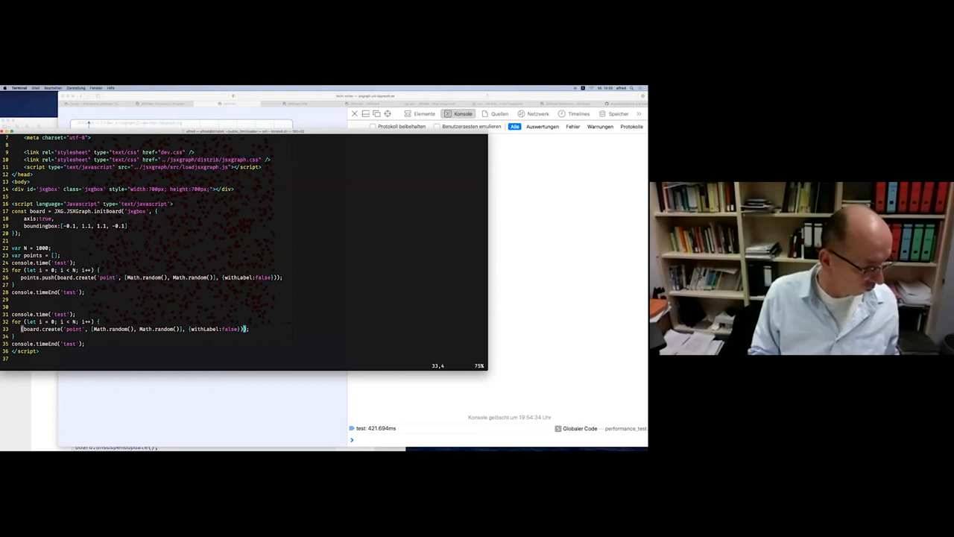
{"action": "key", "text": "i"}
{"action": "type", "text": "board.removeObject("}
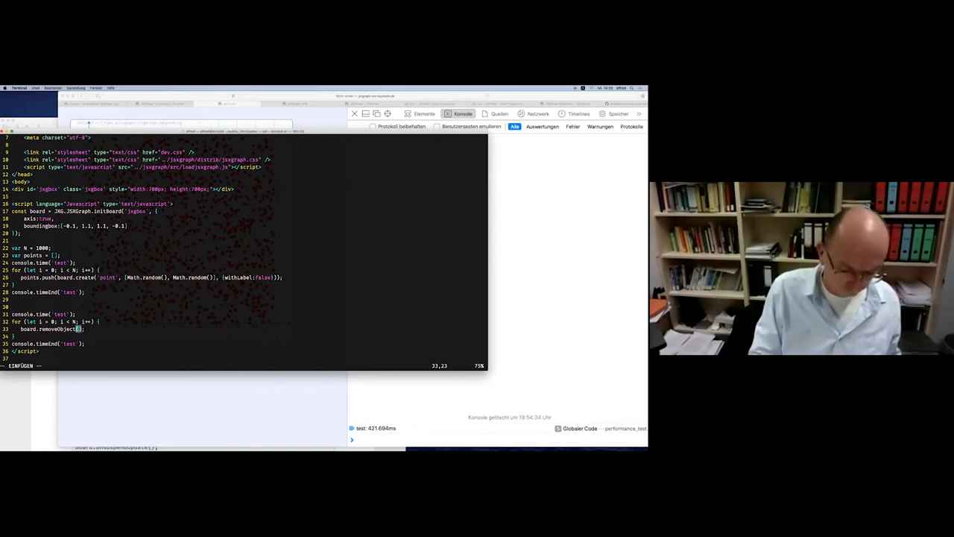
{"action": "type", "text": "point"}
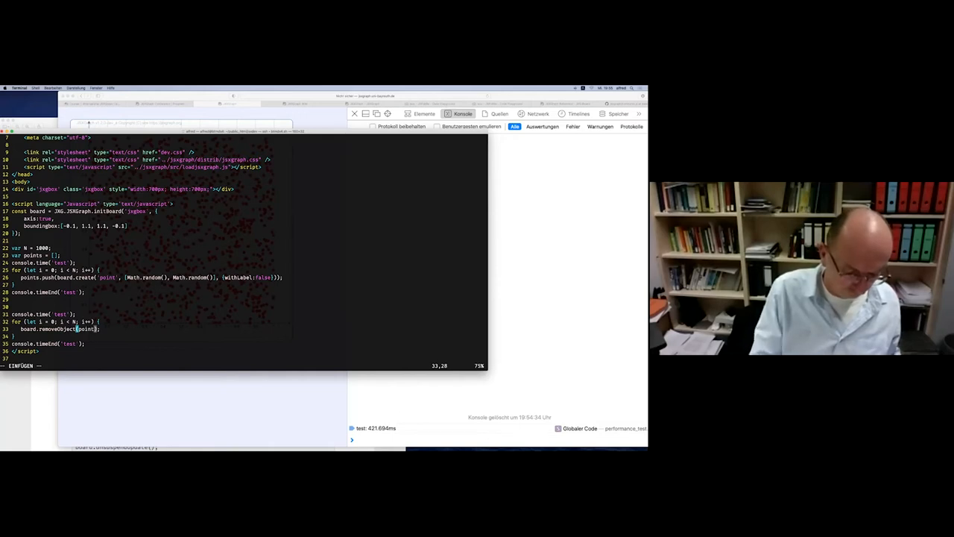
{"action": "type", "text": "[i"}
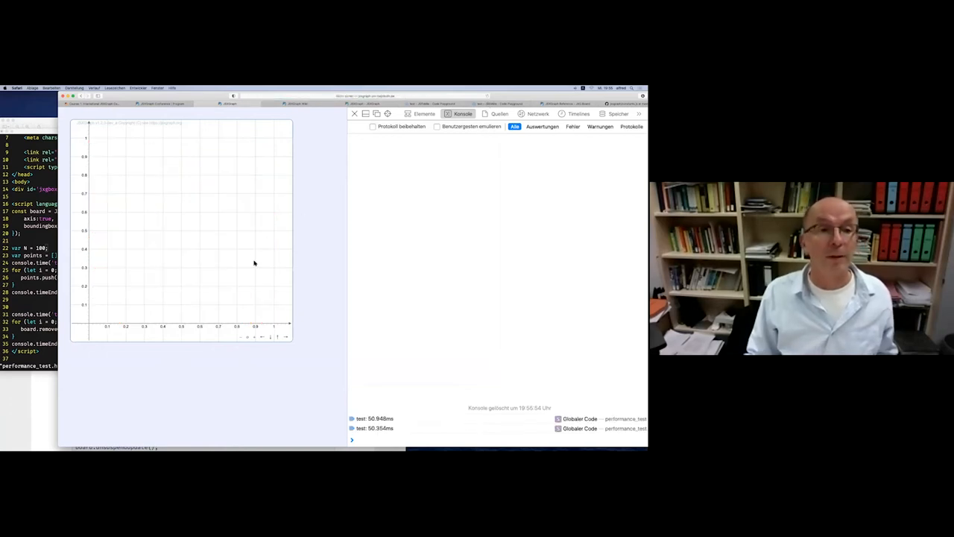
{"action": "mouse_move", "coordinate": [394, 424]}
{"action": "type", "text": "boar"}
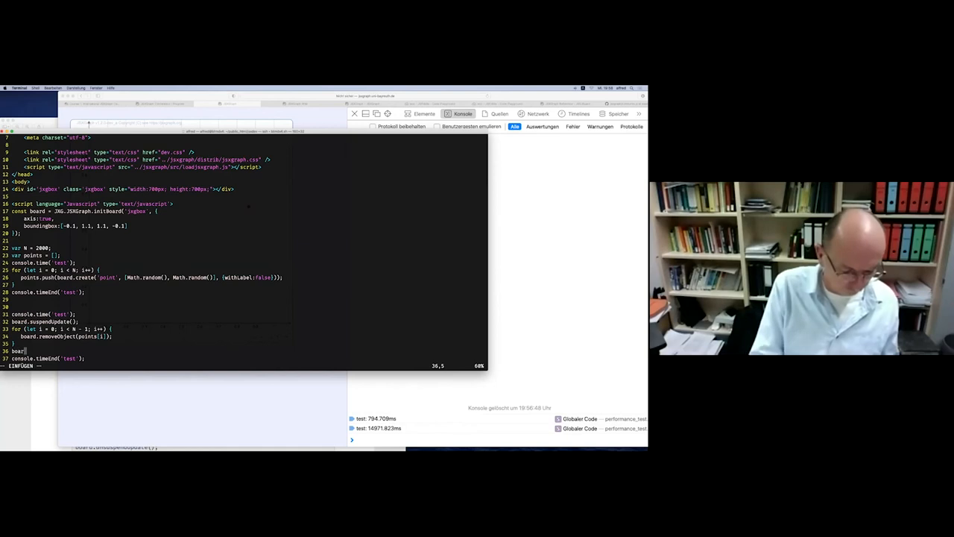
Add board.unsuspendUpdate() after the removeObject loop to resume updating.
{"action": "type", "text": "d.unsuspend"}
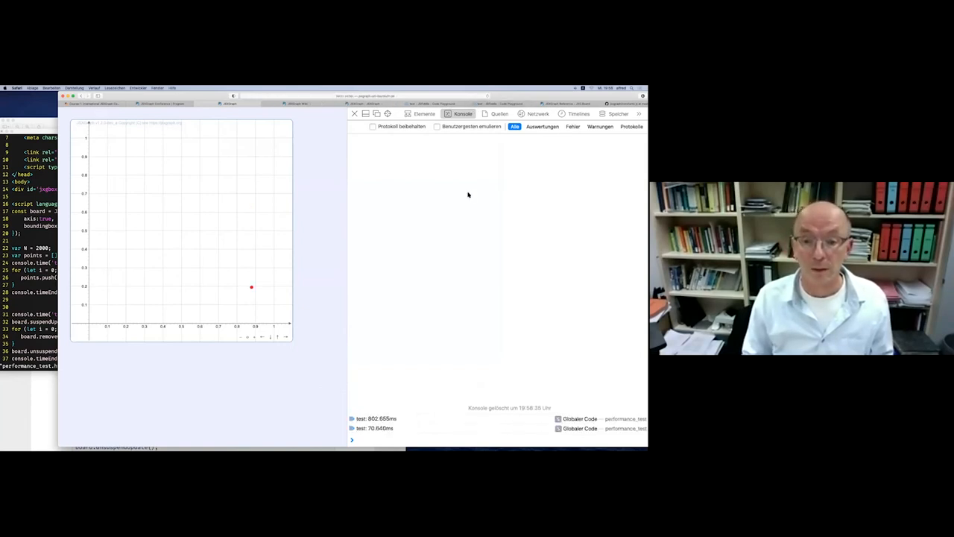
{"action": "mouse_move", "coordinate": [416, 421]}
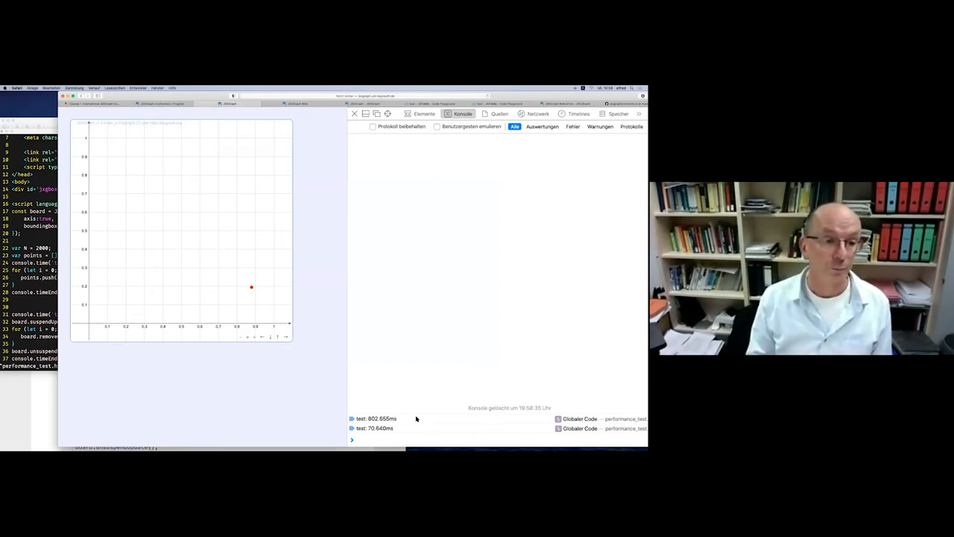
{"action": "mouse_move", "coordinate": [416, 418]}
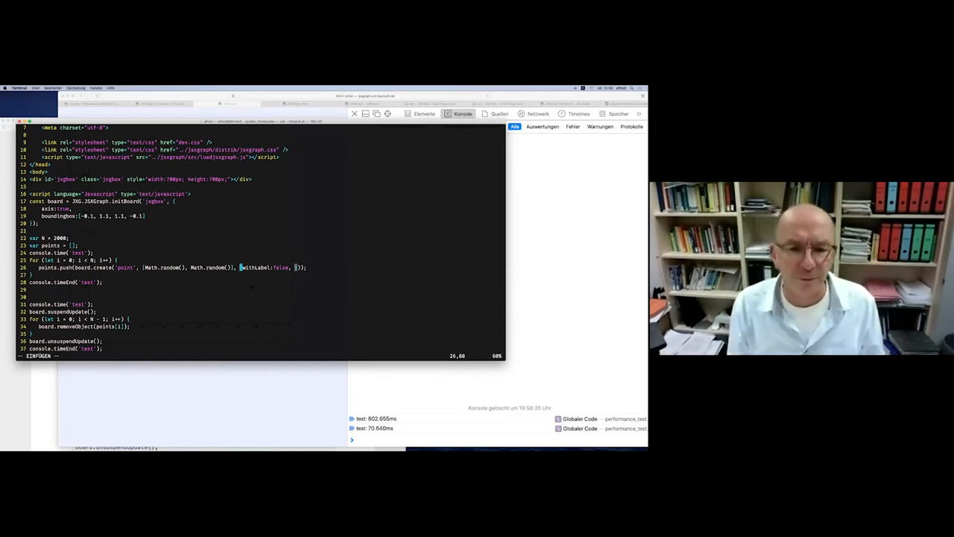
Add needsRegularUpdate: false to the point attributes in the create call.
{"action": "type", "text": "needsR"}
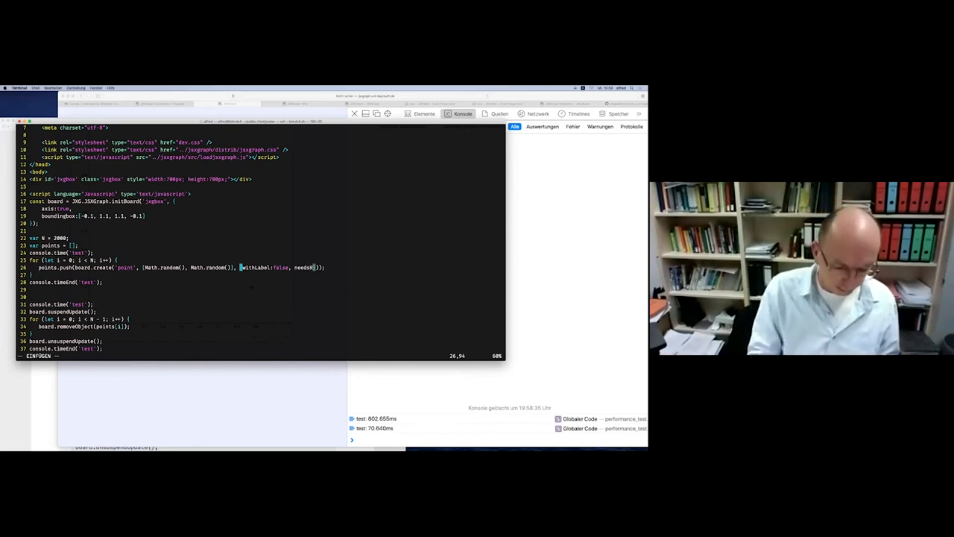
{"action": "type", "text": "egual"}
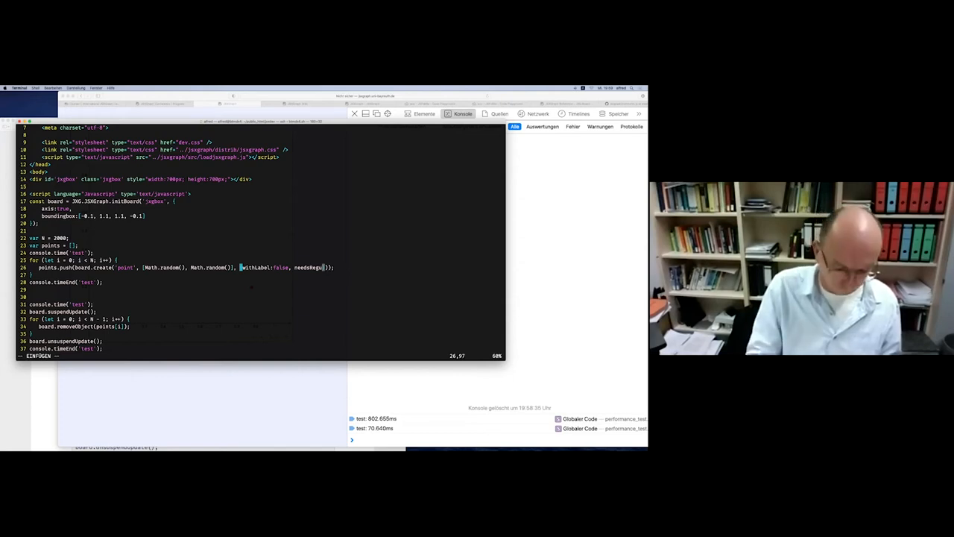
{"action": "type", "text": "larUpdate: false"}
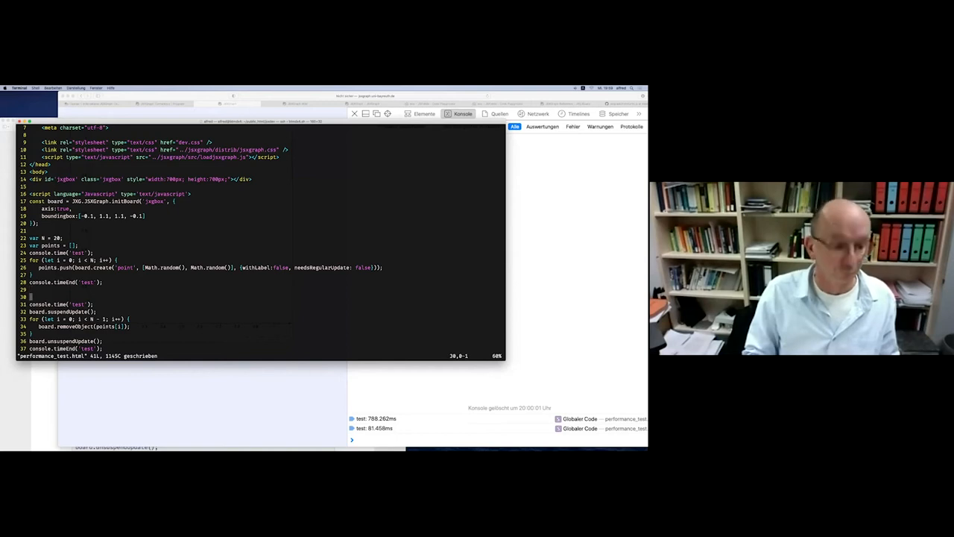
Comment out the remove block with /* and check the 20-point timing near 15 ms.
{"action": "type", "text": "/*"}
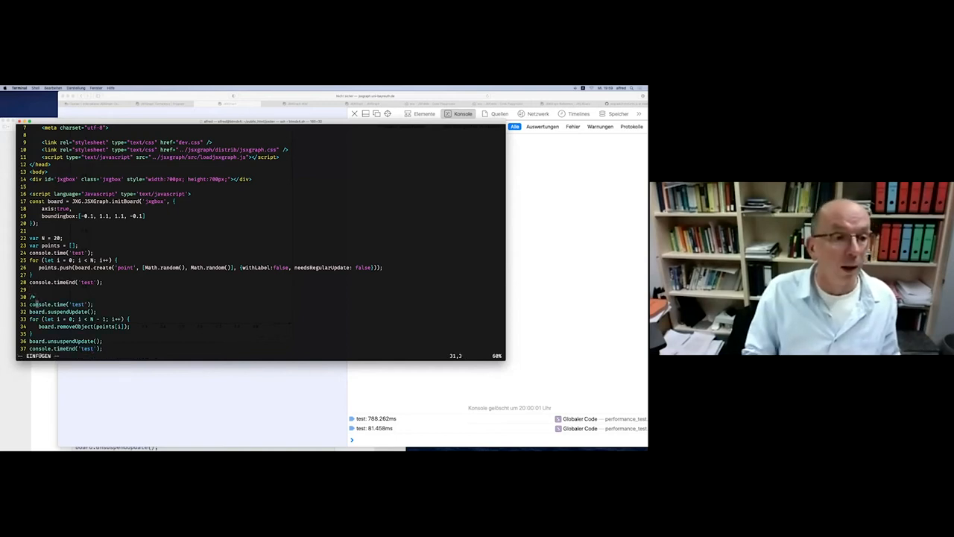
{"action": "scroll", "scroll_direction": "down", "scroll_amount": 3}
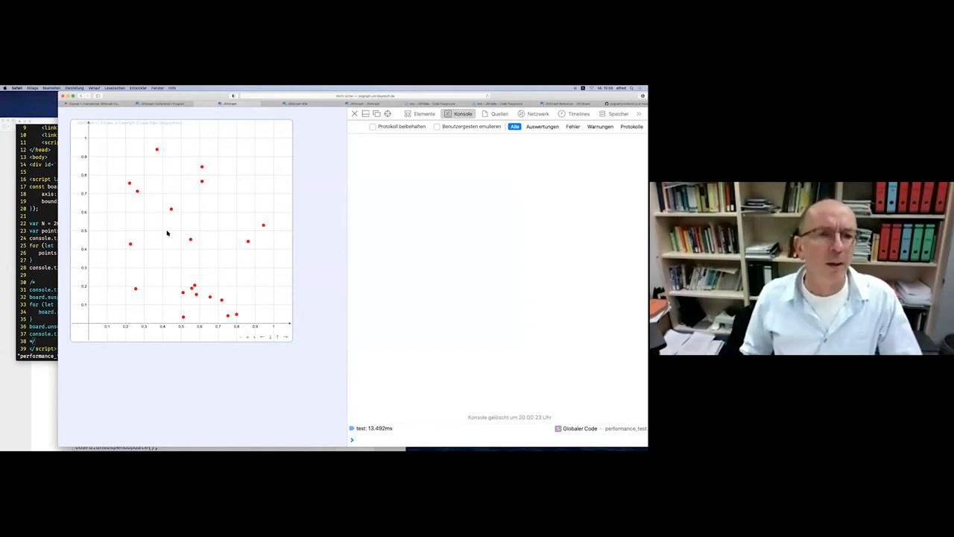
{"action": "mouse_move", "coordinate": [172, 212]}
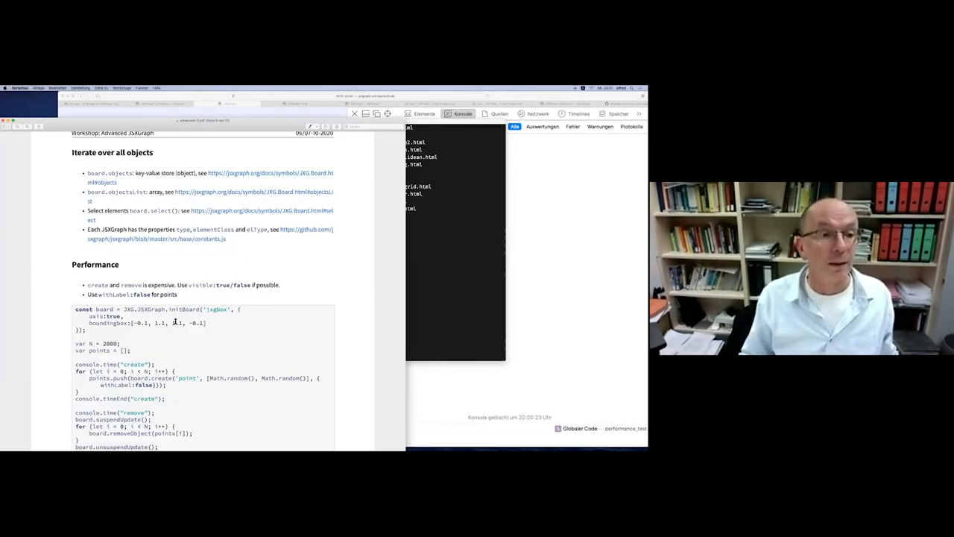
Scroll the handout to the function-plotting performance tip and follow its conic.js GitHub link.
{"action": "scroll", "scroll_direction": "down", "scroll_amount": 3}
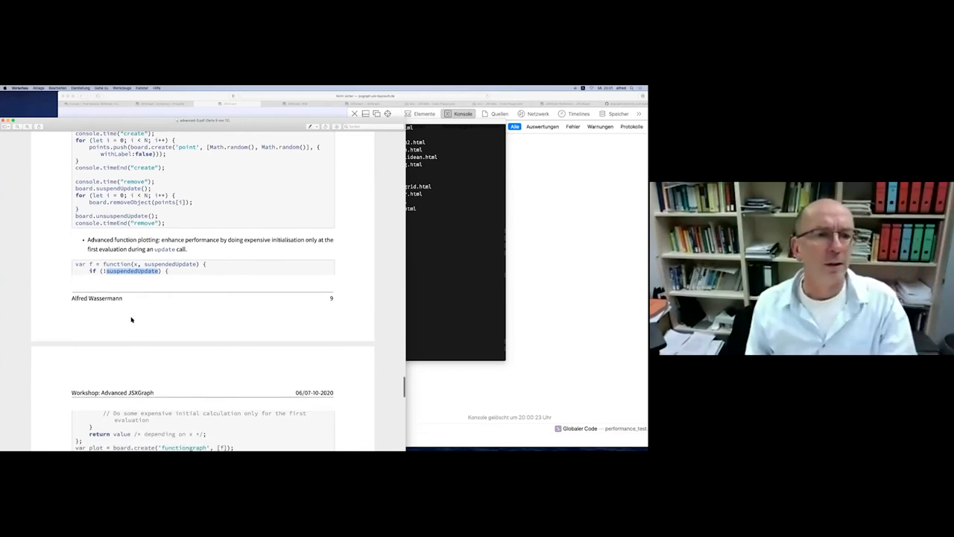
{"action": "scroll", "scroll_direction": "down", "scroll_amount": 3}
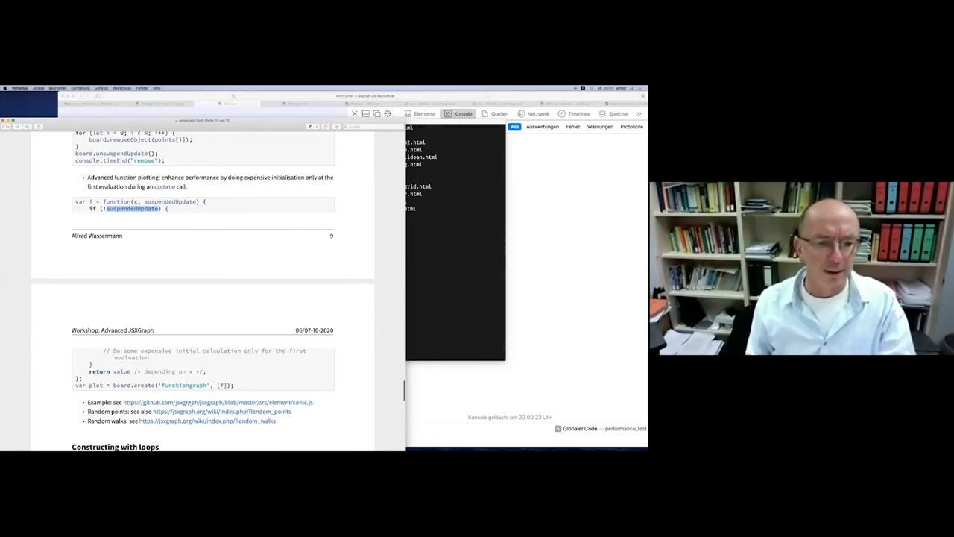
{"action": "mouse_move", "coordinate": [220, 411]}
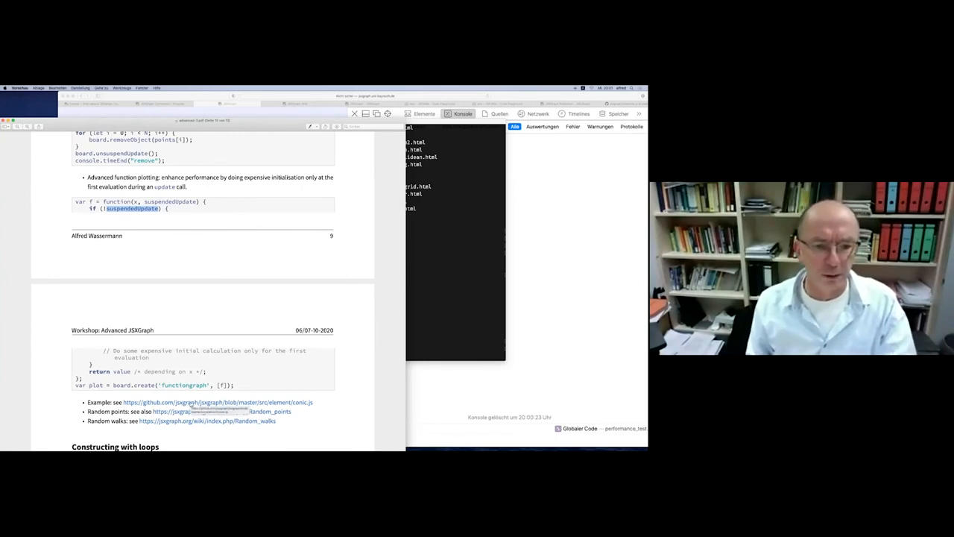
{"action": "left_click", "coordinate": [218, 403]}
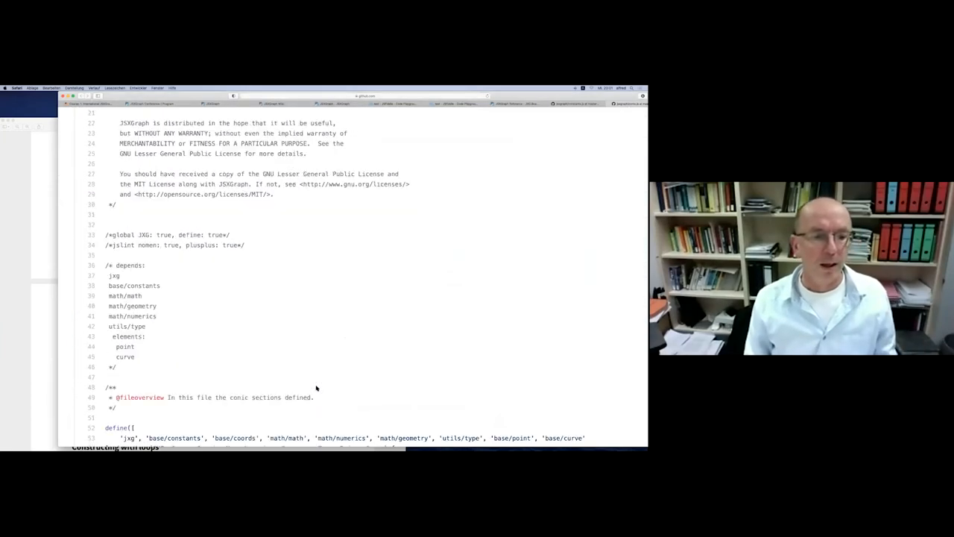
Scroll conic.js to polarForm and curve.X and highlight the if (!suspendUpdate) check.
{"action": "scroll", "scroll_direction": "down", "scroll_amount": 3}
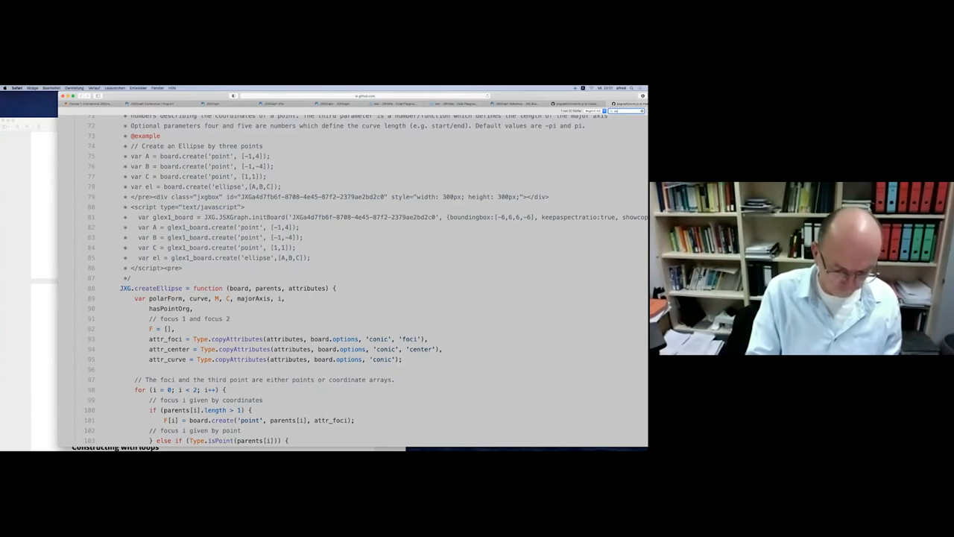
{"action": "scroll", "scroll_direction": "down", "scroll_amount": 3}
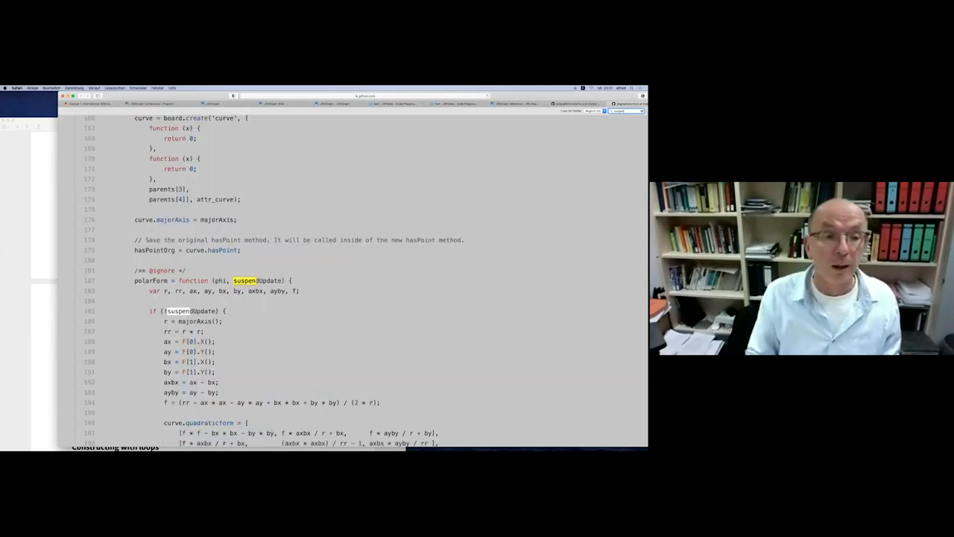
{"action": "scroll", "scroll_direction": "down", "scroll_amount": 3}
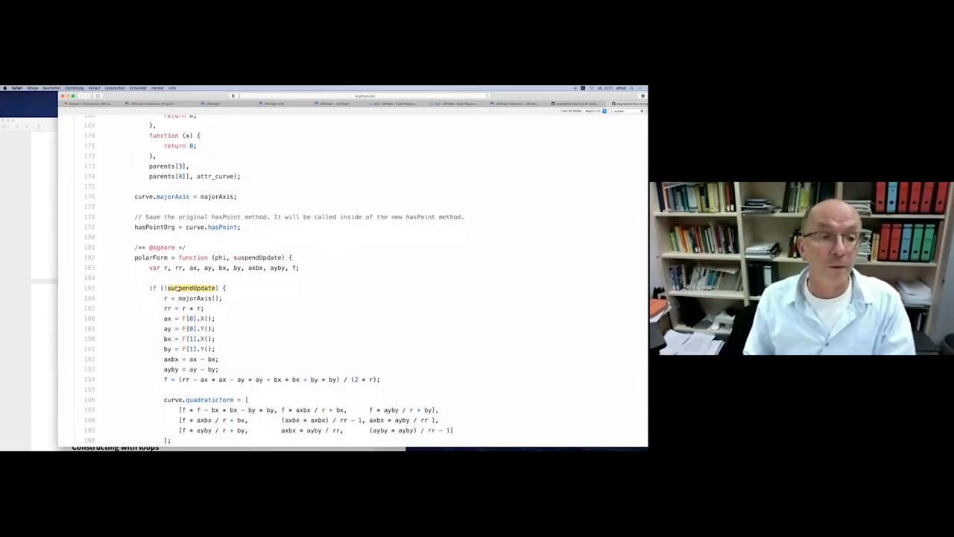
{"action": "scroll", "scroll_direction": "down", "scroll_amount": 3}
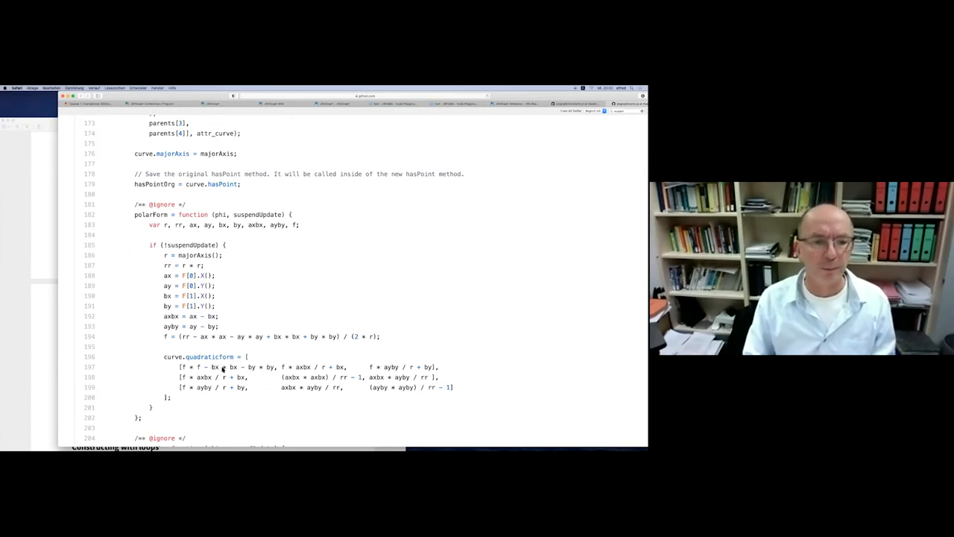
{"action": "scroll", "scroll_direction": "down", "scroll_amount": 3}
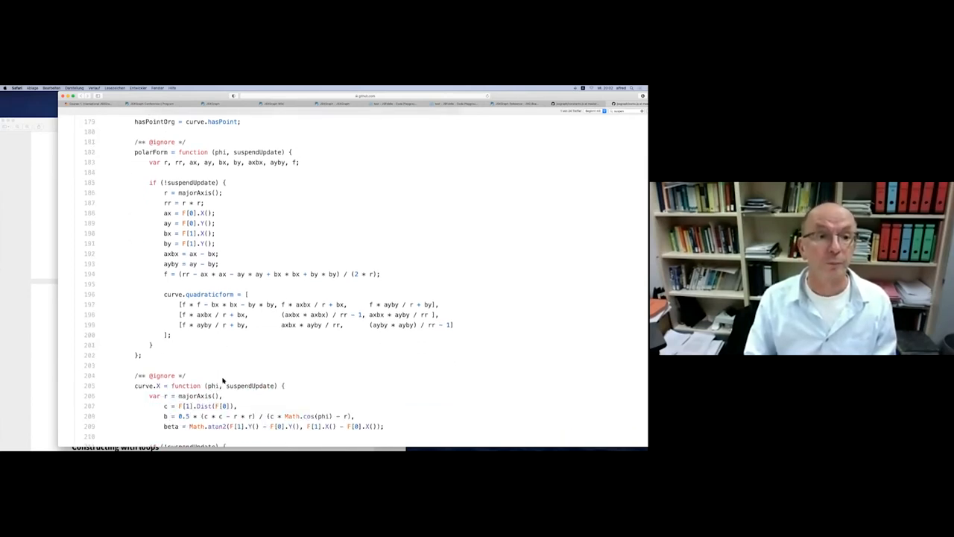
{"action": "scroll", "scroll_direction": "down", "scroll_amount": 3}
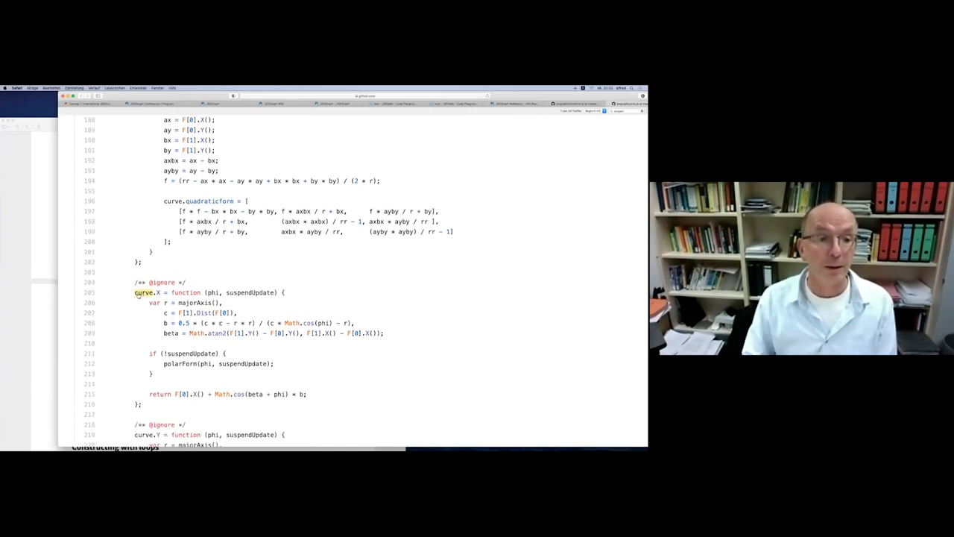
{"action": "left_click_drag", "start_coordinate": [137, 291], "coordinate": [178, 406]}
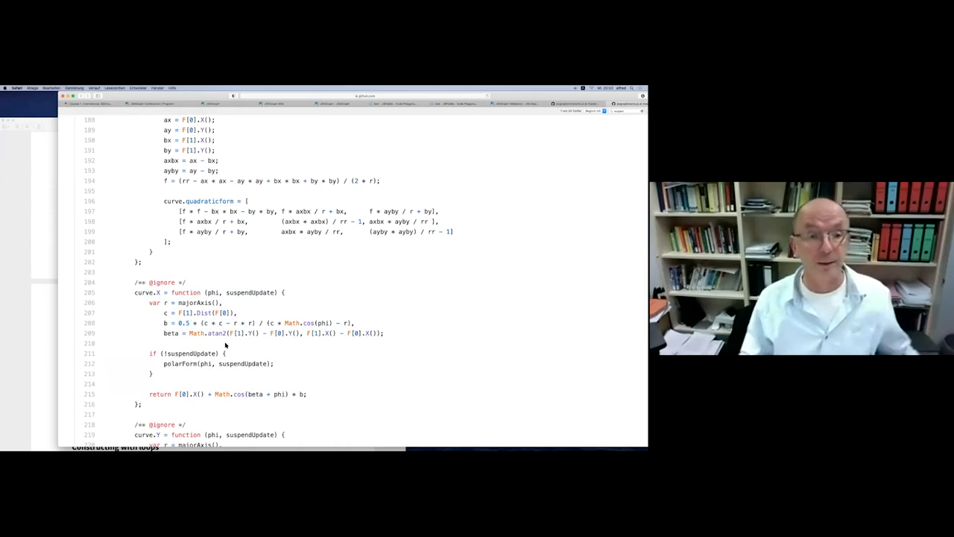
{"action": "mouse_move", "coordinate": [170, 403]}
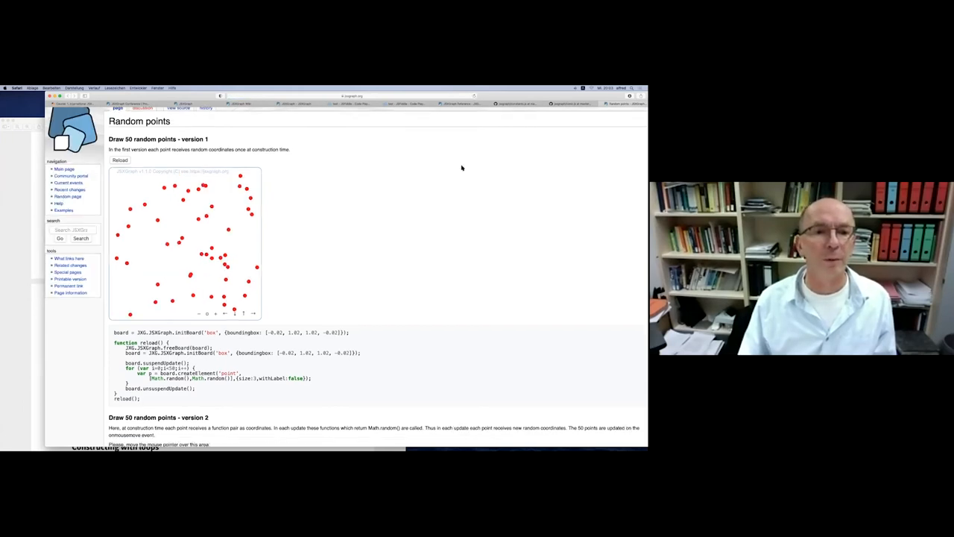
Scroll the Random points wiki page to the version 2 example with re-randomizing coordinates.
{"action": "scroll", "scroll_direction": "down", "scroll_amount": 3}
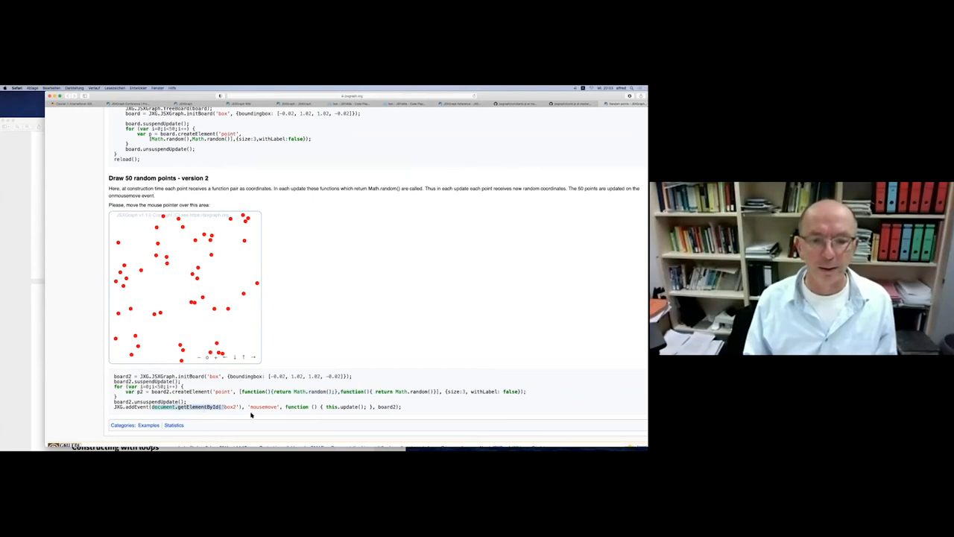
{"action": "mouse_move", "coordinate": [298, 322]}
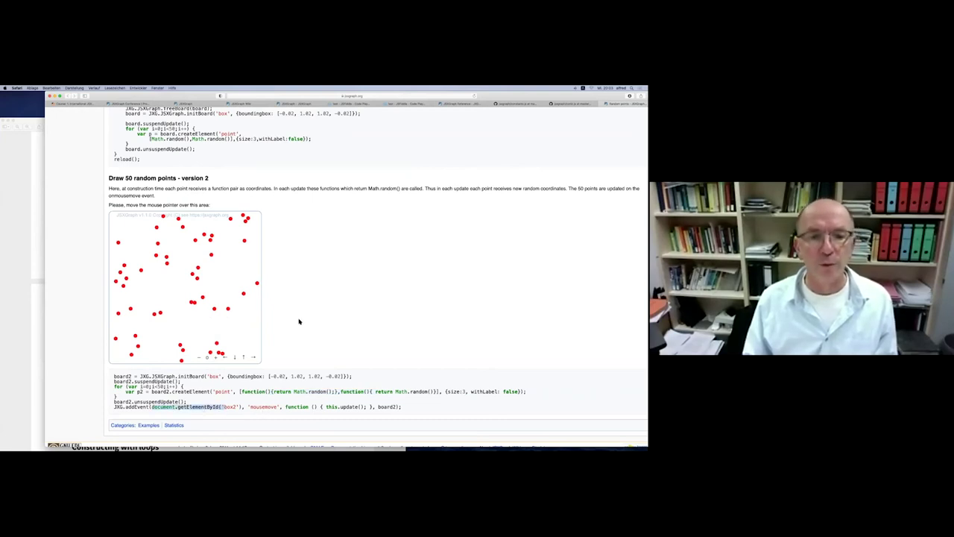
{"action": "mouse_move", "coordinate": [304, 336]}
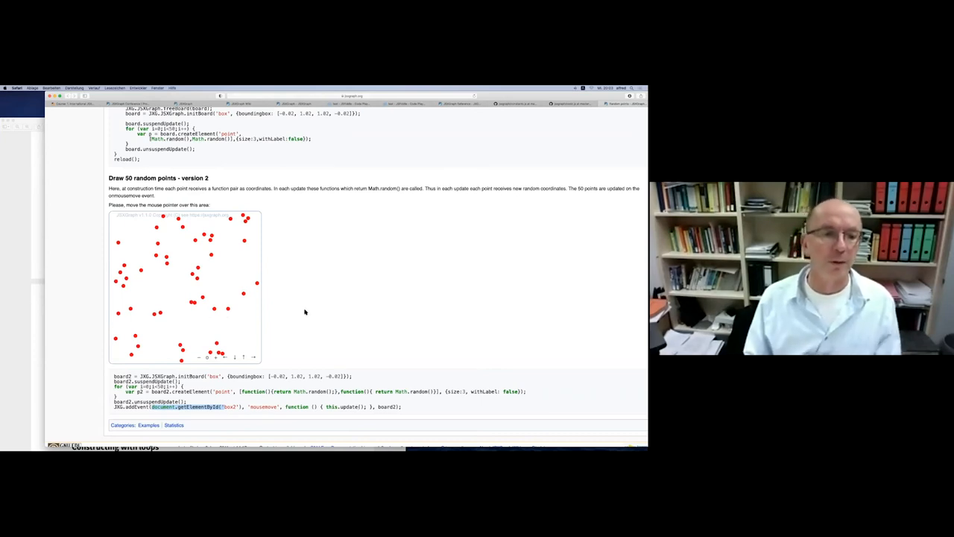
{"action": "mouse_move", "coordinate": [268, 301]}
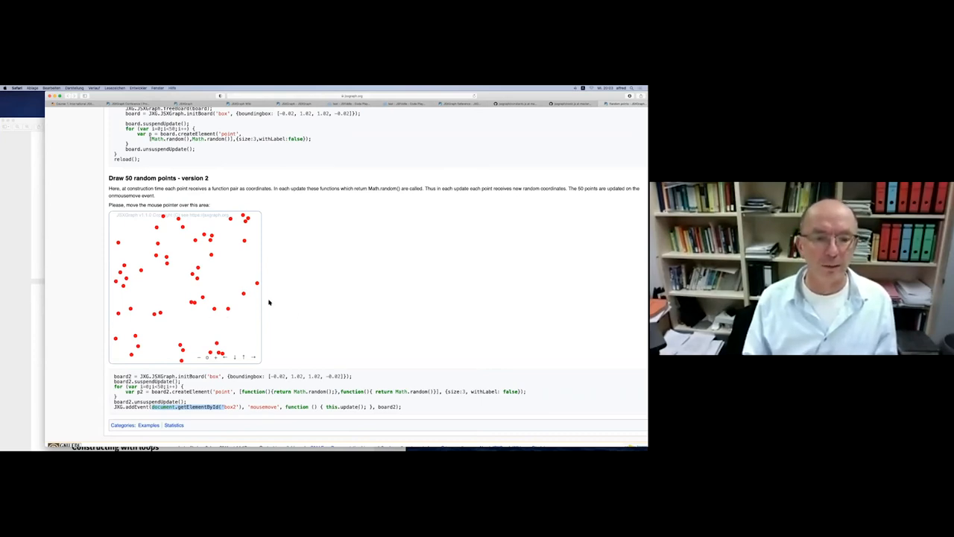
{"action": "mouse_move", "coordinate": [176, 248]}
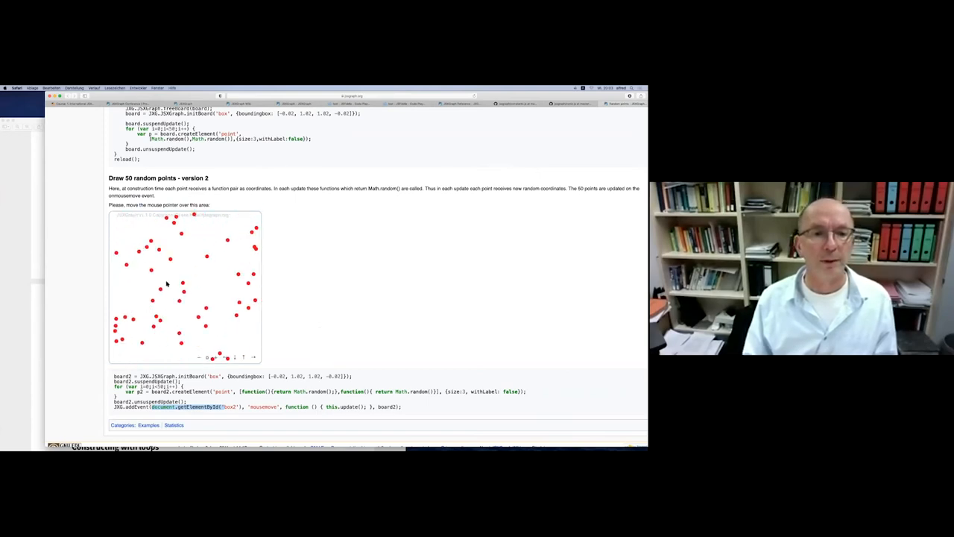
{"action": "mouse_move", "coordinate": [217, 271]}
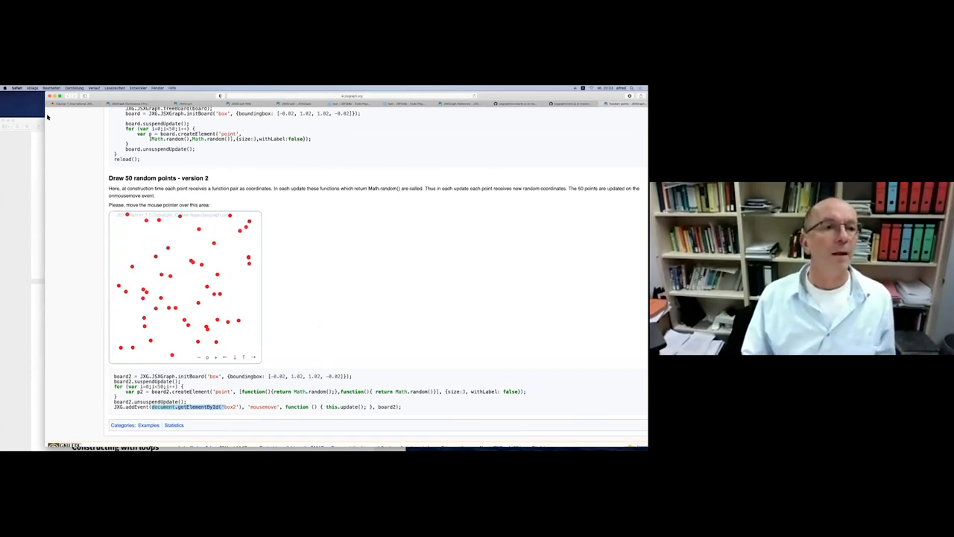
{"action": "mouse_move", "coordinate": [182, 256]}
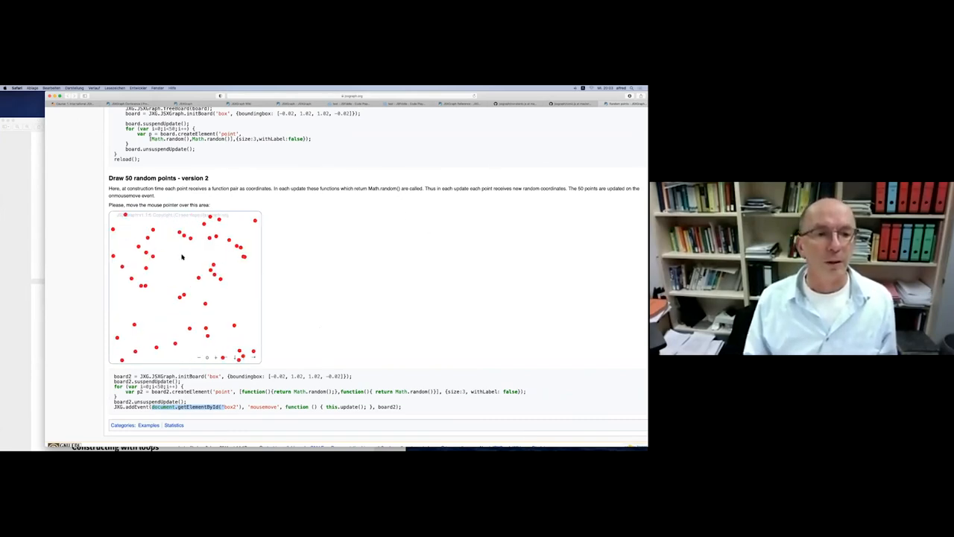
{"action": "mouse_move", "coordinate": [186, 283]}
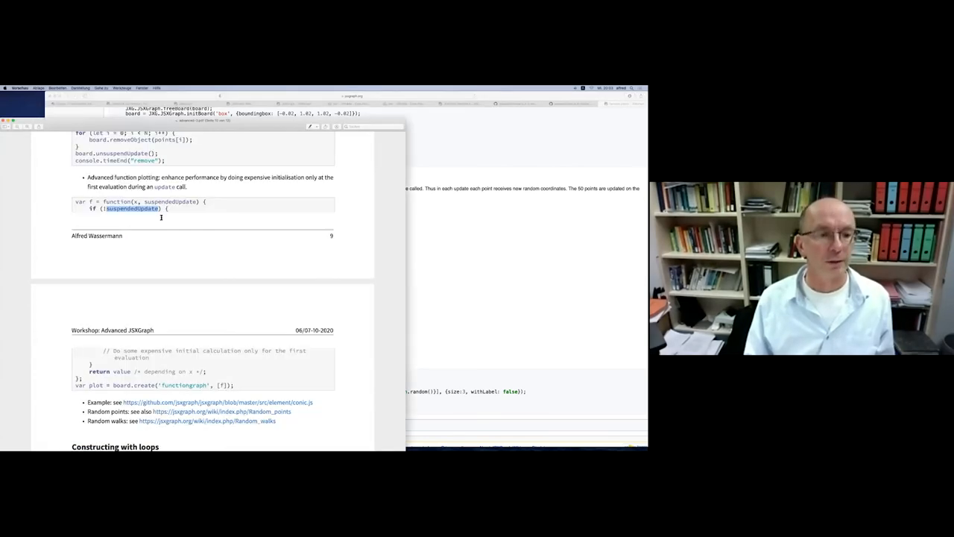
Scroll the handout PDF down to the 'Constructing with loops' example code.
{"action": "scroll", "scroll_direction": "down", "scroll_amount": 3}
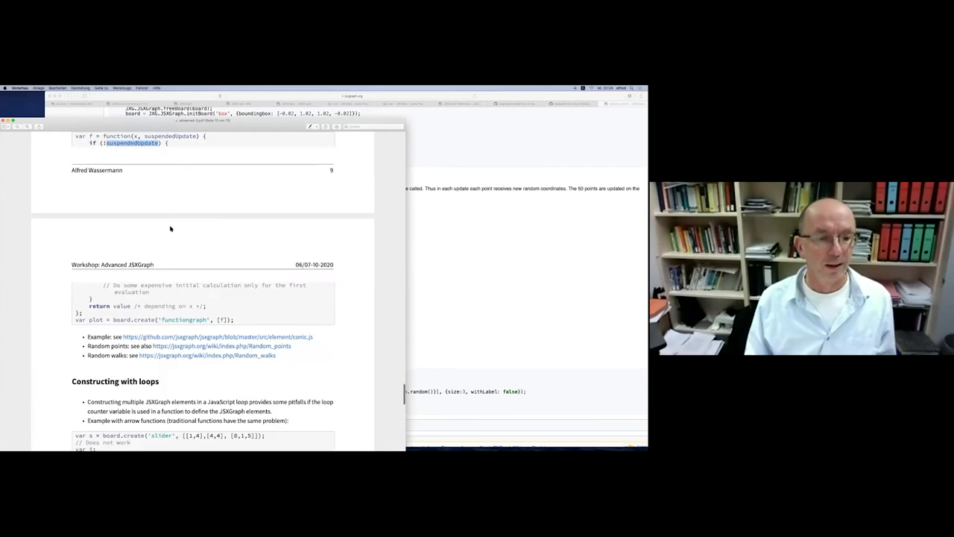
{"action": "scroll", "scroll_direction": "down", "scroll_amount": 3}
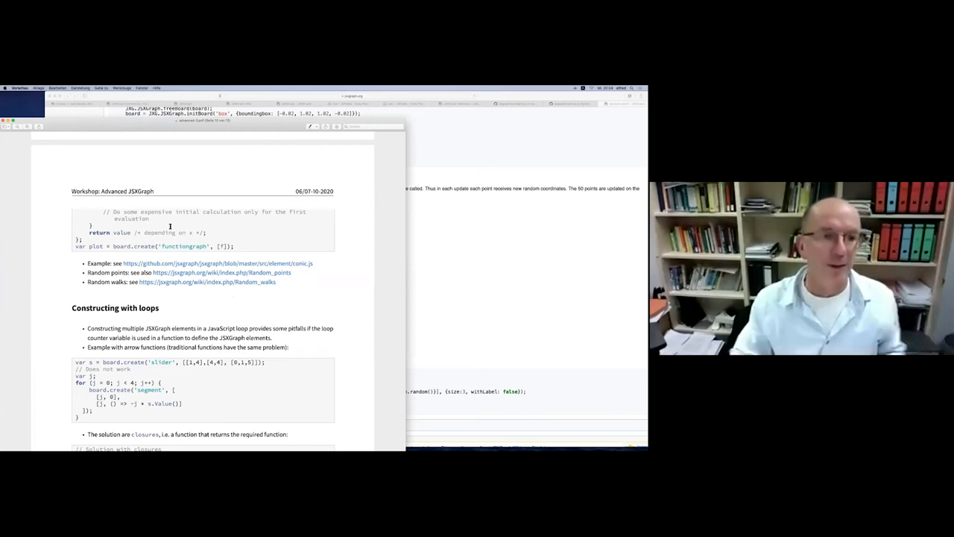
{"action": "scroll", "scroll_direction": "down", "scroll_amount": 3}
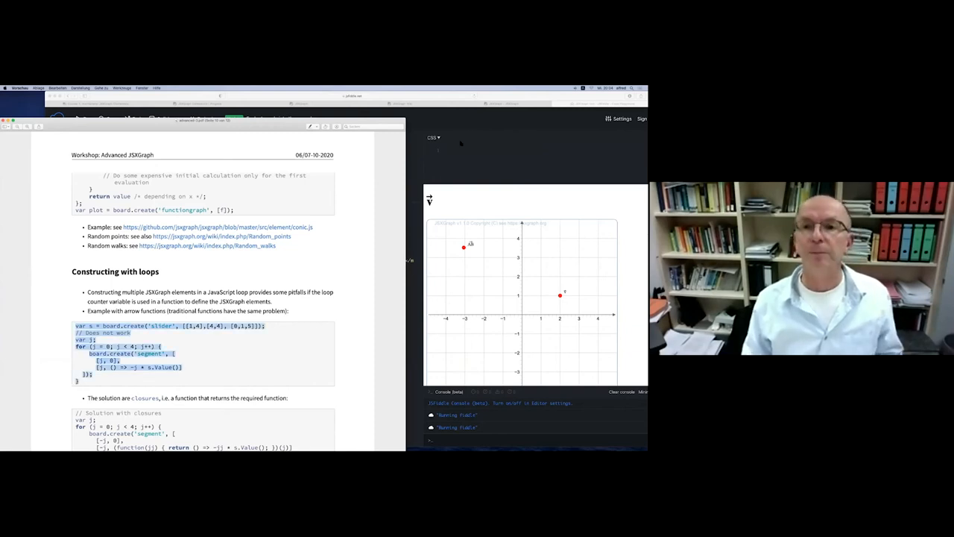
{"action": "scroll", "scroll_direction": "down", "scroll_amount": 3}
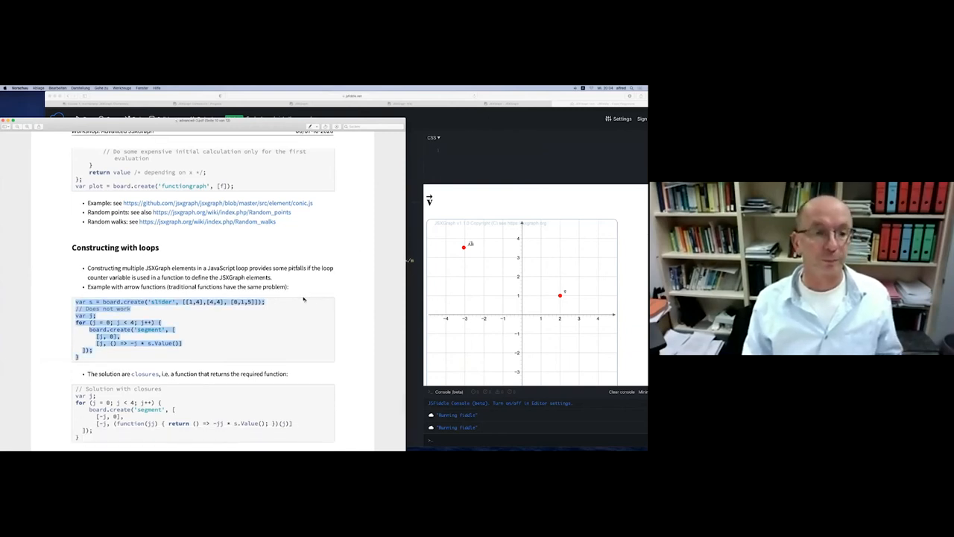
{"action": "scroll", "scroll_direction": "down", "scroll_amount": 3}
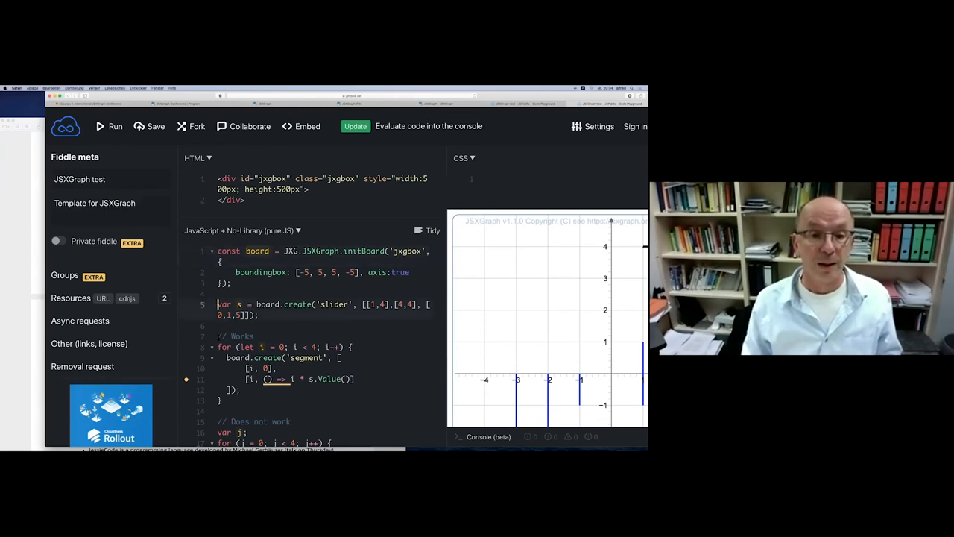
Scroll the JavaScript pane to isolate the 'Does not work' var loop and view its board.
{"action": "scroll", "scroll_direction": "down", "scroll_amount": 3}
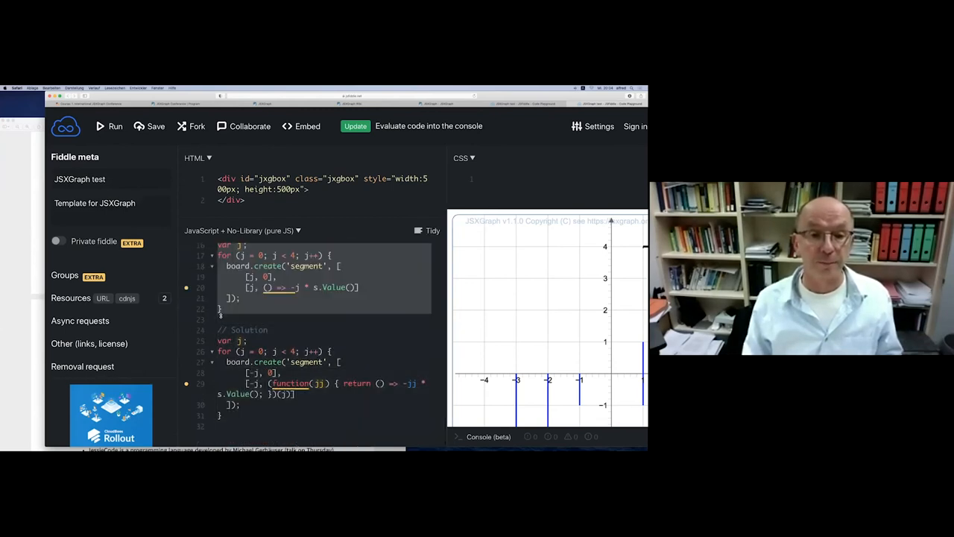
{"action": "scroll", "scroll_direction": "up", "scroll_amount": 3}
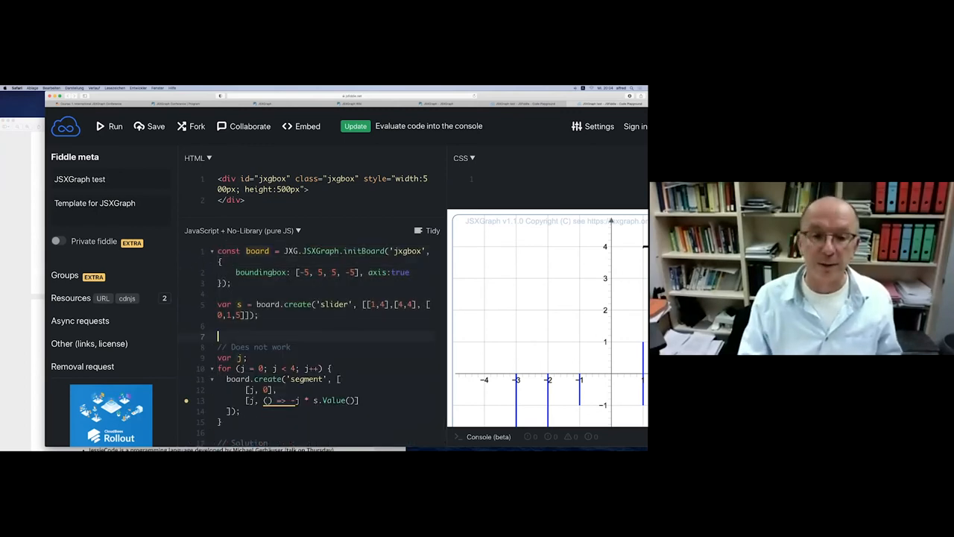
{"action": "scroll", "scroll_direction": "down", "scroll_amount": 3}
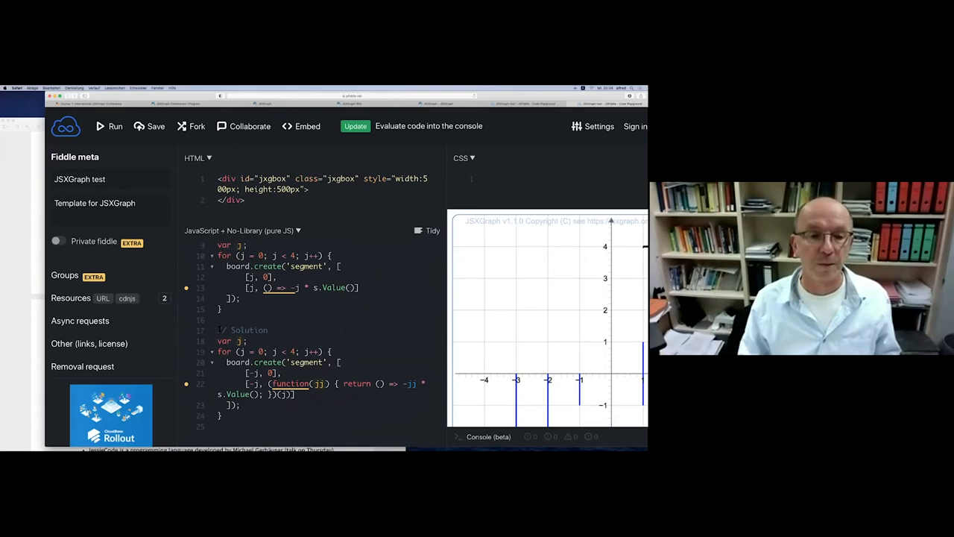
{"action": "scroll", "scroll_direction": "up", "scroll_amount": 3}
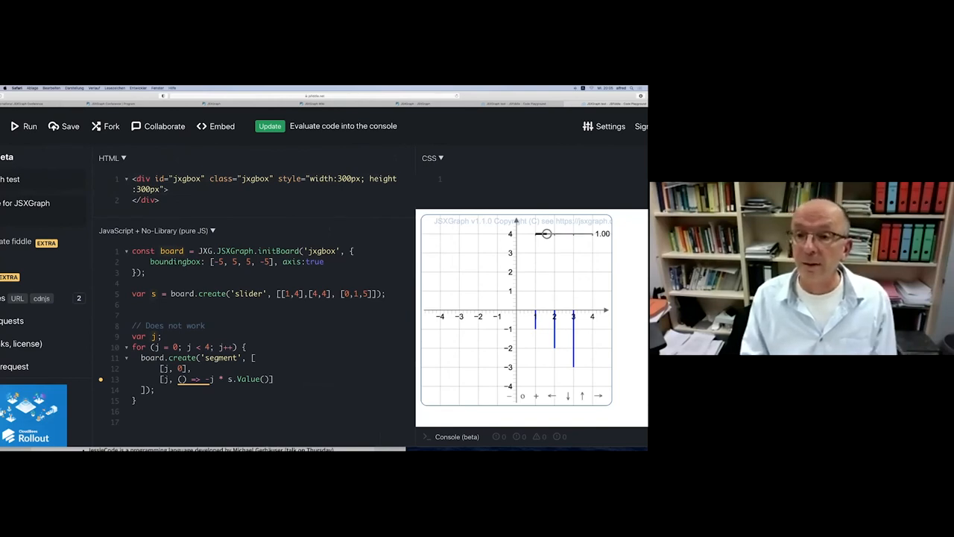
Drag the board slider from 1.00 to about 1.28 so all segments show the same length.
{"action": "left_click_drag", "start_coordinate": [544, 235], "coordinate": [548, 234]}
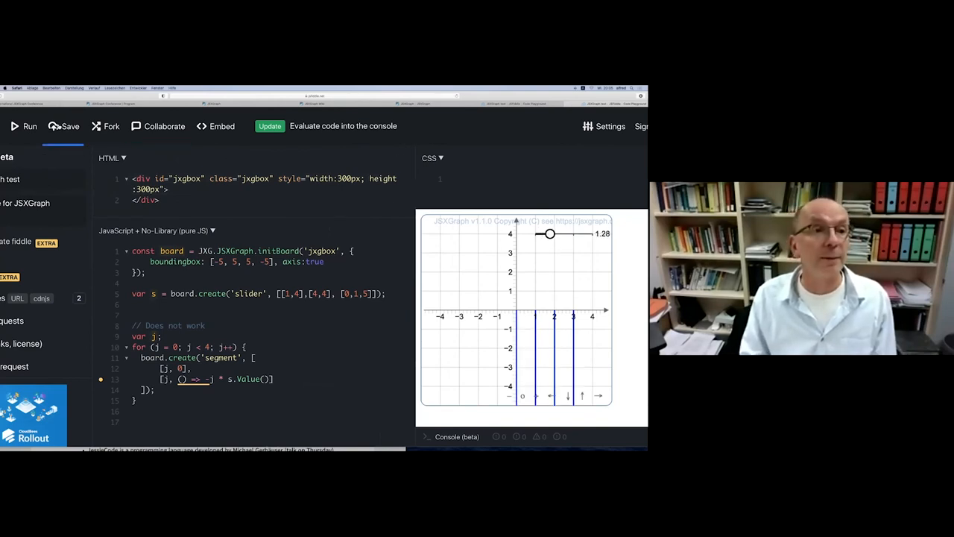
{"action": "left_click_drag", "start_coordinate": [548, 233], "coordinate": [545, 233]}
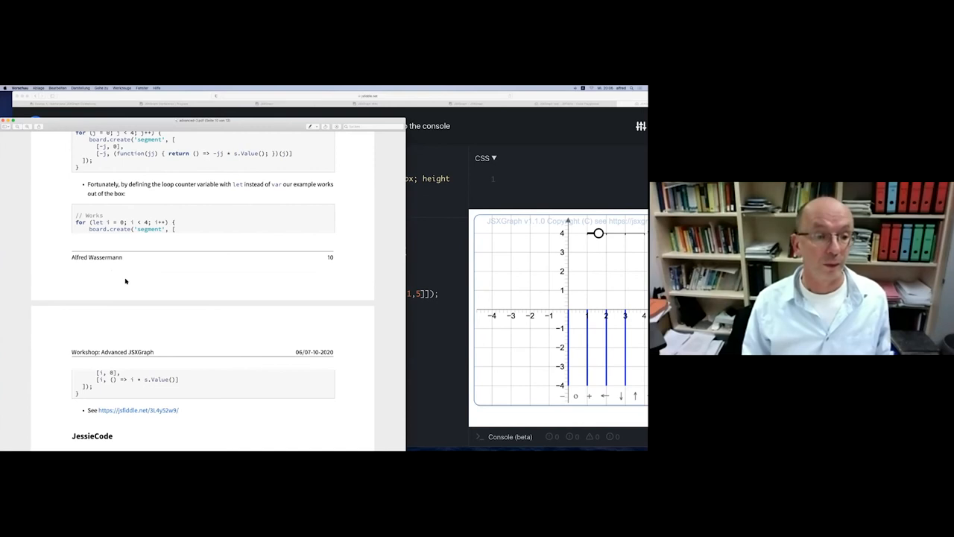
Scroll the handout up to the 'Works' let-loop example.
{"action": "scroll", "scroll_direction": "up", "scroll_amount": 3}
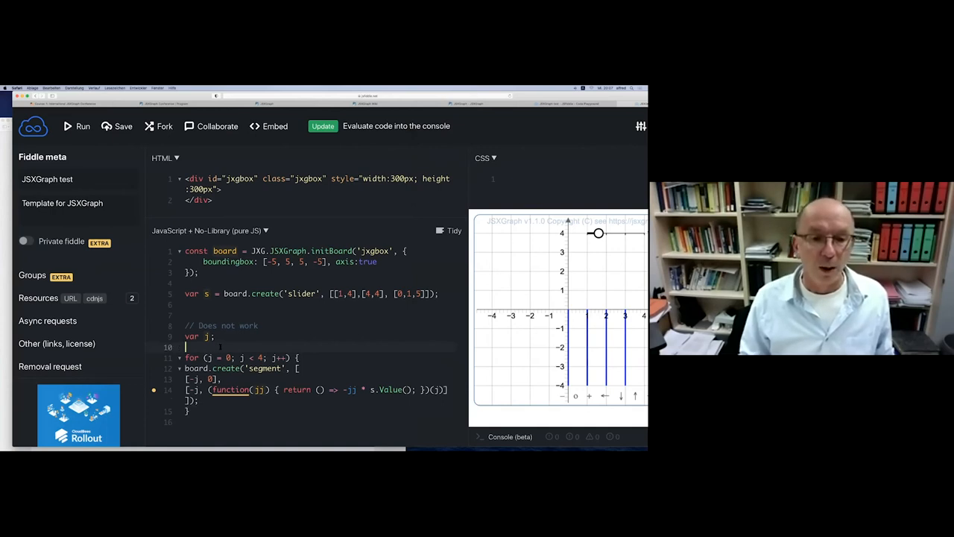
Wrap the segment length in (function(jj) { return () => -jj * s.Value(); })(j) and rerun.
{"action": "key", "text": "Backspace"}
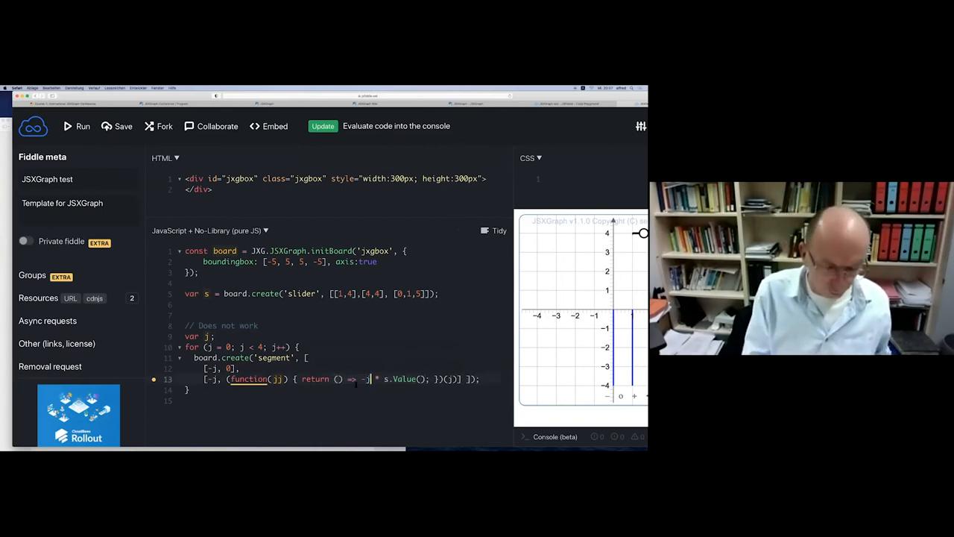
{"action": "type", "text": "j"}
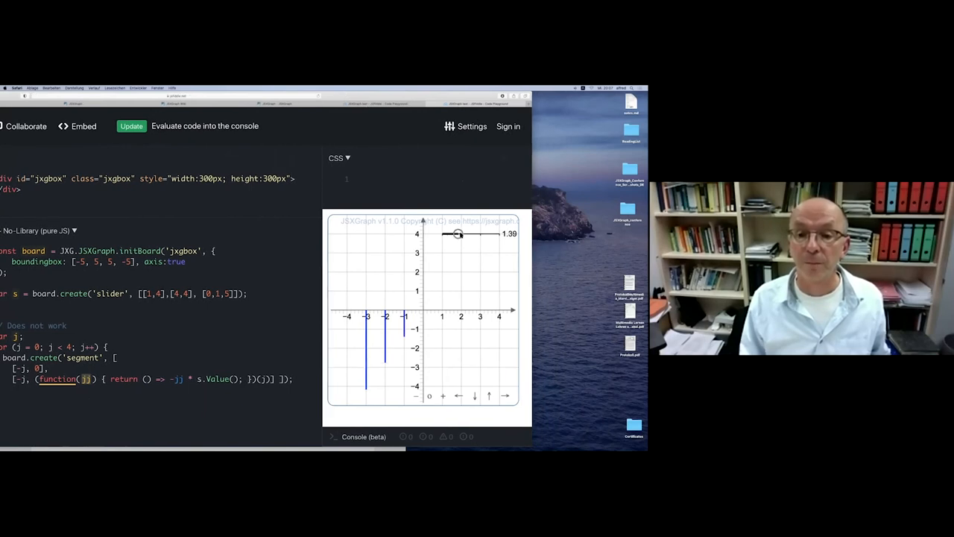
Declare the loop counter with let, revert to () => -j * s.Value(), and rerun the fiddle.
{"action": "left_click_drag", "start_coordinate": [460, 234], "coordinate": [461, 234]}
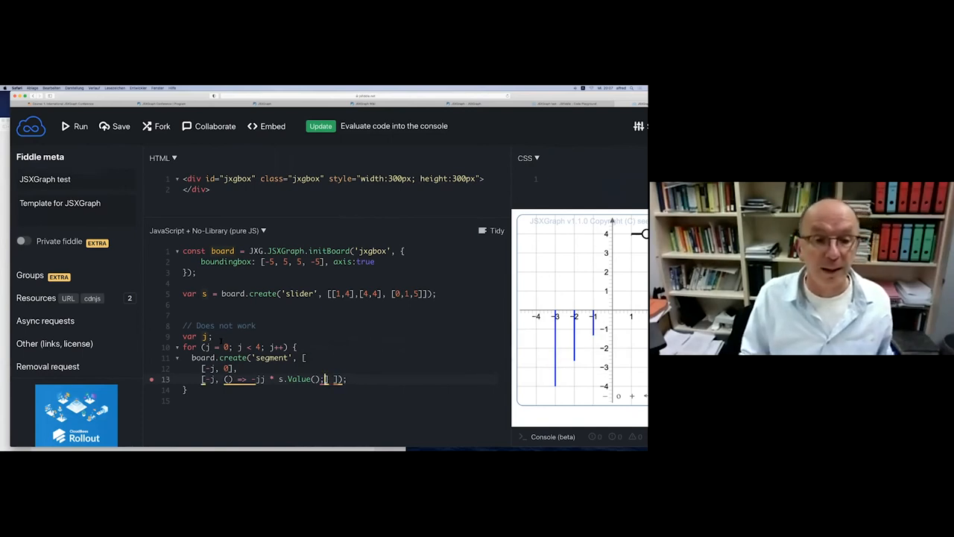
{"action": "type", "text": "let"}
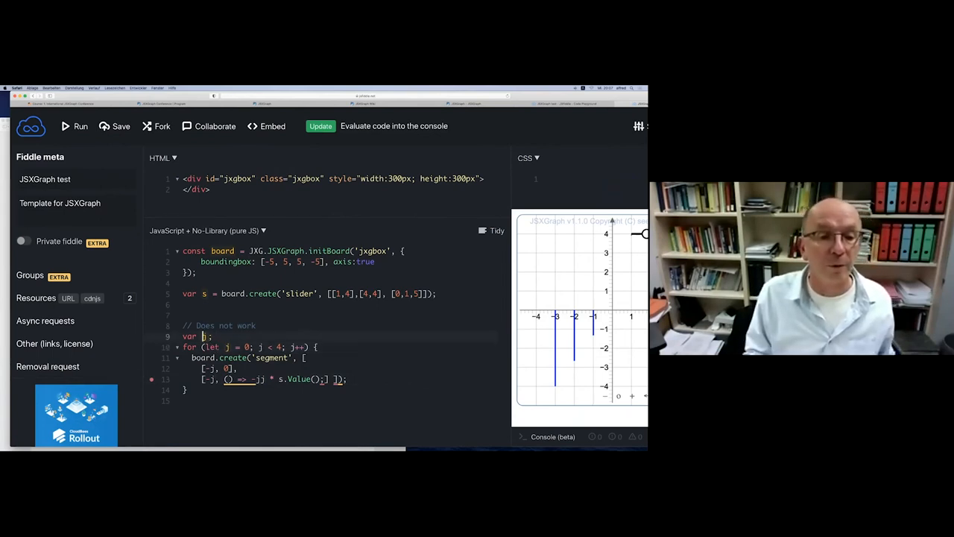
{"action": "key", "text": "Backspace"}
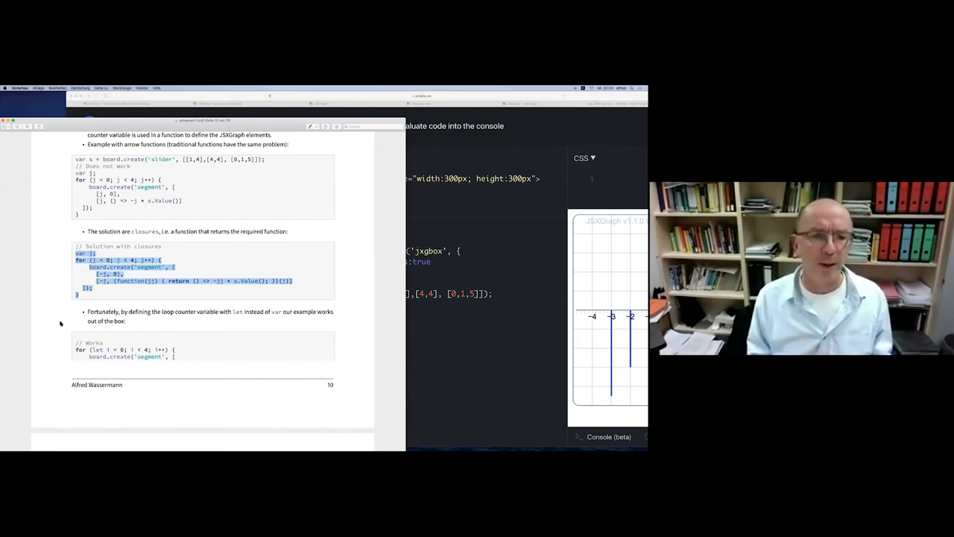
Scroll the handout past the let-loop example to the next page.
{"action": "scroll", "scroll_direction": "down", "scroll_amount": 3}
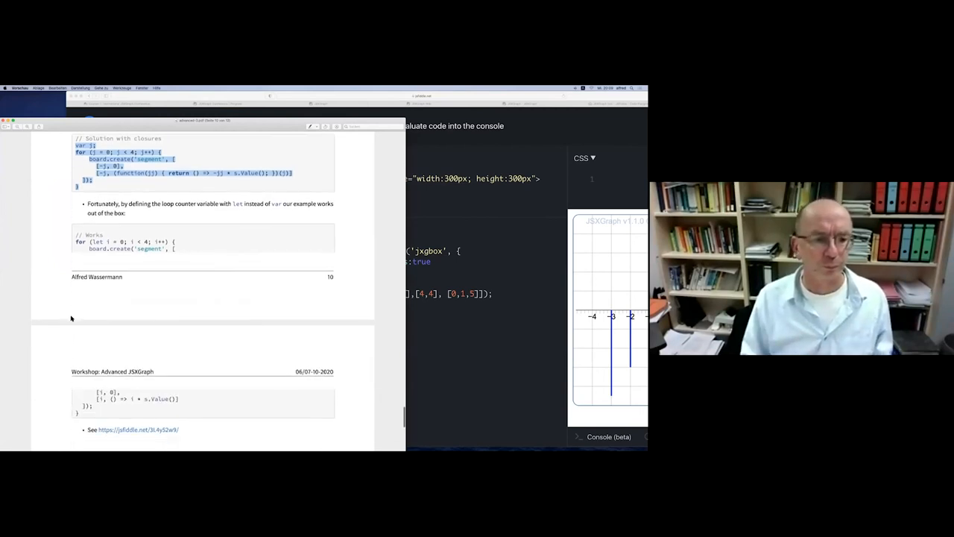
{"action": "scroll", "scroll_direction": "down", "scroll_amount": 3}
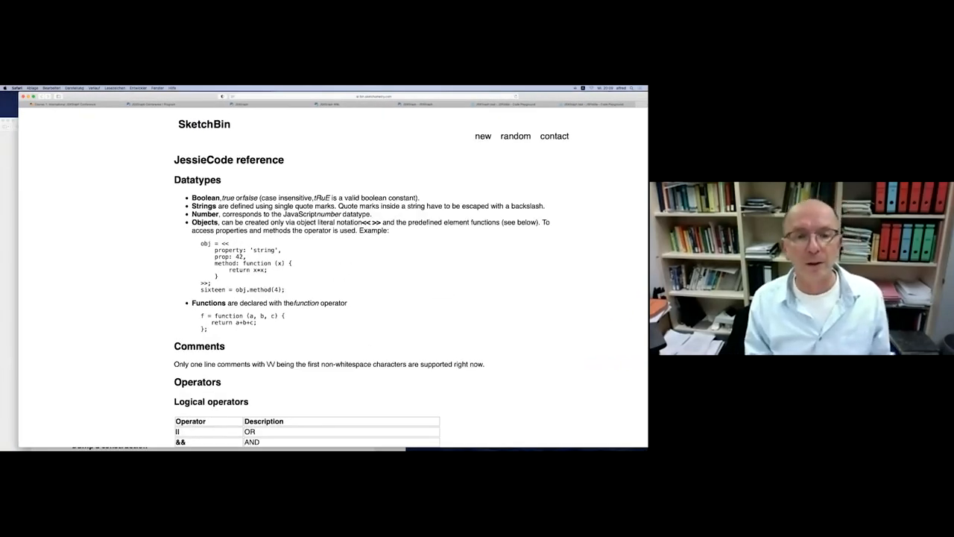
Scroll through the SketchBin JessieCode datatypes reference.
{"action": "scroll", "scroll_direction": "down", "scroll_amount": 3}
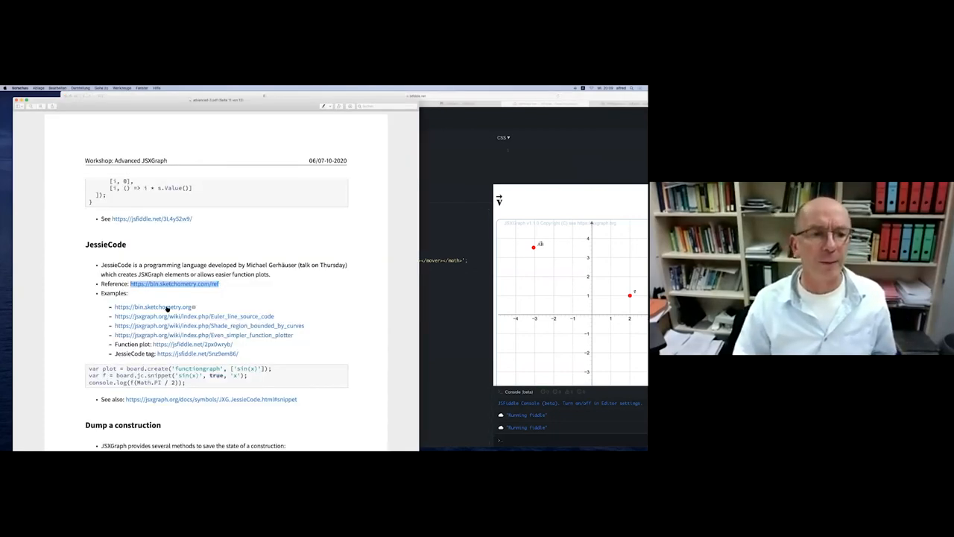
Open a JessieCode wiki example link from the handout in the browser.
{"action": "right_click", "coordinate": [152, 307]}
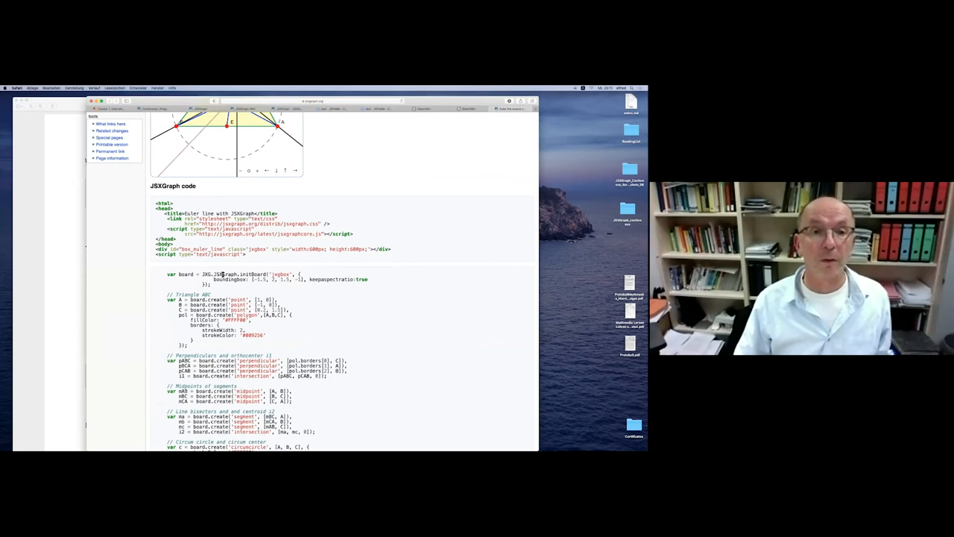
Scroll the Euler line wiki page down through the circumcircle and Euler line source.
{"action": "scroll", "scroll_direction": "down", "scroll_amount": 3}
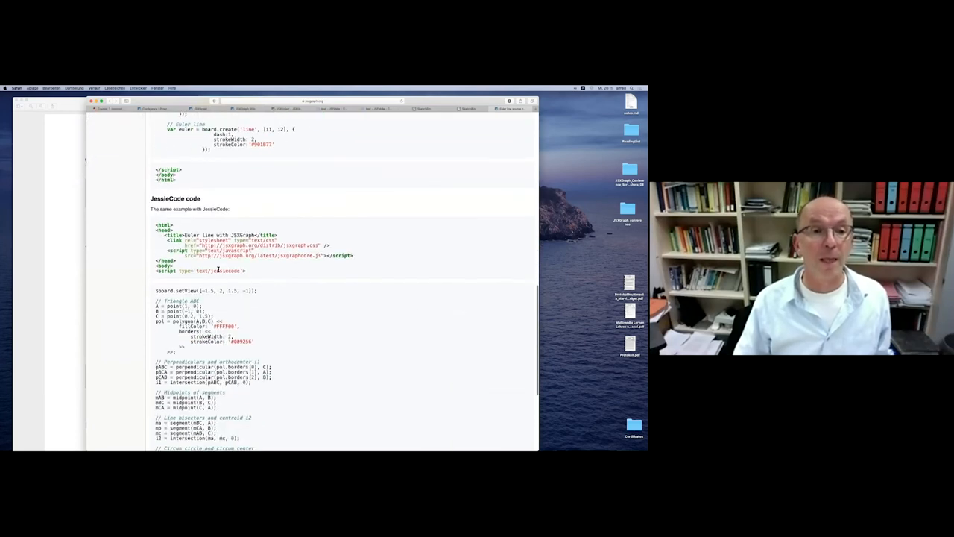
{"action": "scroll", "scroll_direction": "down", "scroll_amount": 3}
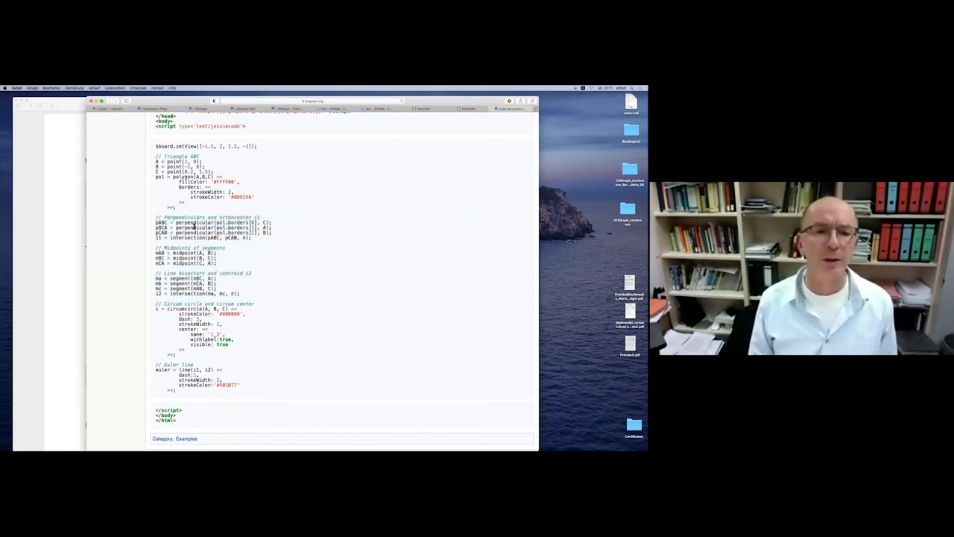
{"action": "mouse_move", "coordinate": [397, 104]}
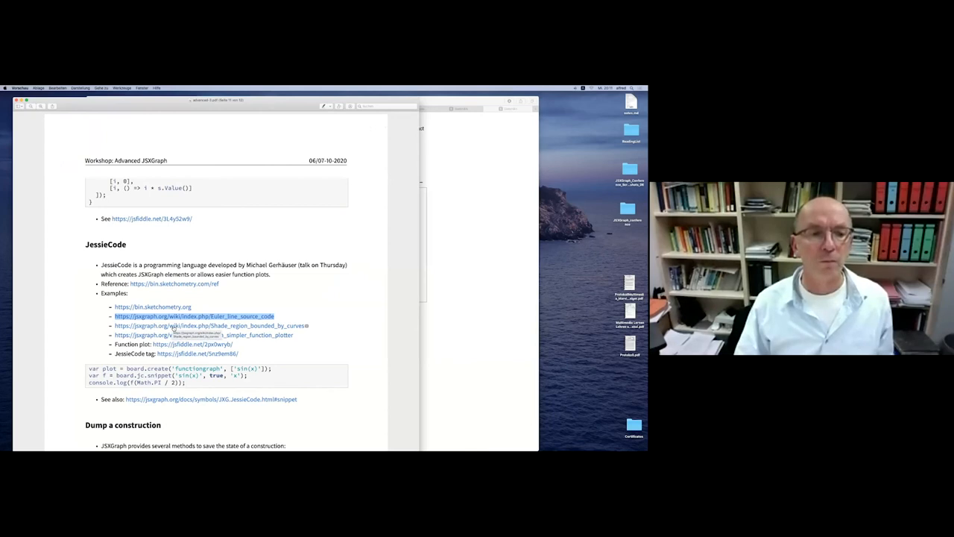
Browse the shaded-region-between-curves example and highlight a term in its shading code.
{"action": "left_click", "coordinate": [211, 325]}
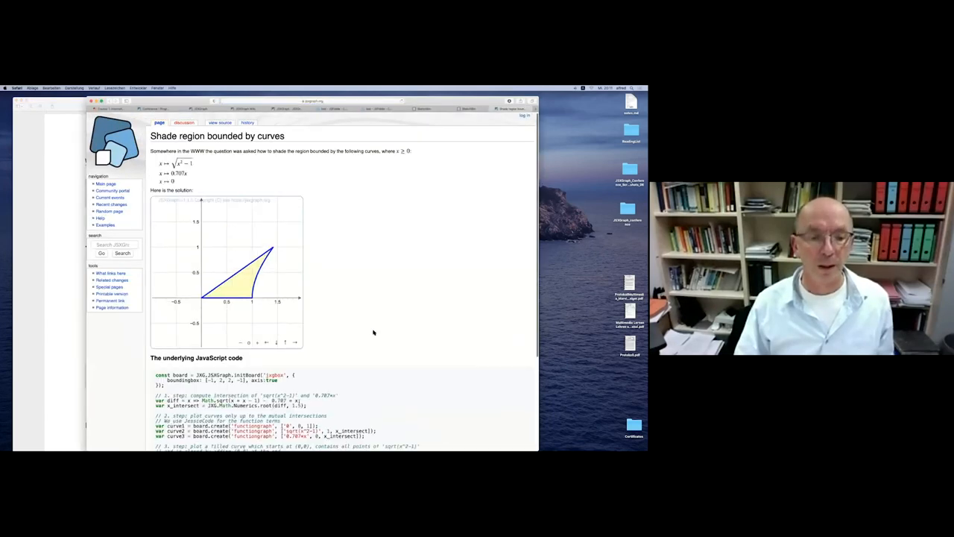
{"action": "scroll", "scroll_direction": "down", "scroll_amount": 3}
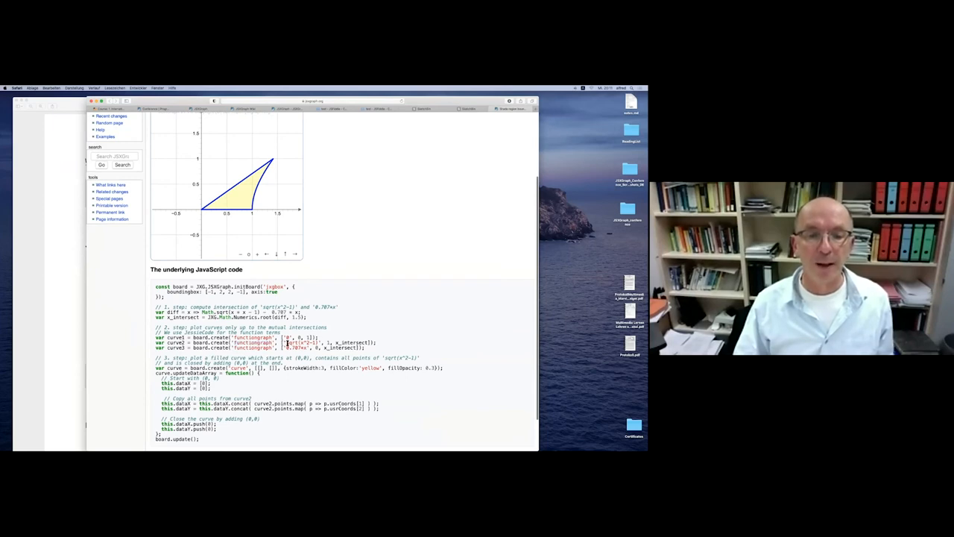
{"action": "double_click", "coordinate": [298, 342]}
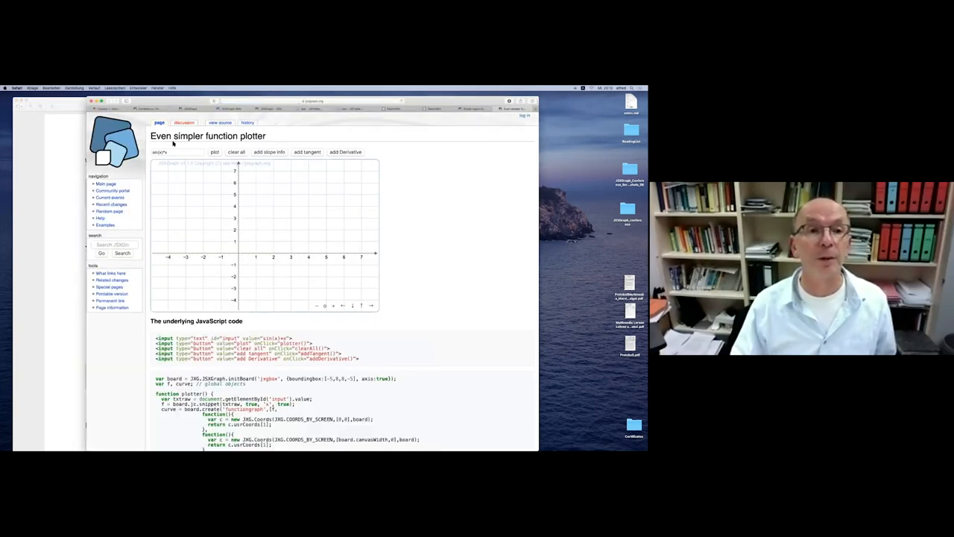
Plot the default function in the simpler plotter and review its underlying code.
{"action": "left_click", "coordinate": [176, 152]}
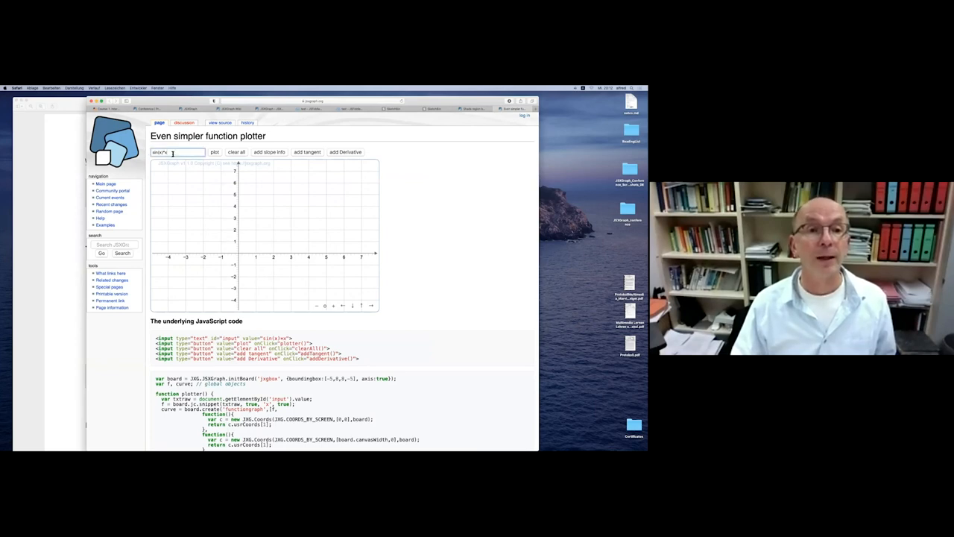
{"action": "left_click", "coordinate": [214, 152]}
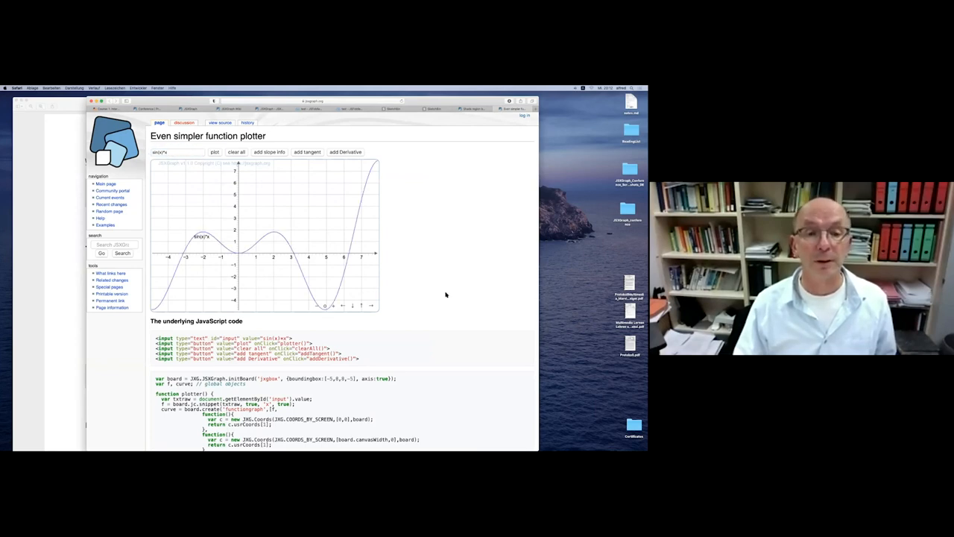
{"action": "scroll", "scroll_direction": "down", "scroll_amount": 3}
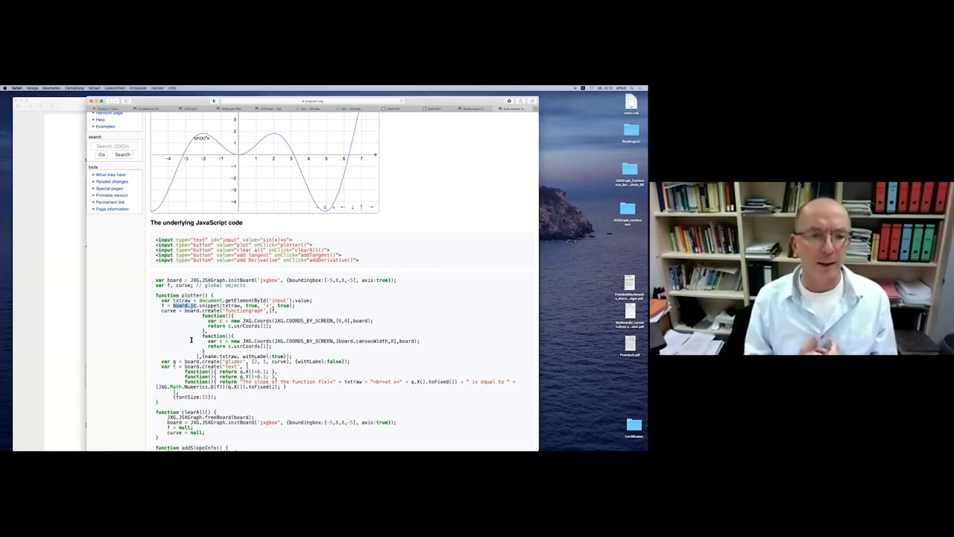
{"action": "scroll", "scroll_direction": "up", "scroll_amount": 3}
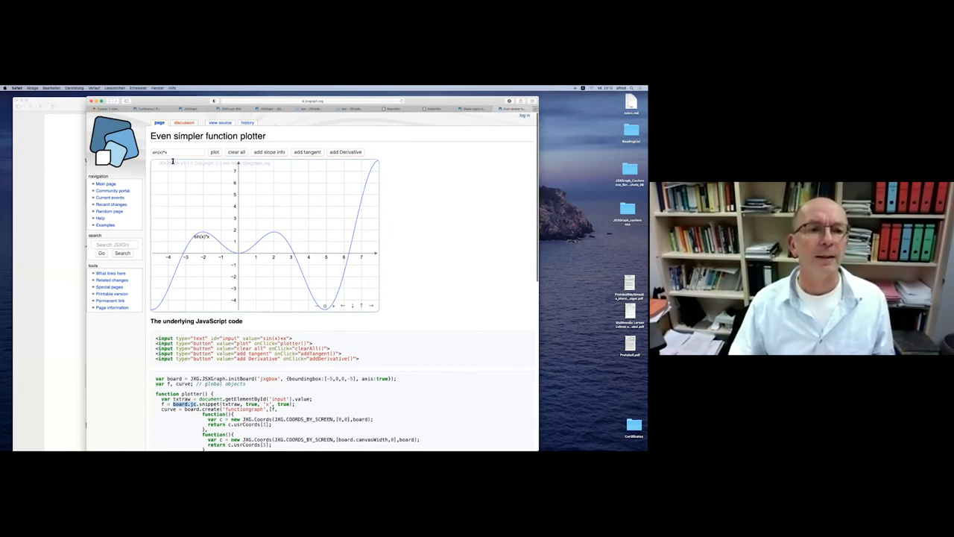
{"action": "left_click", "coordinate": [176, 152]}
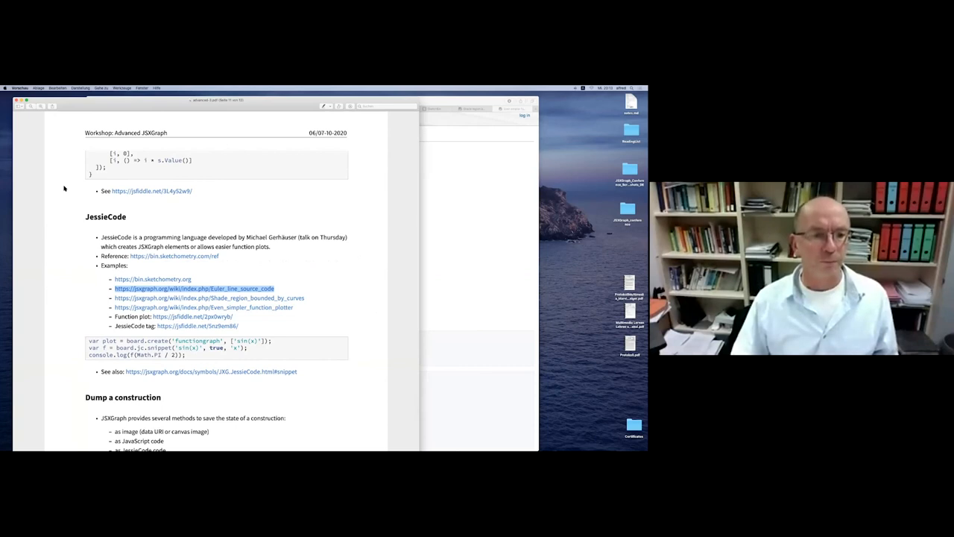
Scroll the handout to the 'Dump a construction' section and reach its fiddle link.
{"action": "scroll", "scroll_direction": "up", "scroll_amount": 3}
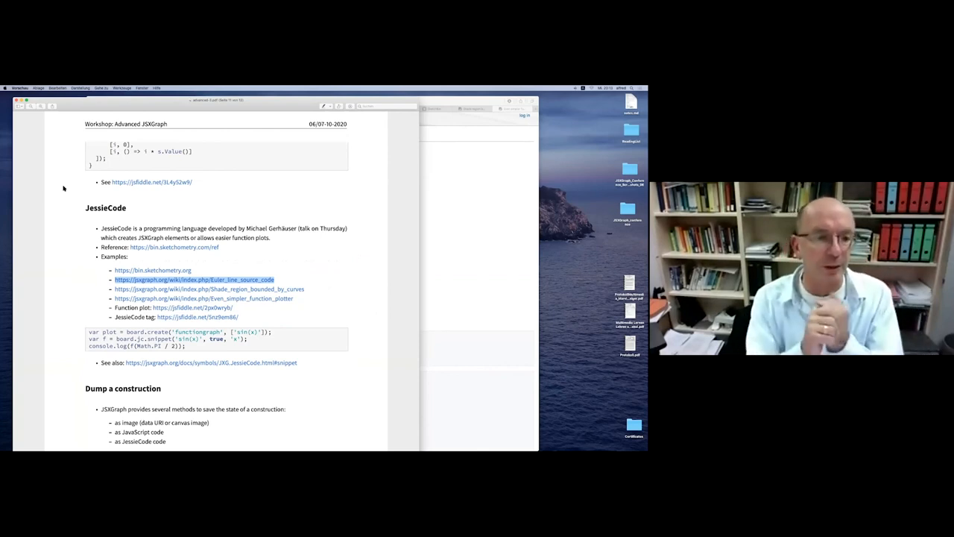
{"action": "scroll", "scroll_direction": "down", "scroll_amount": 3}
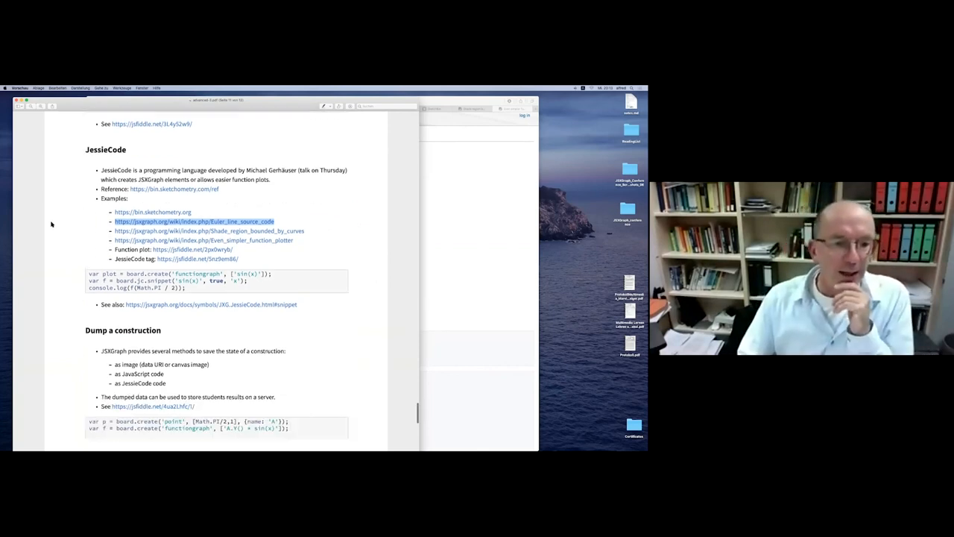
{"action": "scroll", "scroll_direction": "down", "scroll_amount": 3}
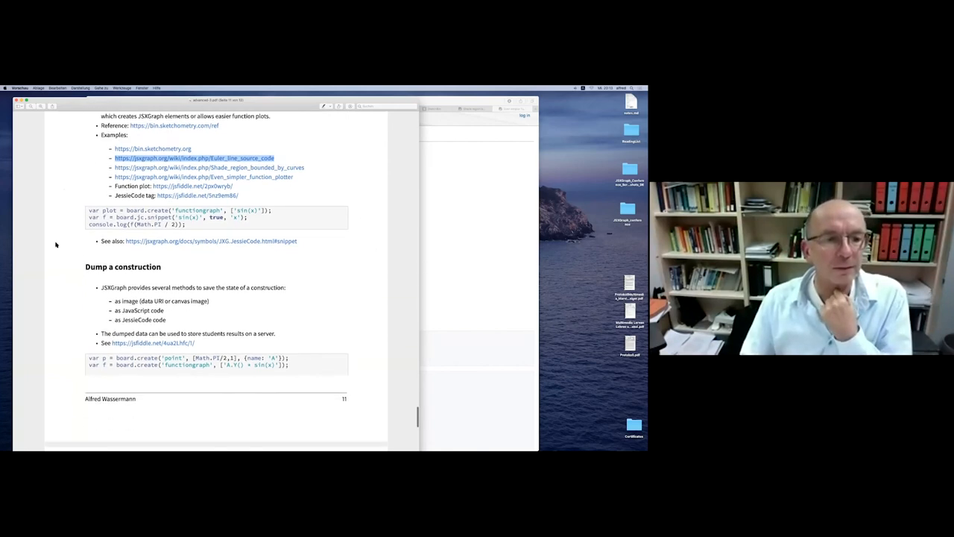
{"action": "scroll", "scroll_direction": "up", "scroll_amount": 3}
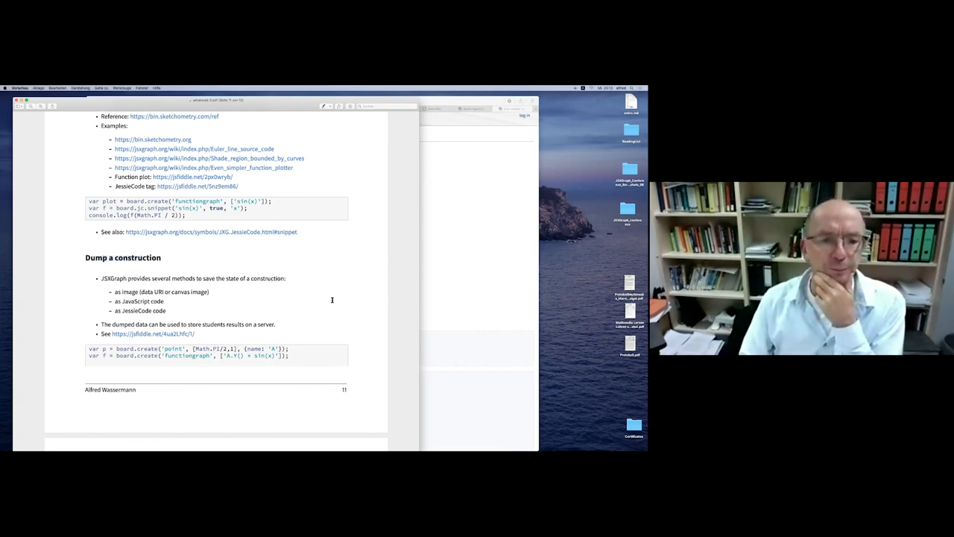
{"action": "scroll", "scroll_direction": "down", "scroll_amount": 3}
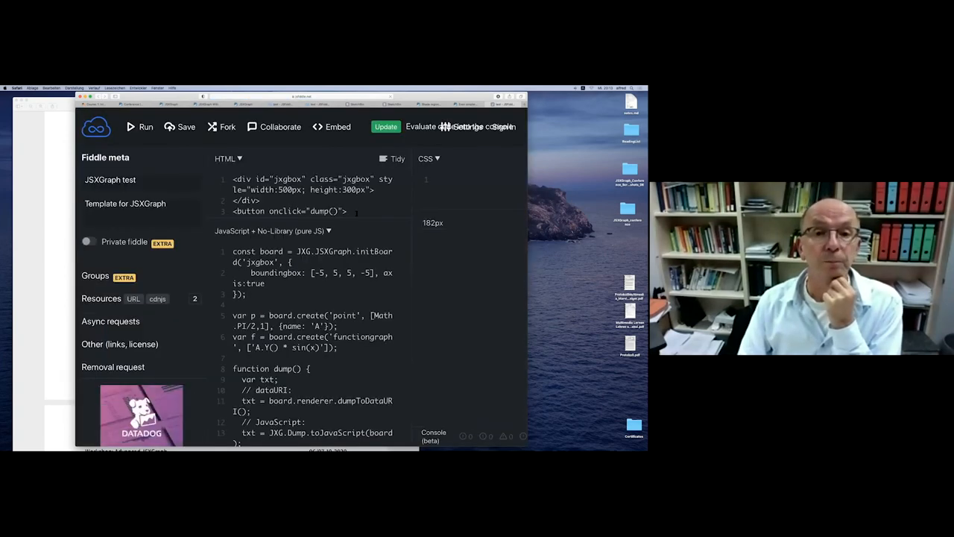
Run the dump fiddle, narrow the board div to 300px and adjust the dump function's export lines, then rerun.
{"action": "left_click", "coordinate": [140, 126]}
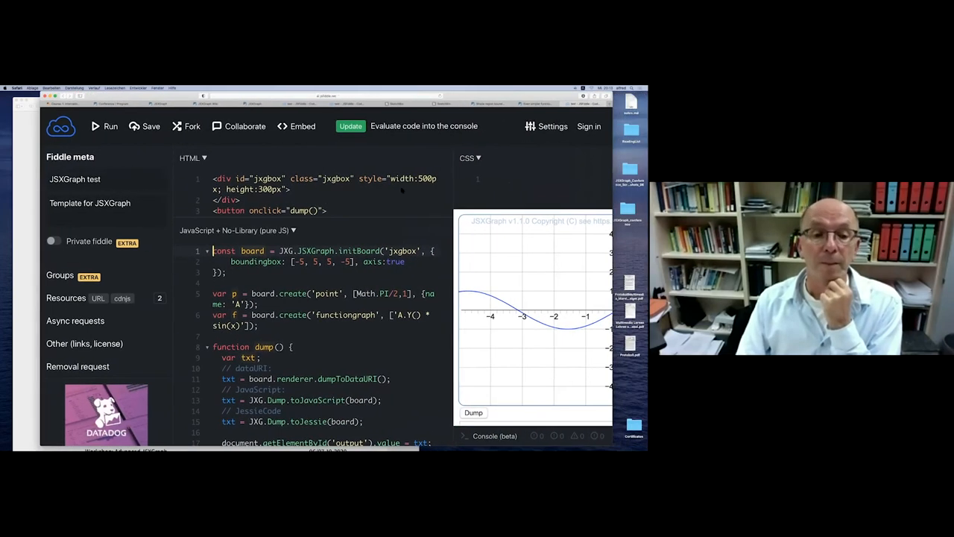
{"action": "scroll", "scroll_direction": "down", "scroll_amount": 3}
{"action": "type", "text": "("}
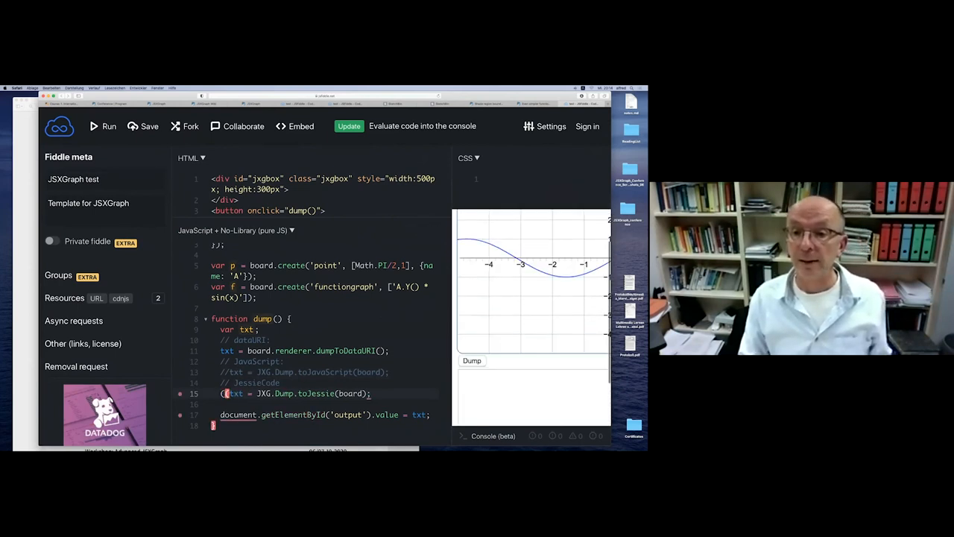
{"action": "left_click", "coordinate": [471, 359]}
{"action": "type", "text": "3"}
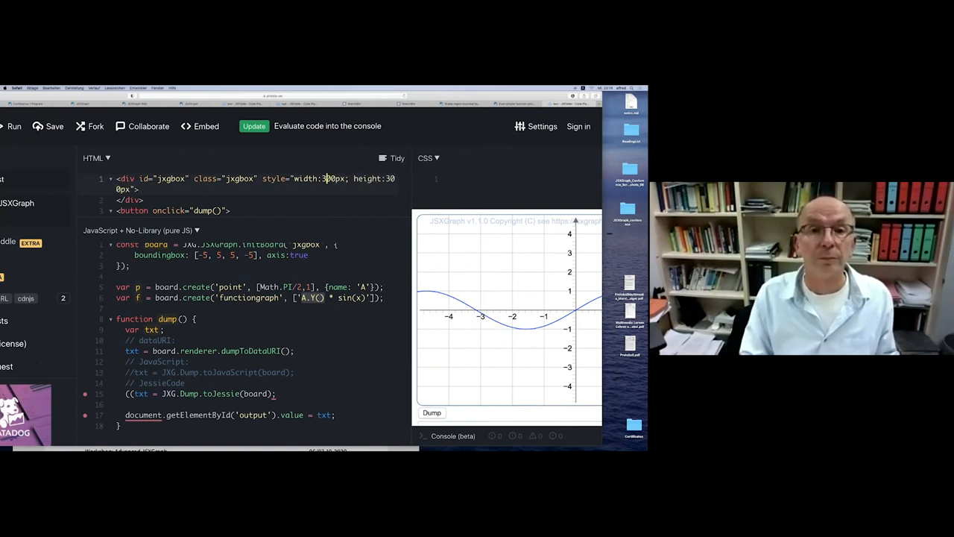
{"action": "left_click", "coordinate": [13, 126]}
{"action": "type", "text": "/"}
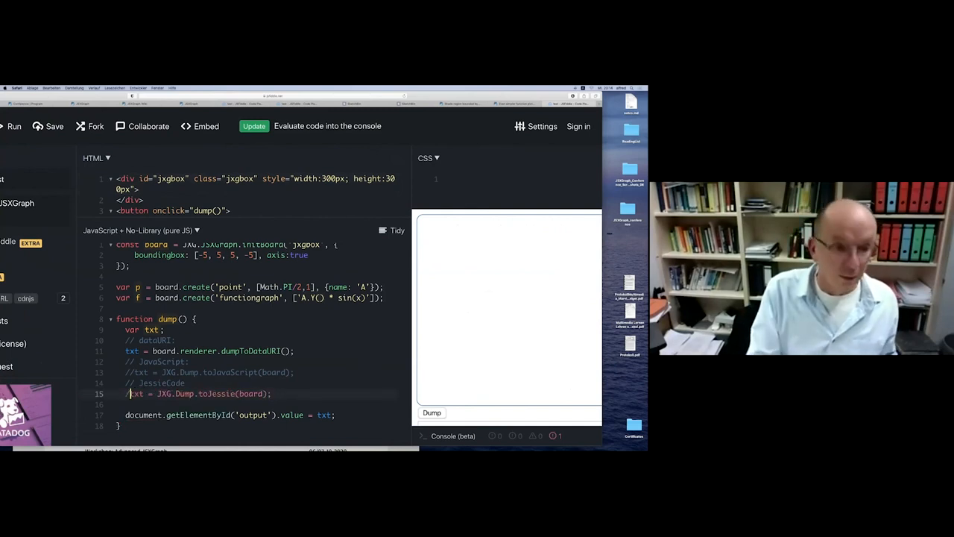
{"action": "left_click", "coordinate": [15, 125]}
{"action": "type", "text": "/"}
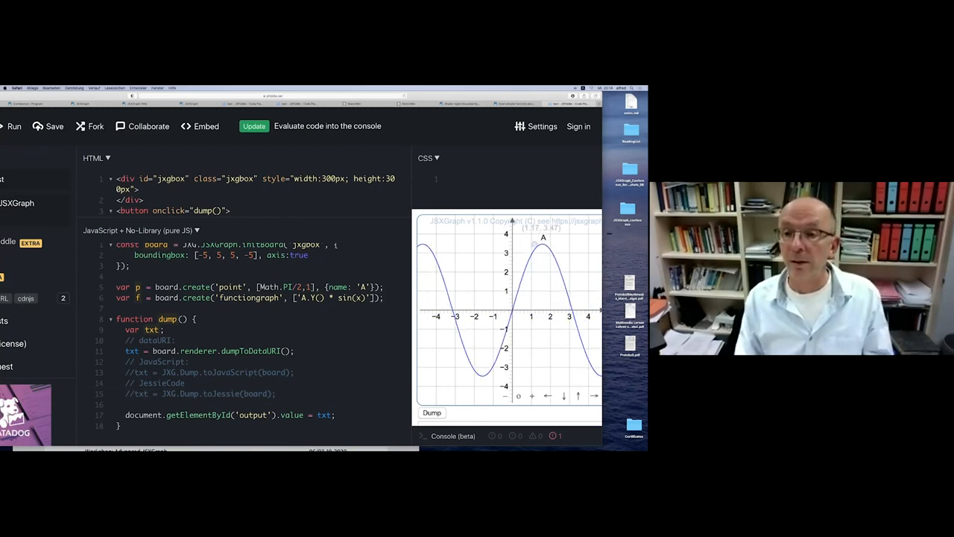
Drag point A to reshape the sine curve, dump the board as a data URI, then rerun with JXG.Dump.toJavaScript.
{"action": "left_click_drag", "start_coordinate": [543, 237], "coordinate": [551, 355]}
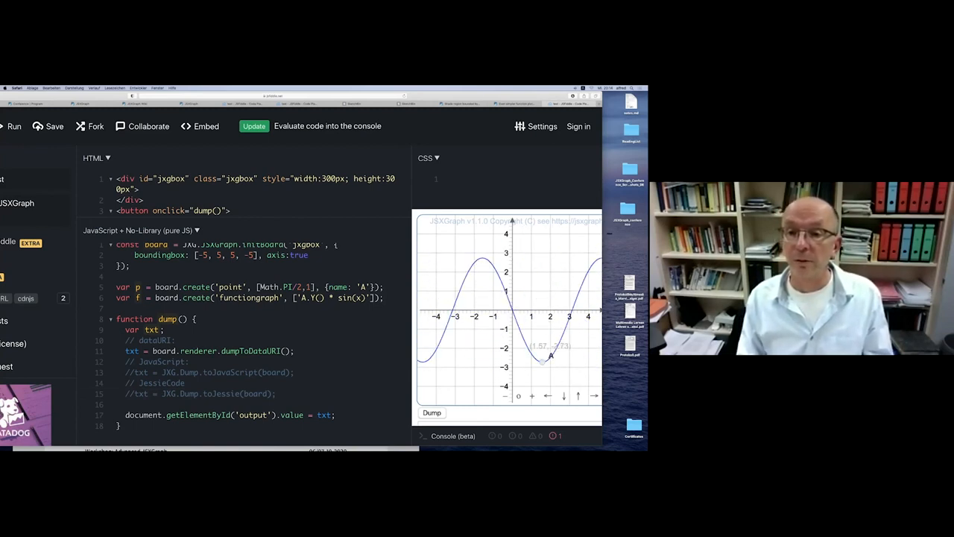
{"action": "left_click_drag", "start_coordinate": [550, 356], "coordinate": [545, 257]}
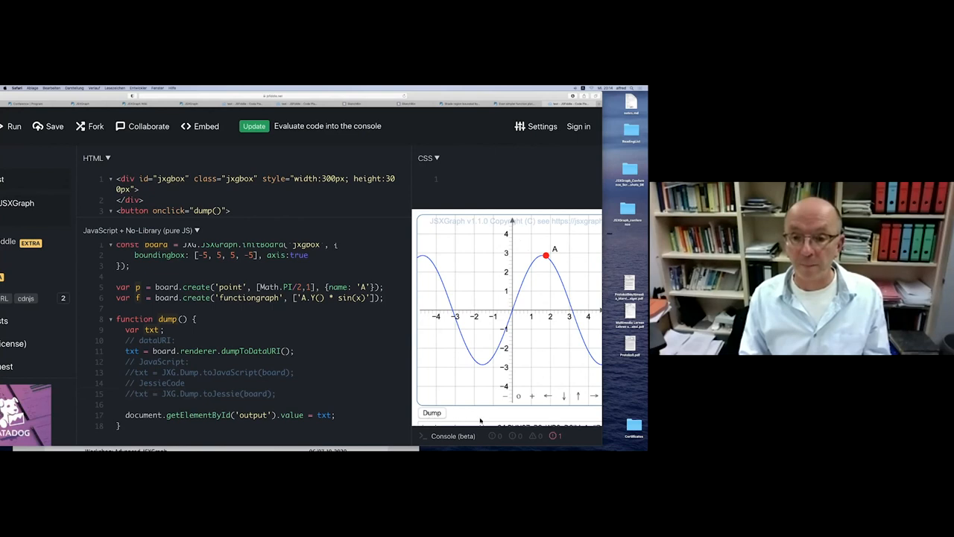
{"action": "left_click", "coordinate": [432, 411]}
{"action": "type", "text": "//"}
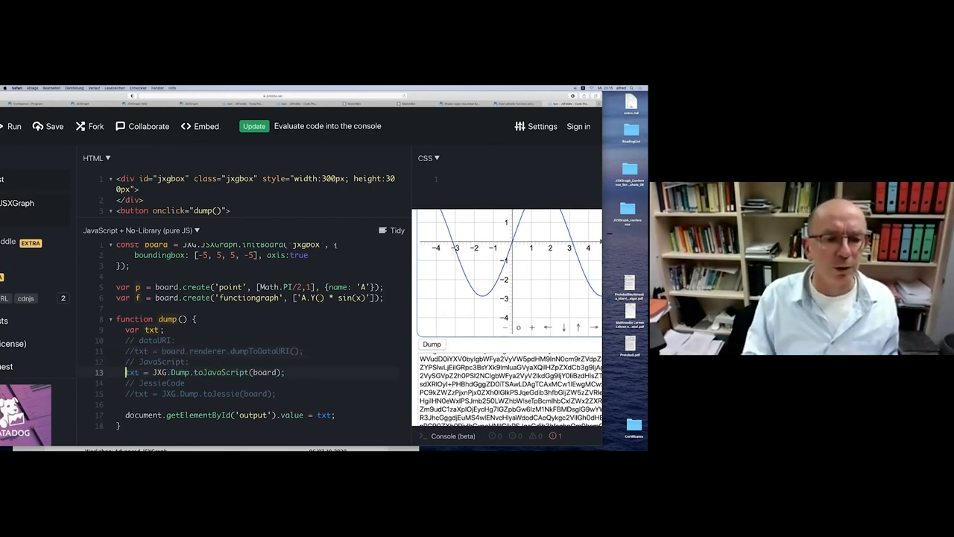
{"action": "left_click", "coordinate": [14, 125]}
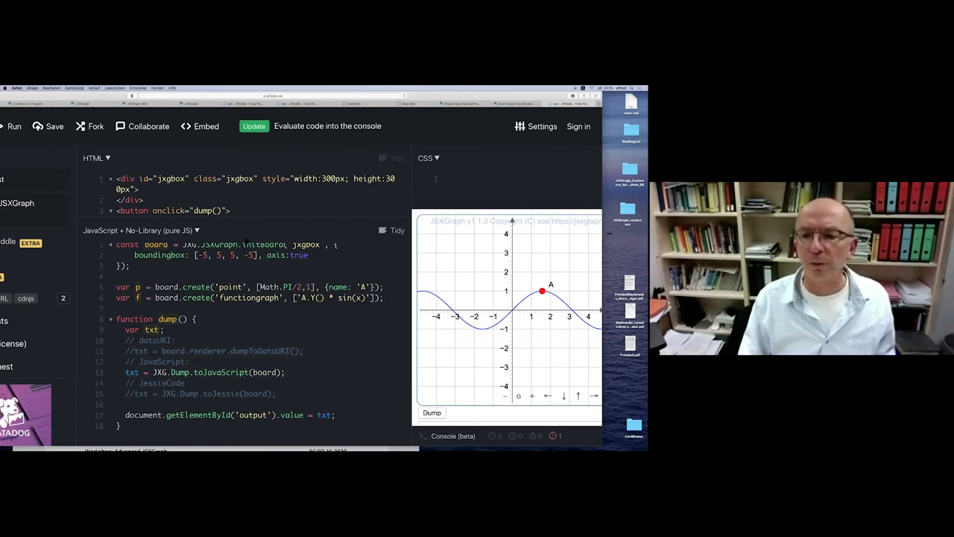